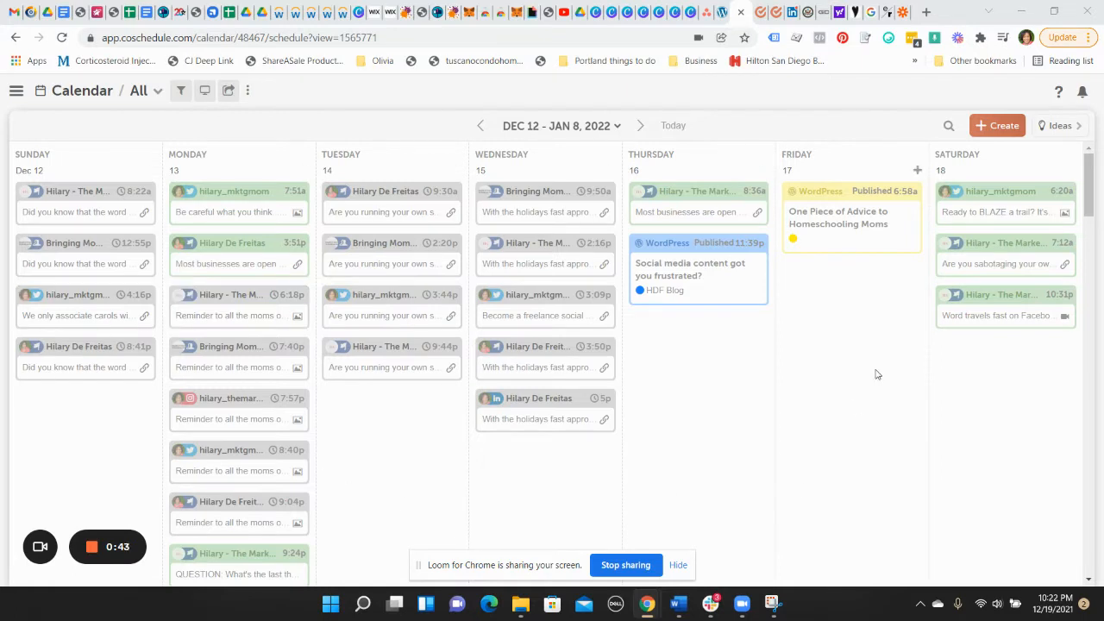
mouse_move(997, 403)
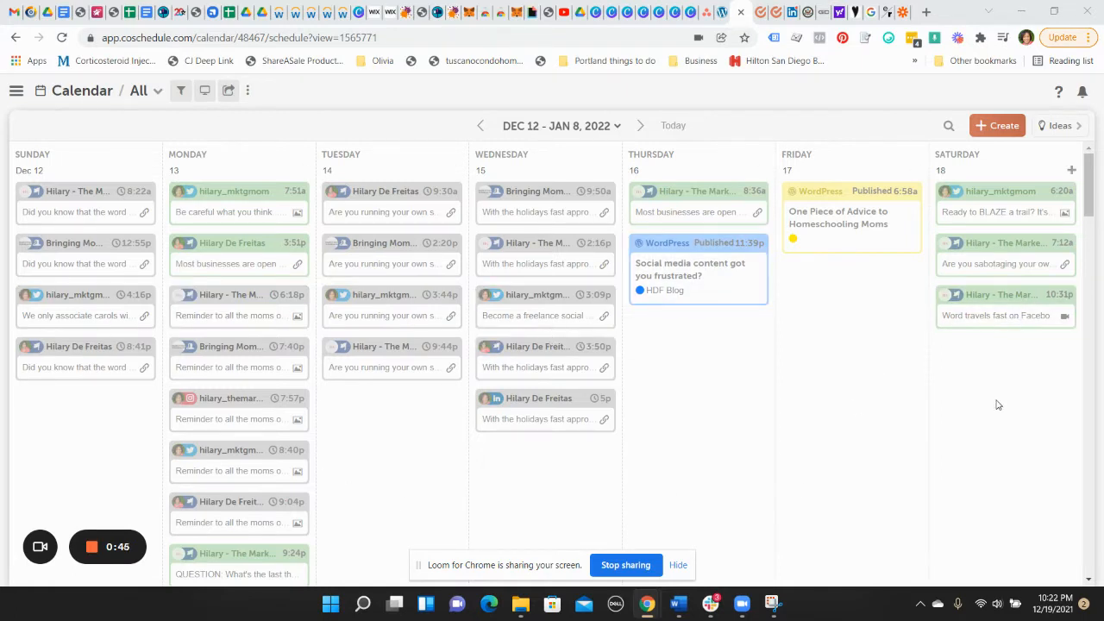
Scroll through the calendar to look over the scheduled items
scroll(down, 3)
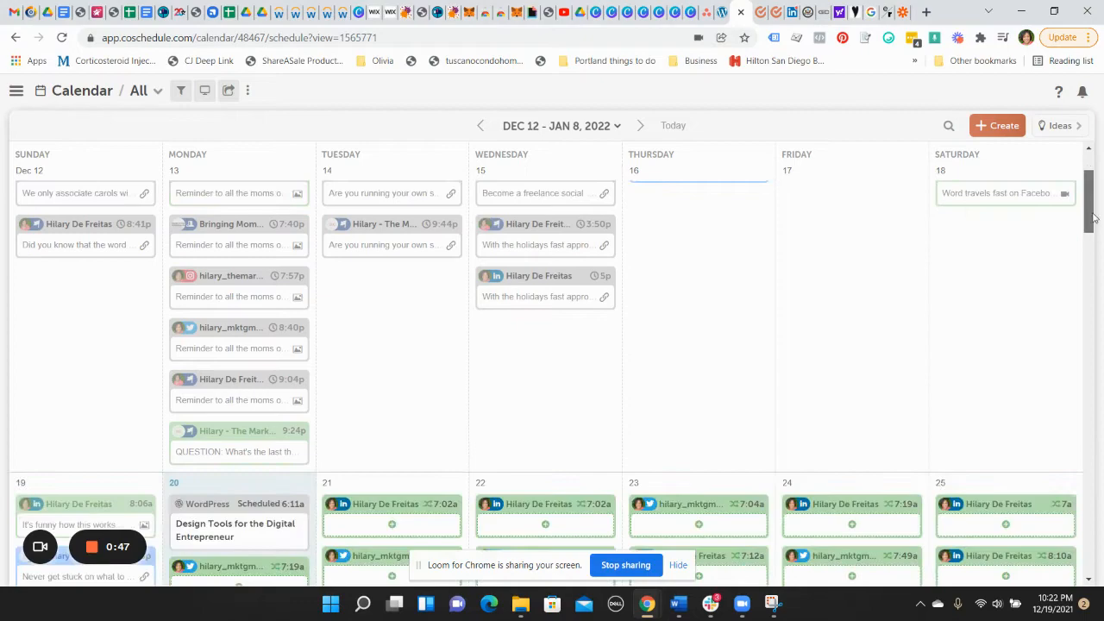
scroll(down, 3)
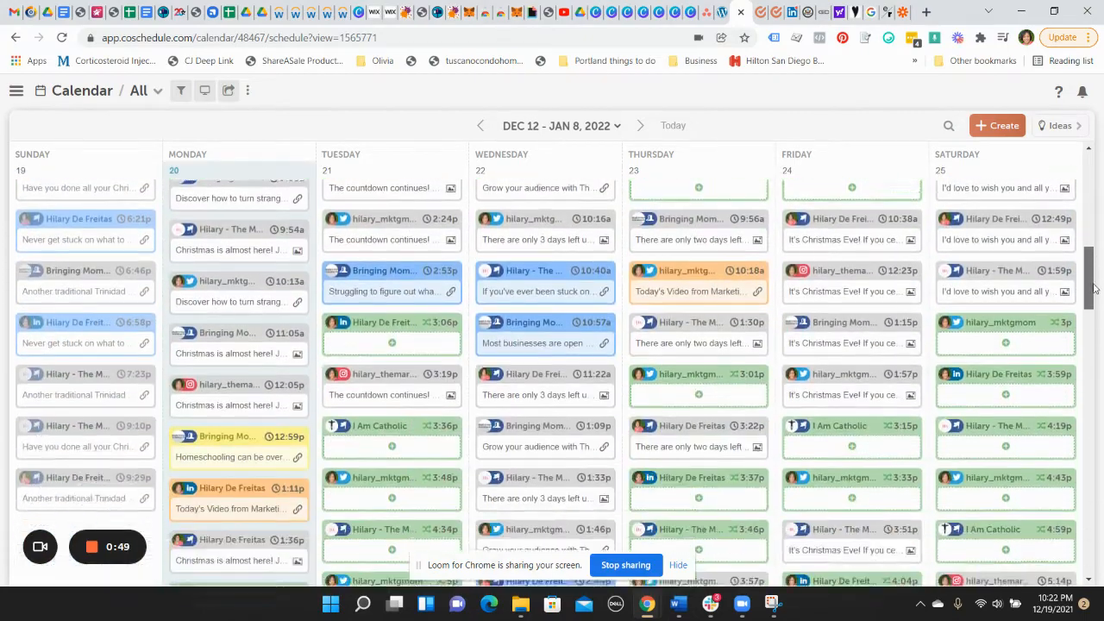
scroll(down, 3)
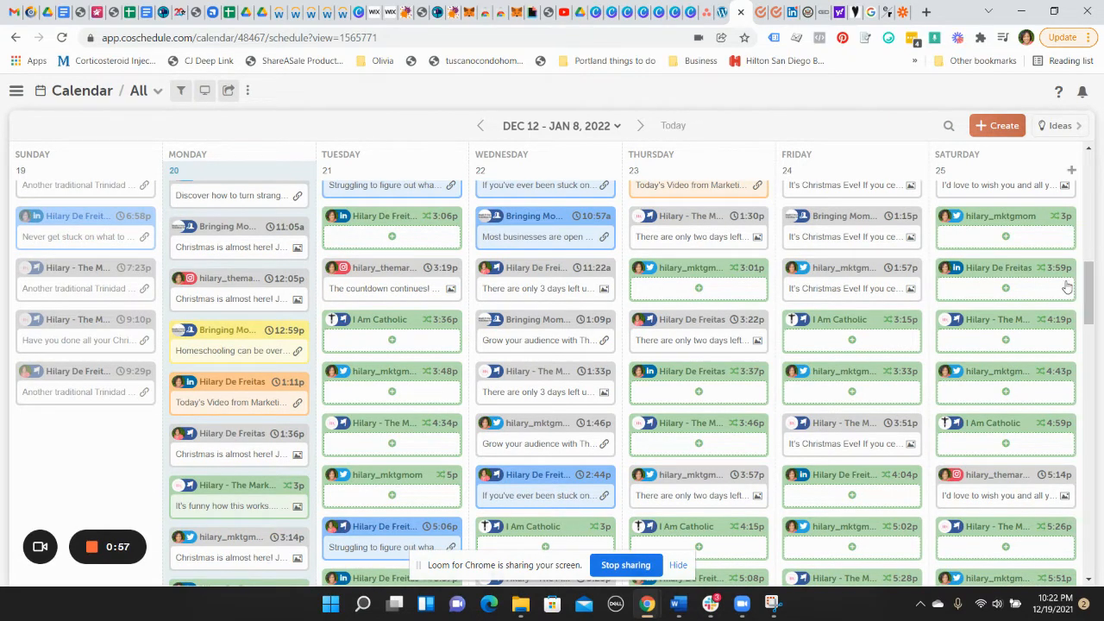
scroll(down, 3)
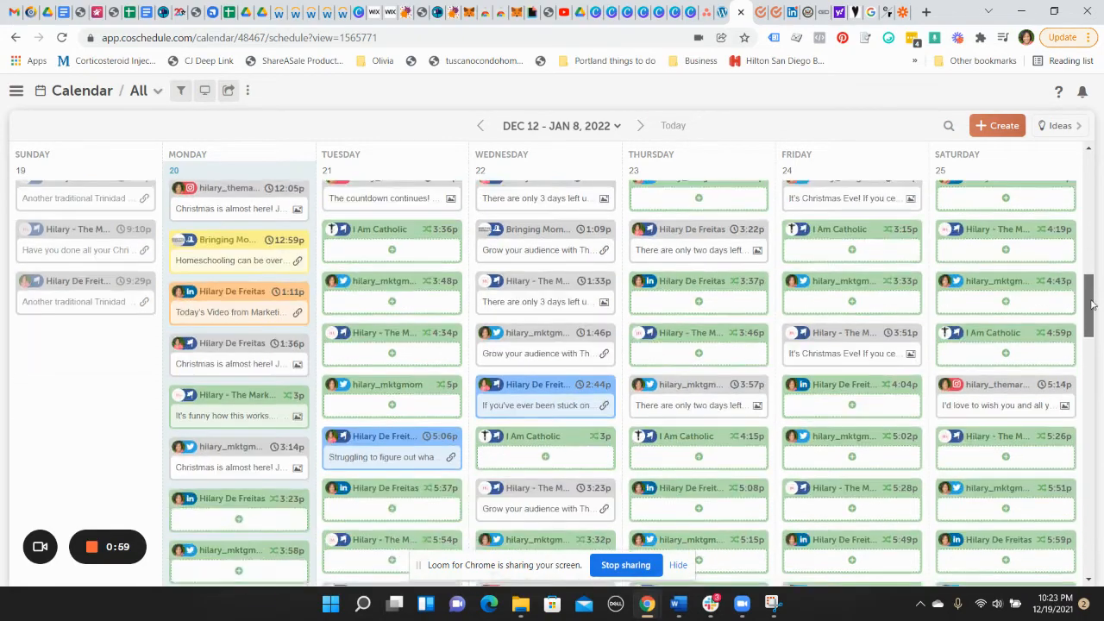
scroll(down, 3)
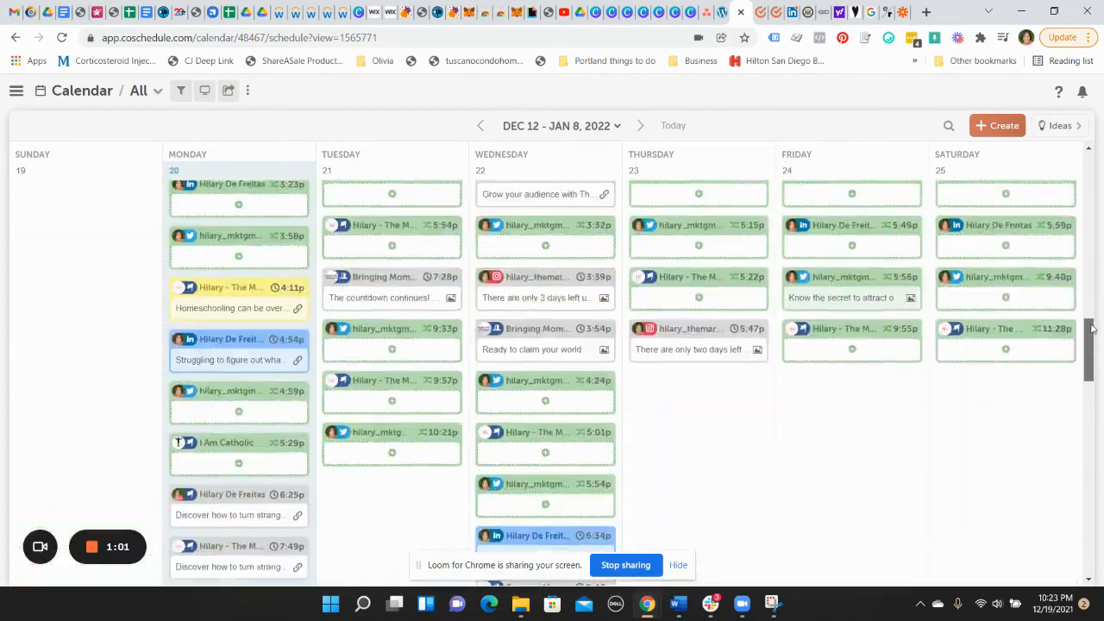
scroll(up, 3)
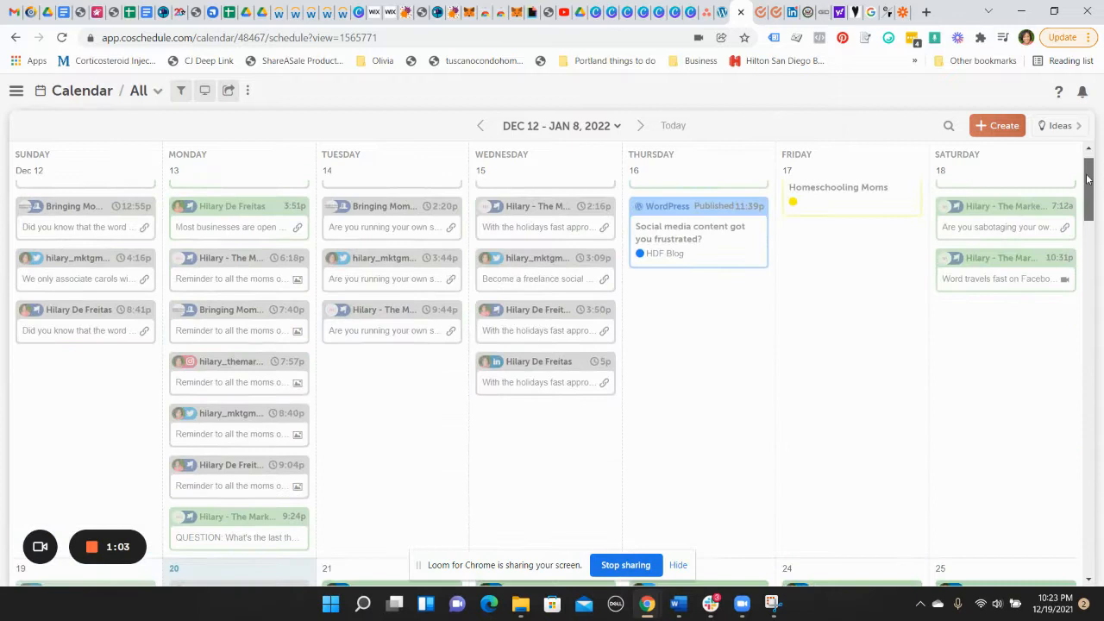
Switch the saved view to MarketingMoms Blog, then to Hilary Blog View
click(141, 89)
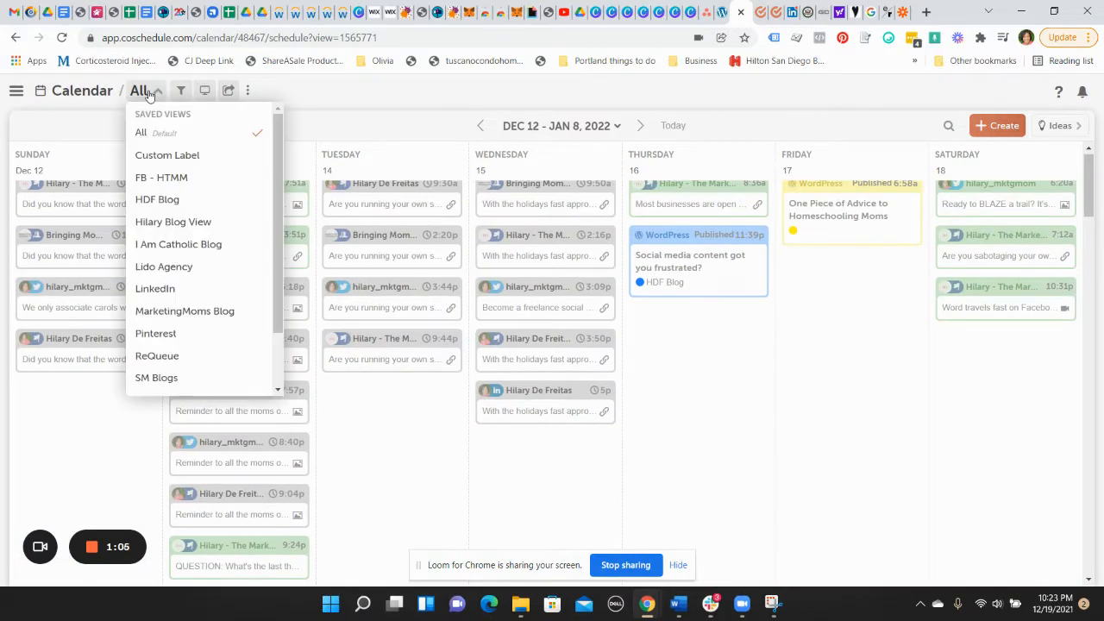
mouse_move(197, 183)
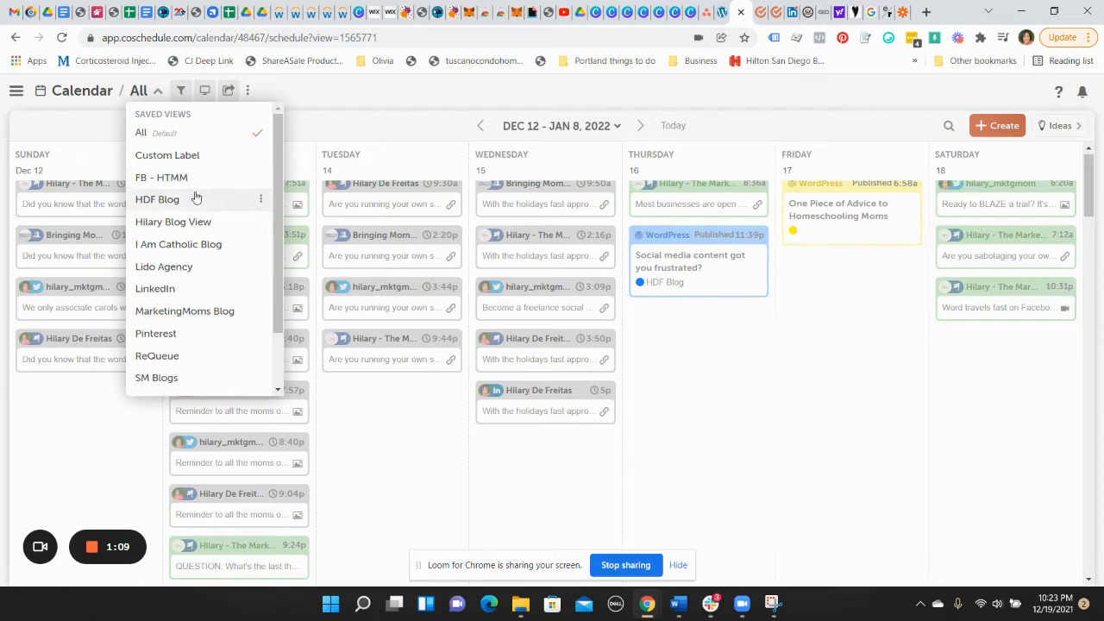
scroll(down, 3)
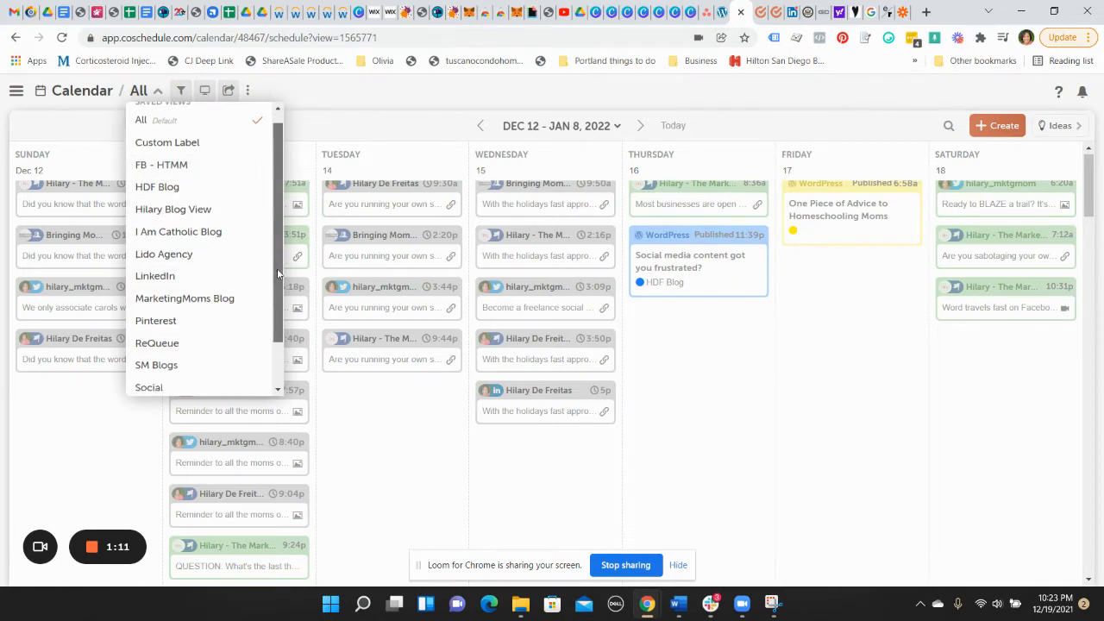
scroll(down, 3)
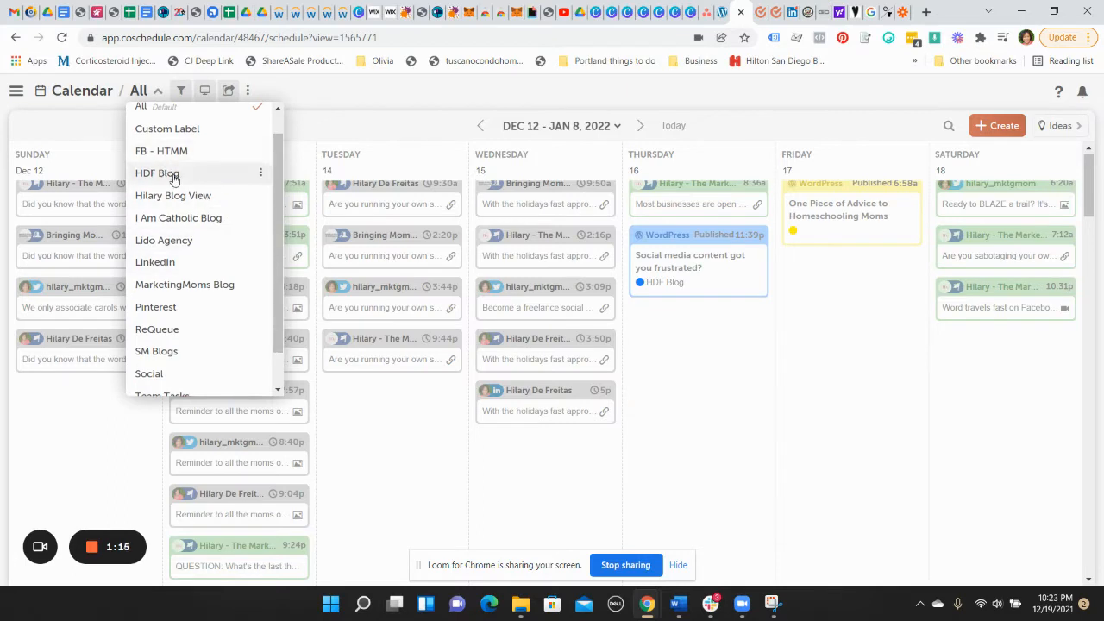
click(184, 285)
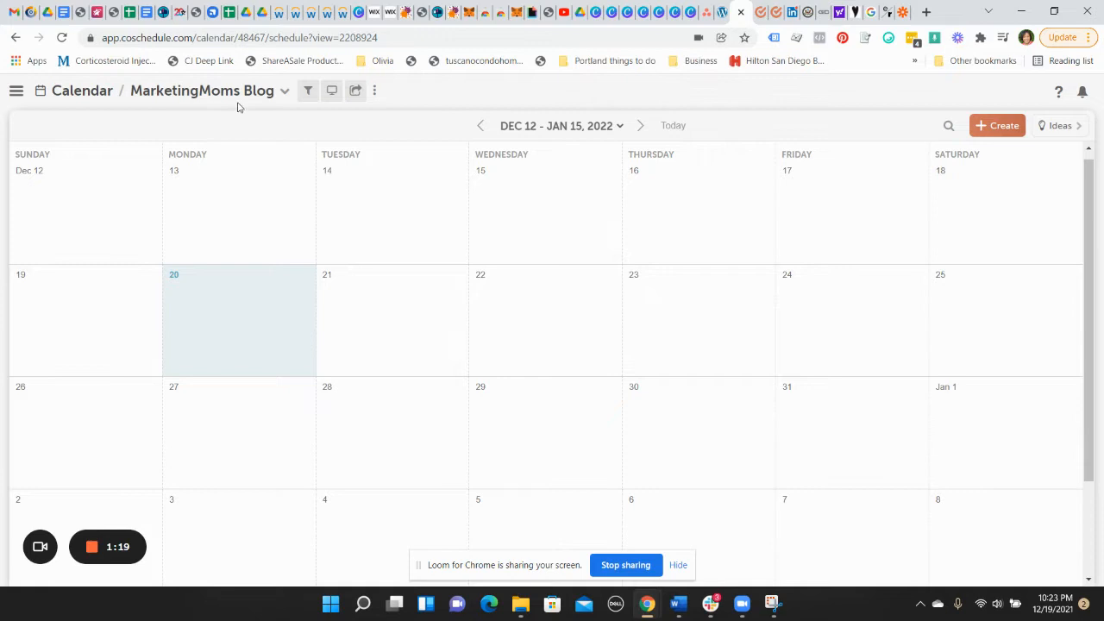
click(283, 89)
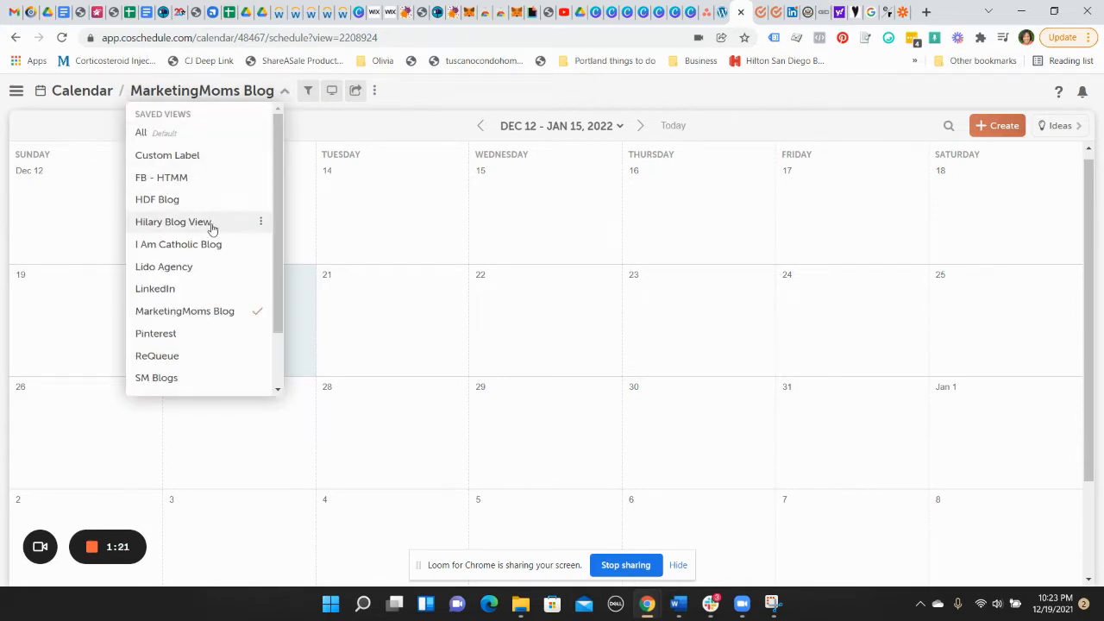
click(172, 220)
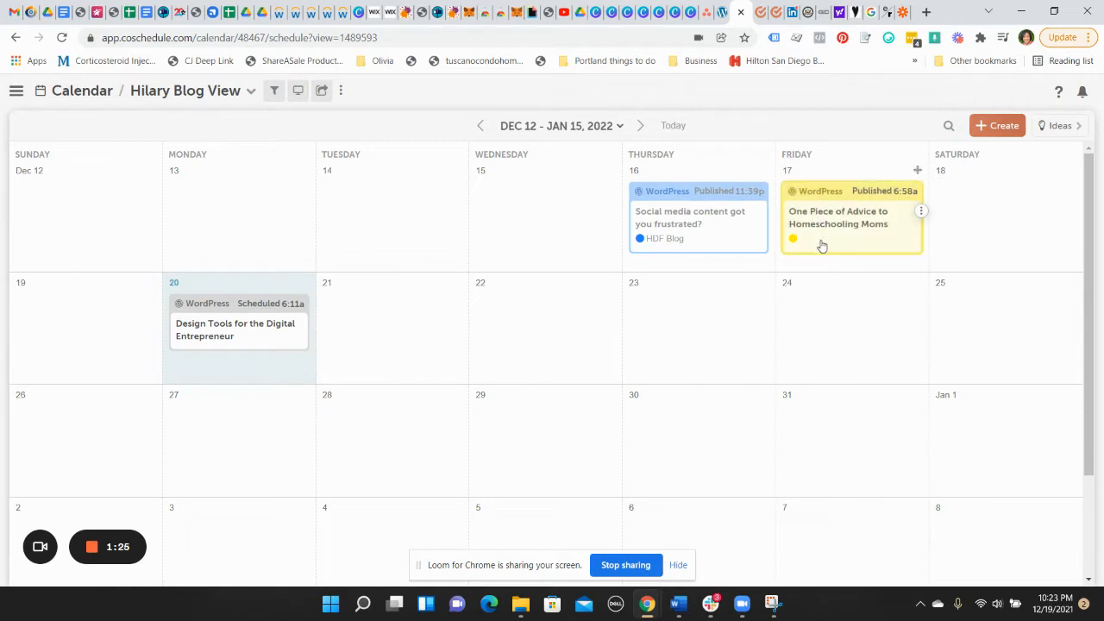
mouse_move(862, 245)
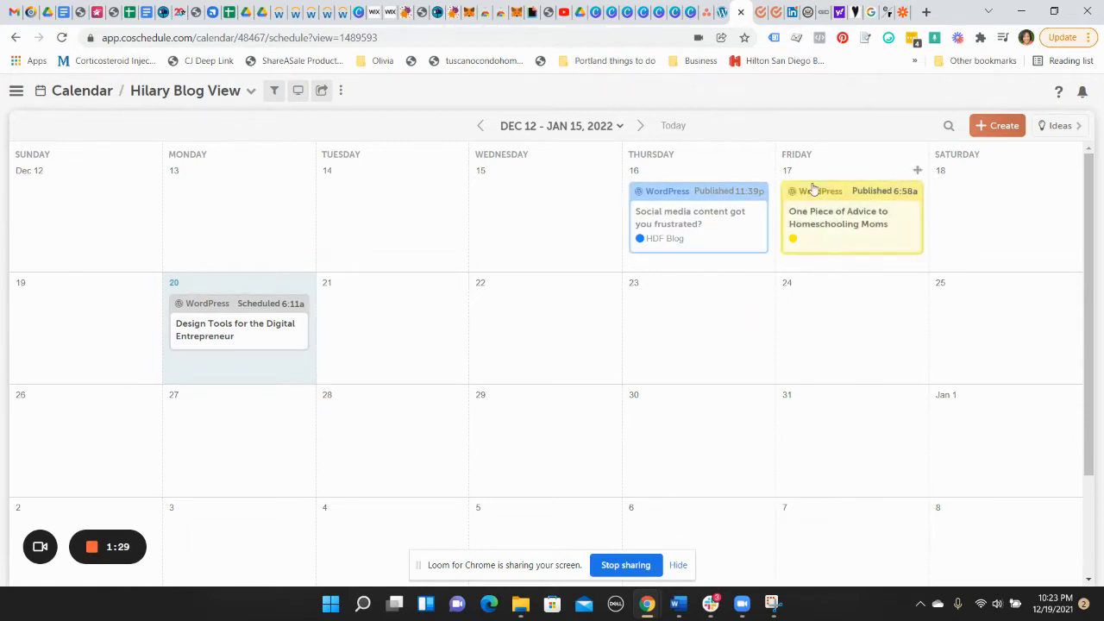
Page the calendar back period by period to Jul 25 – Aug 21, 2021
click(481, 124)
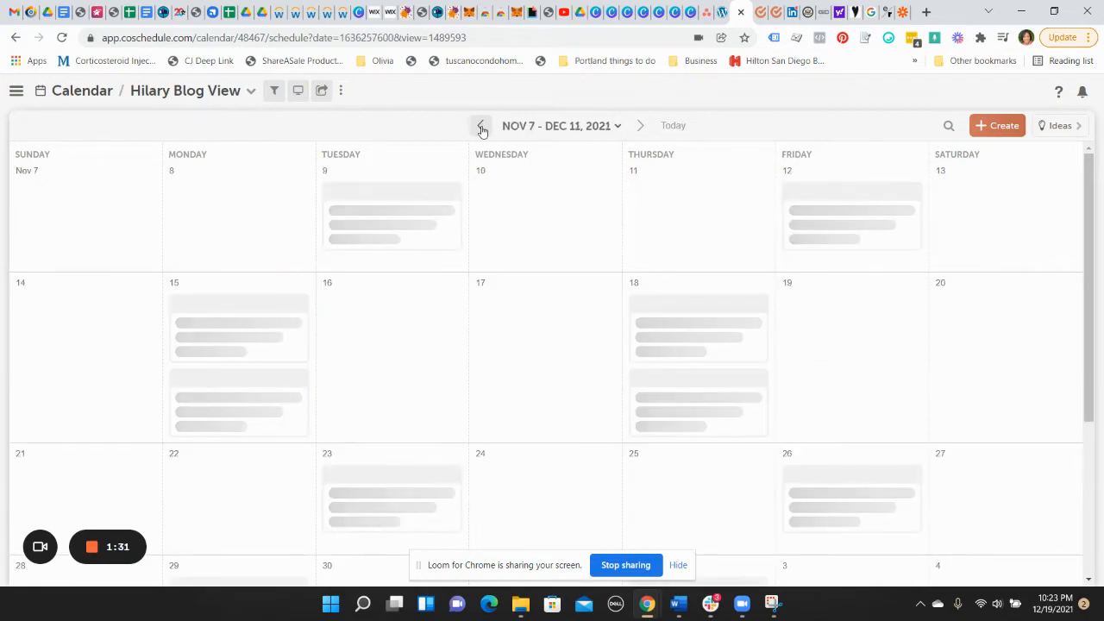
click(481, 124)
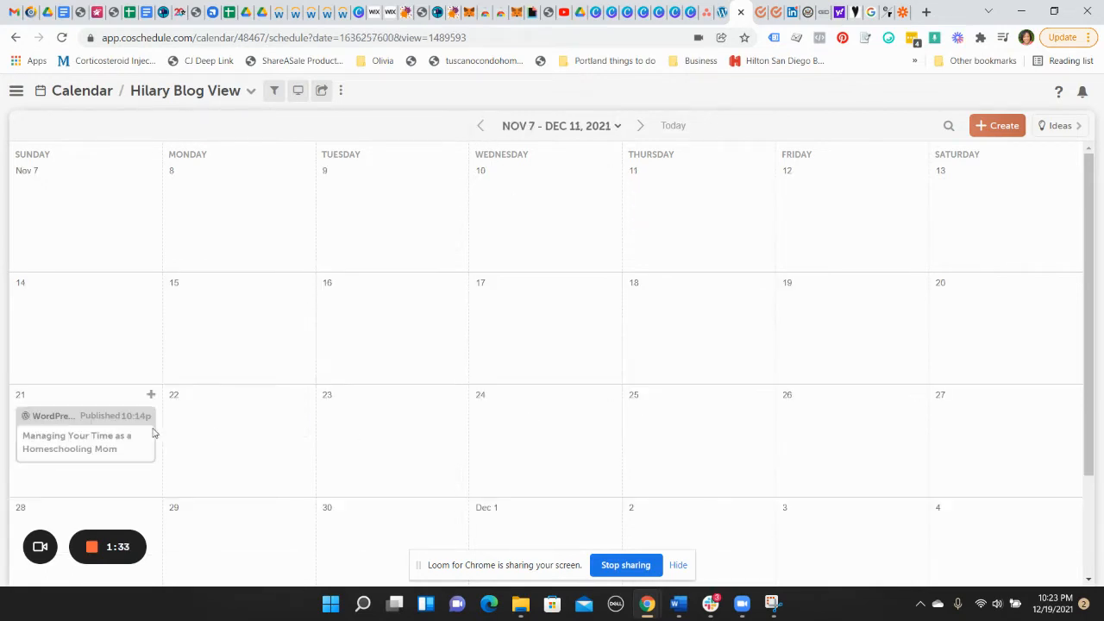
click(482, 124)
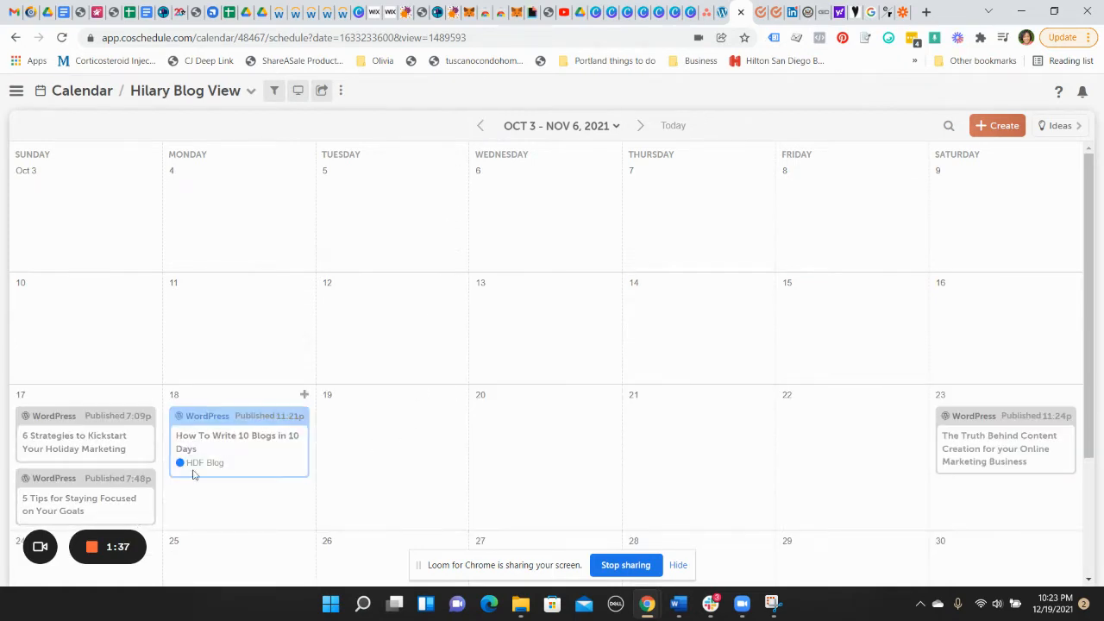
click(479, 124)
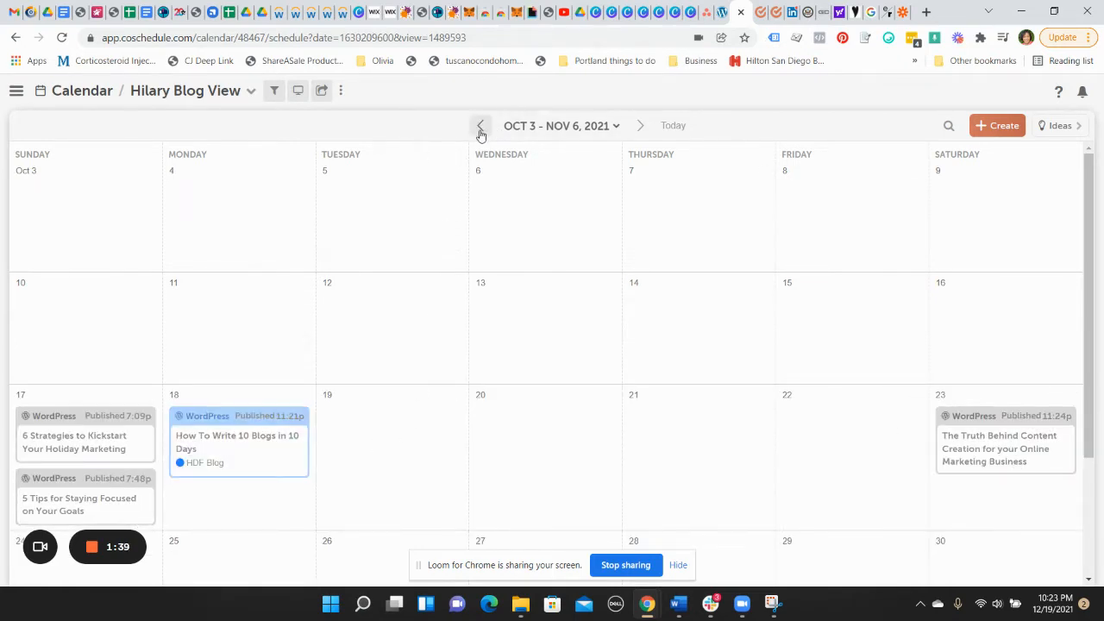
click(481, 126)
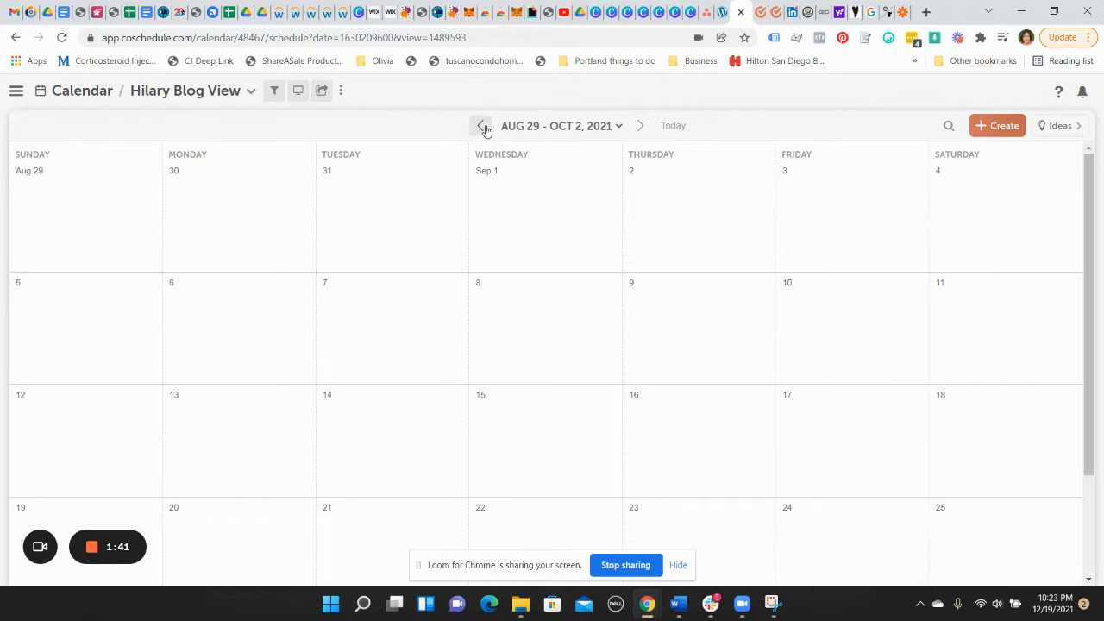
click(482, 124)
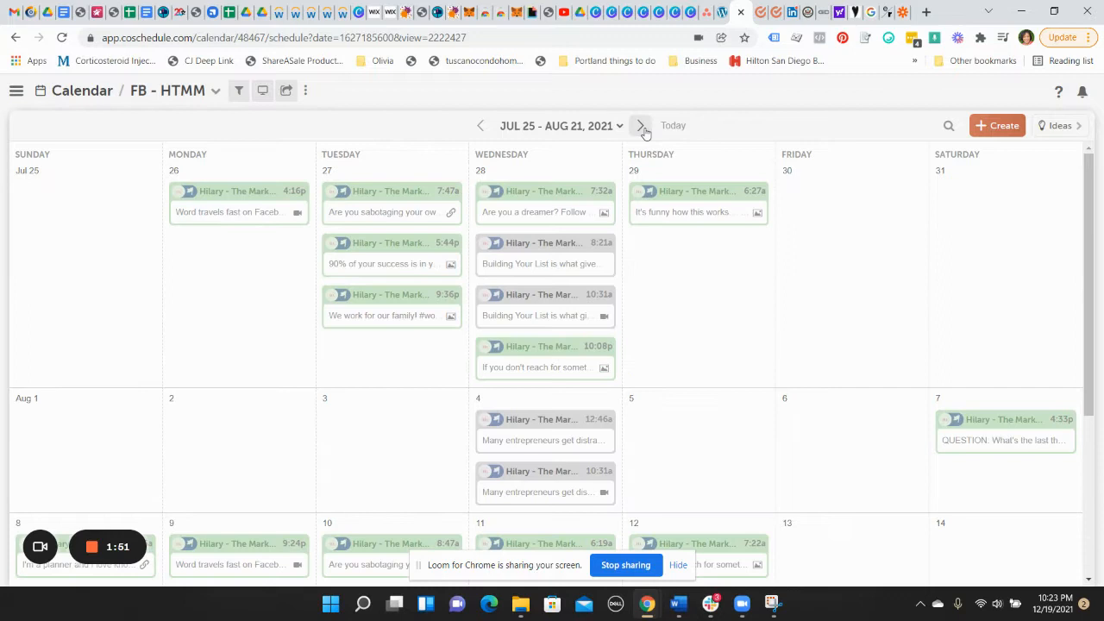
Page the calendar forward period by period to Jan 9 – Feb 5, 2022
click(642, 125)
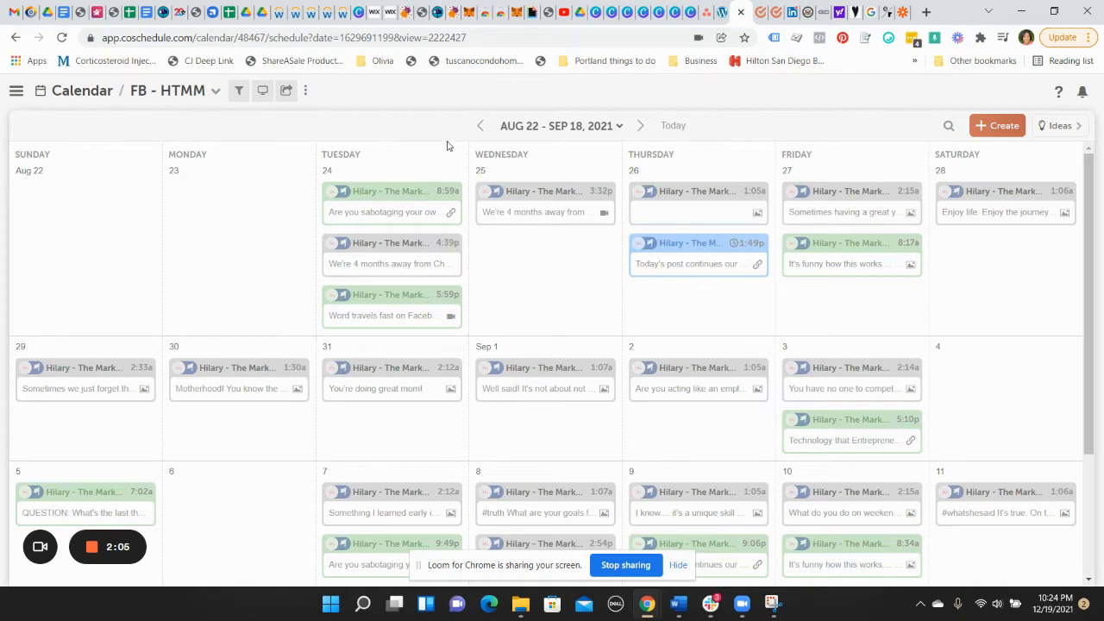
mouse_move(852, 262)
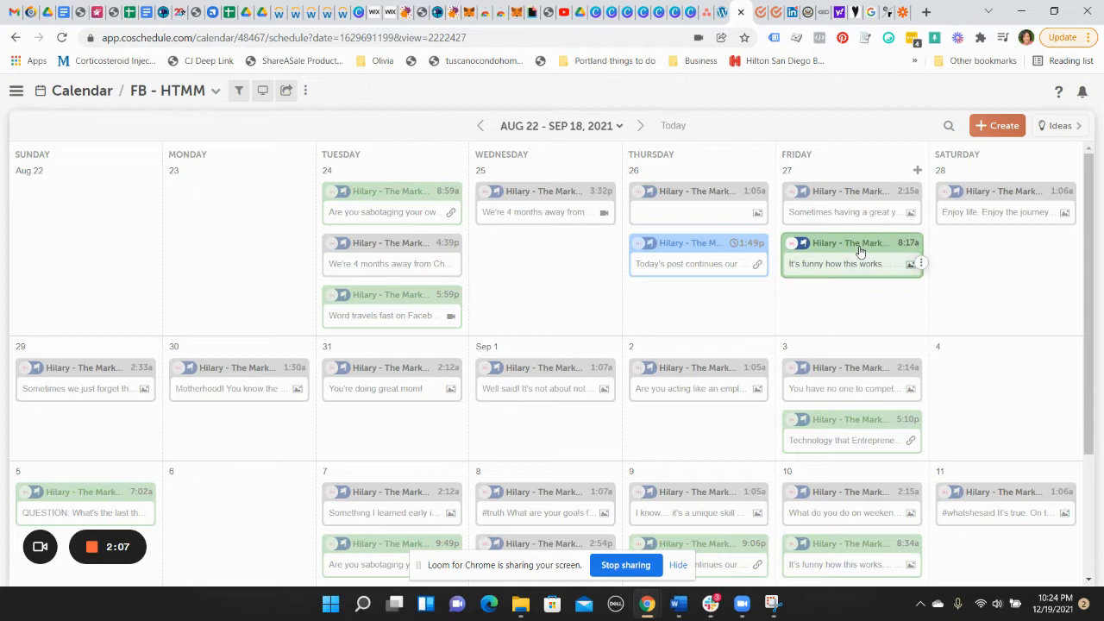
mouse_move(552, 310)
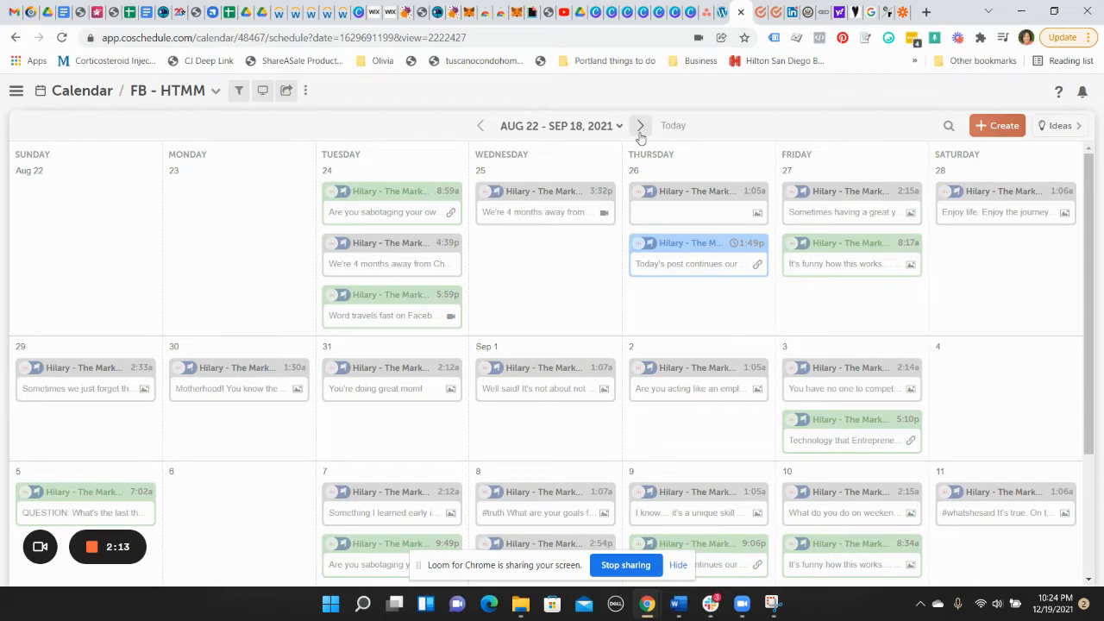
click(640, 124)
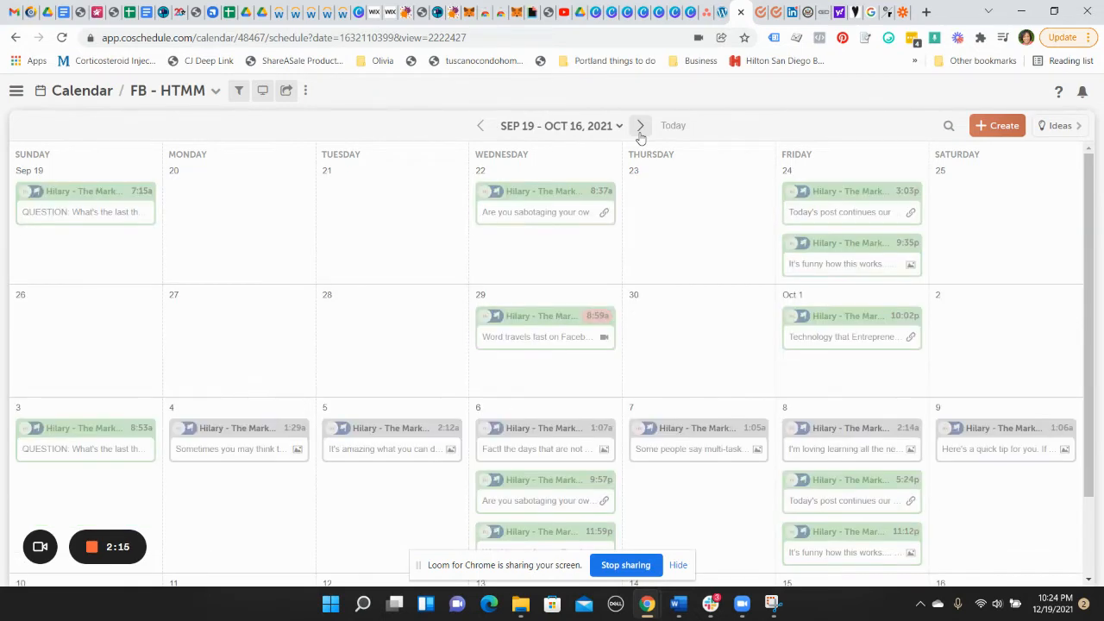
mouse_move(642, 138)
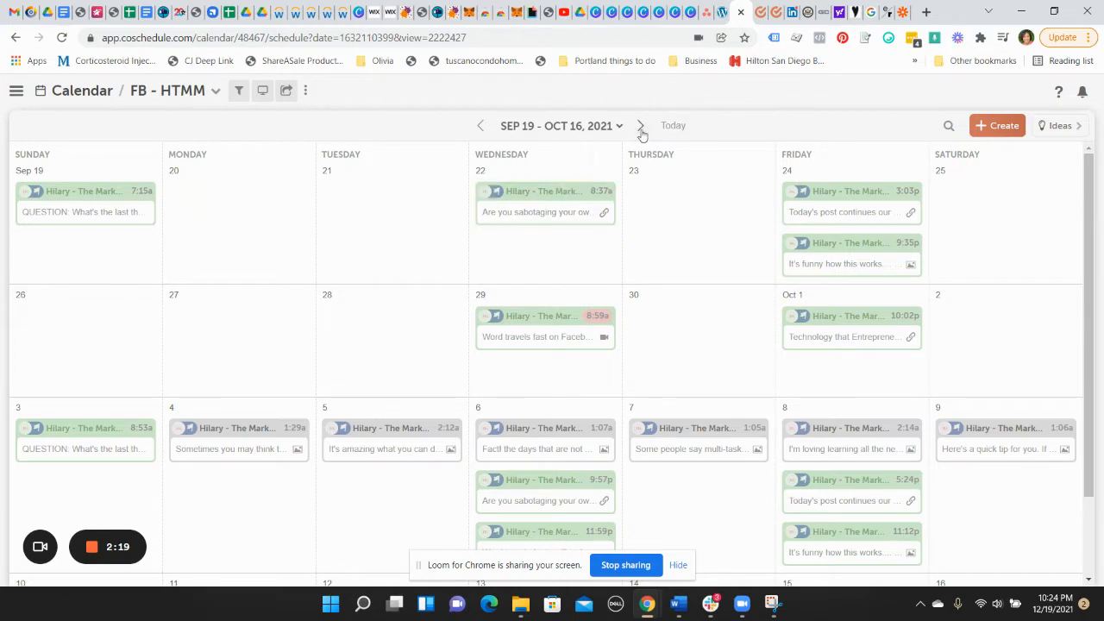
click(642, 125)
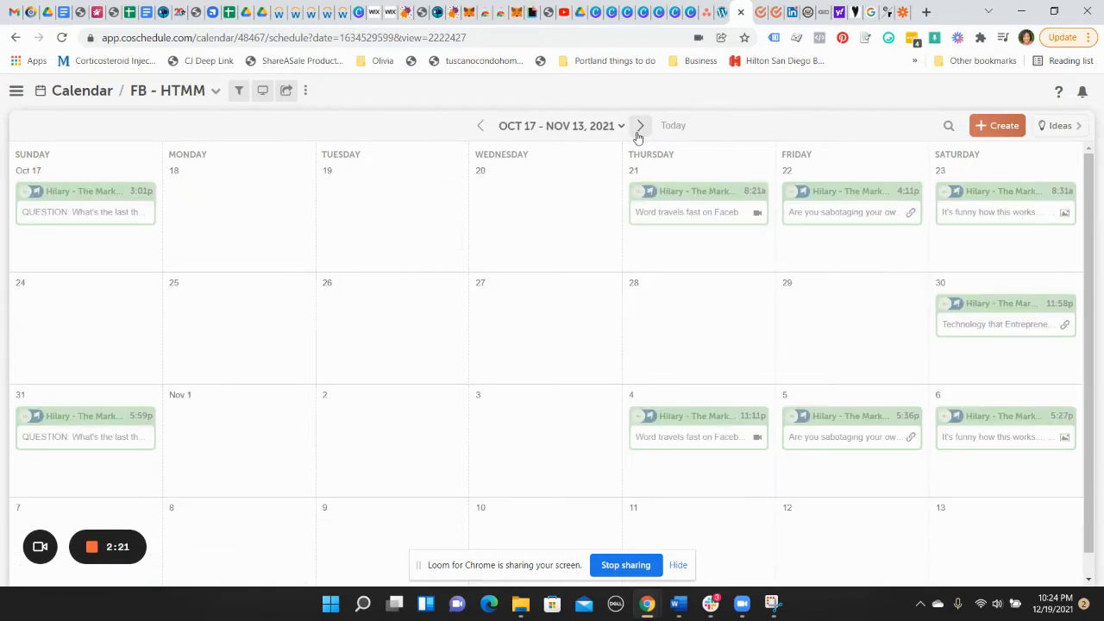
click(640, 125)
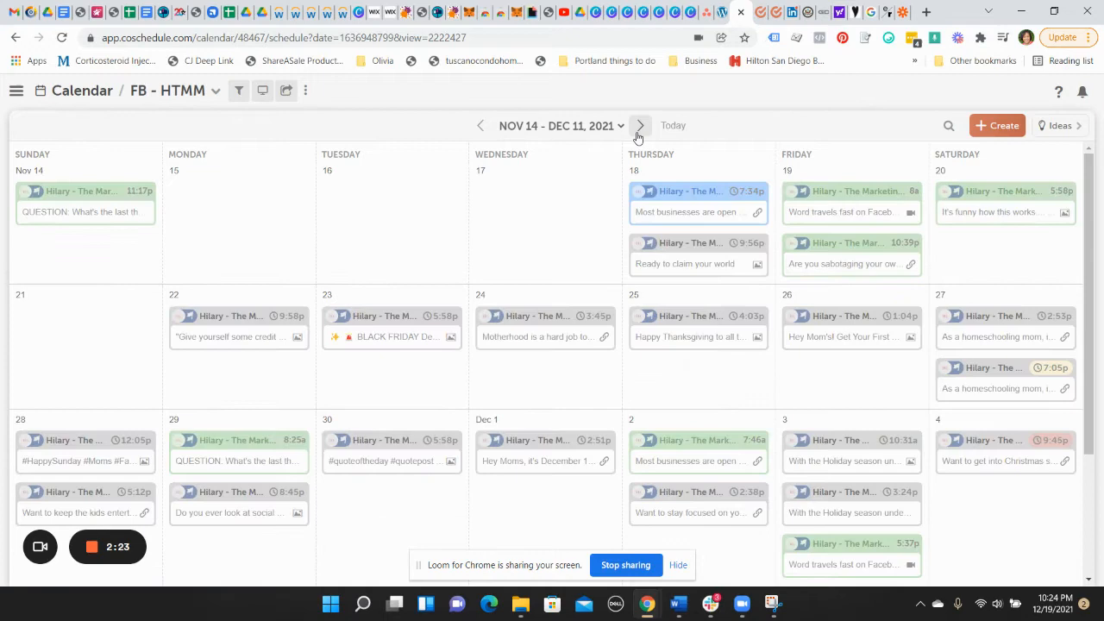
click(640, 124)
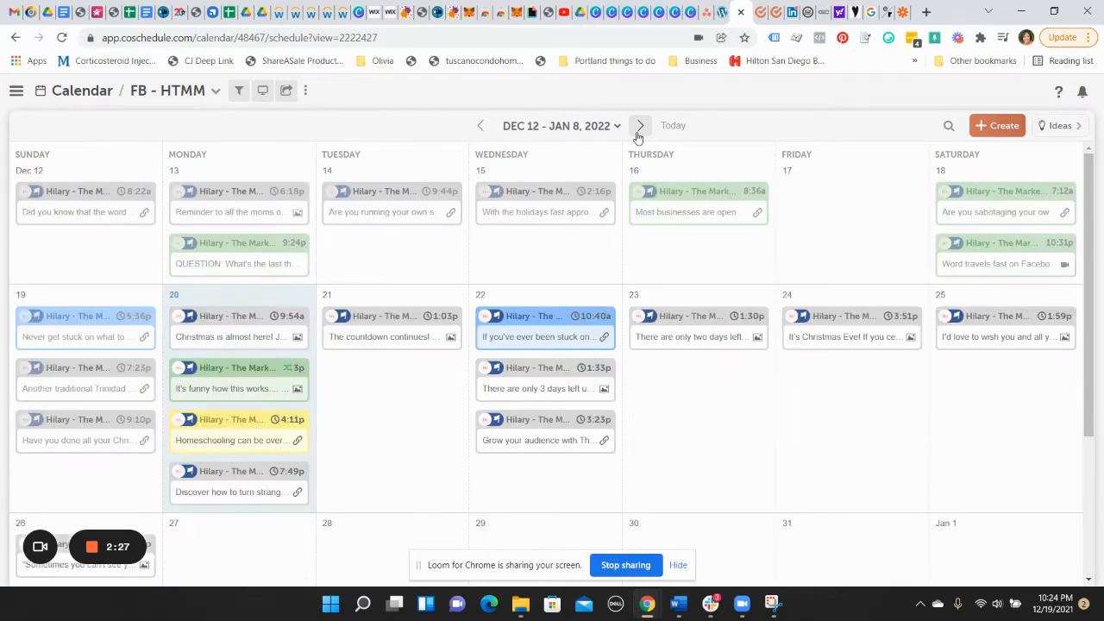
click(640, 124)
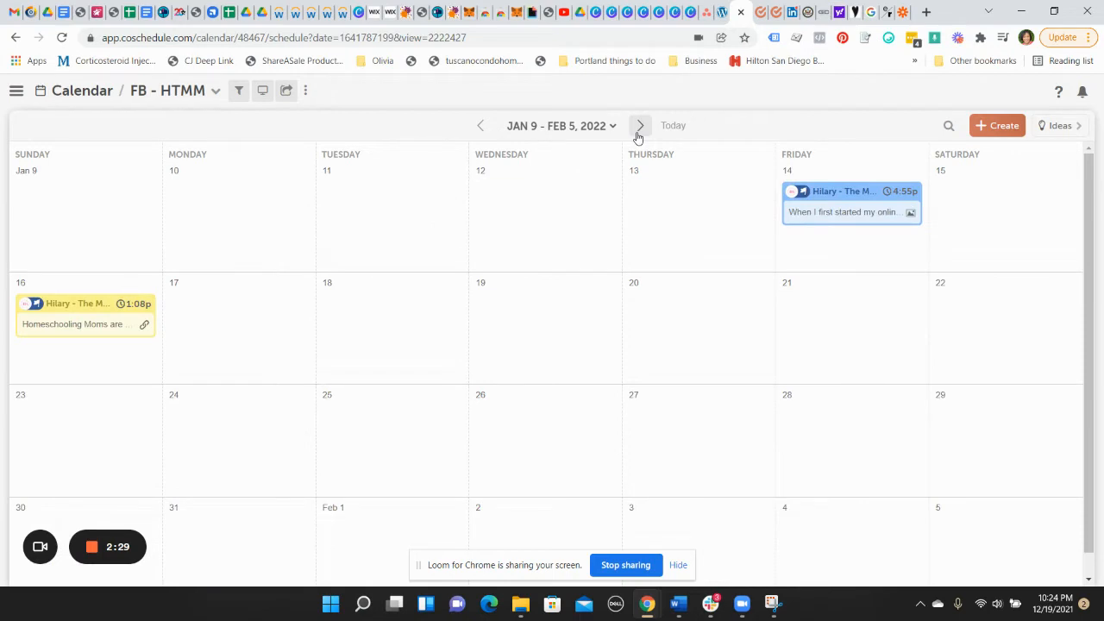
mouse_move(15, 89)
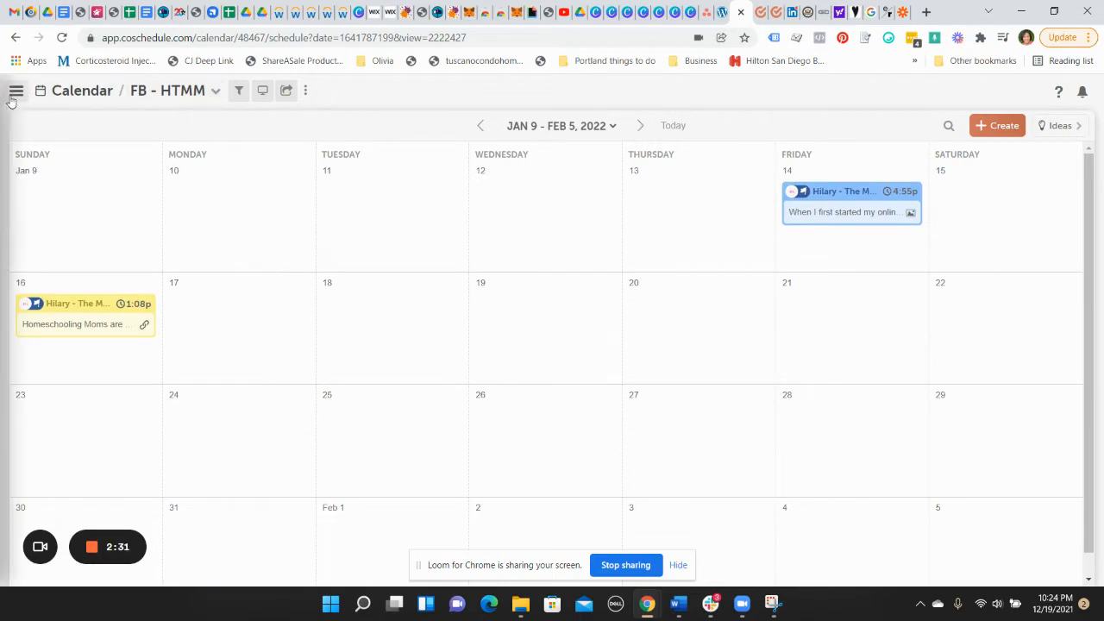
Go to ReQueue from the main navigation menu
click(15, 90)
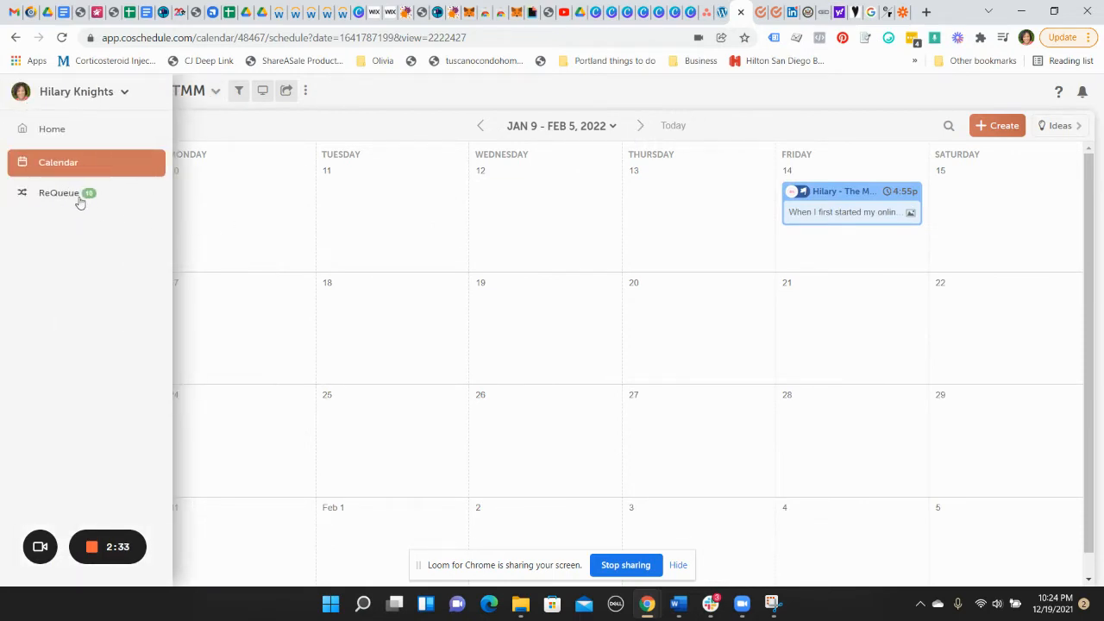
click(58, 194)
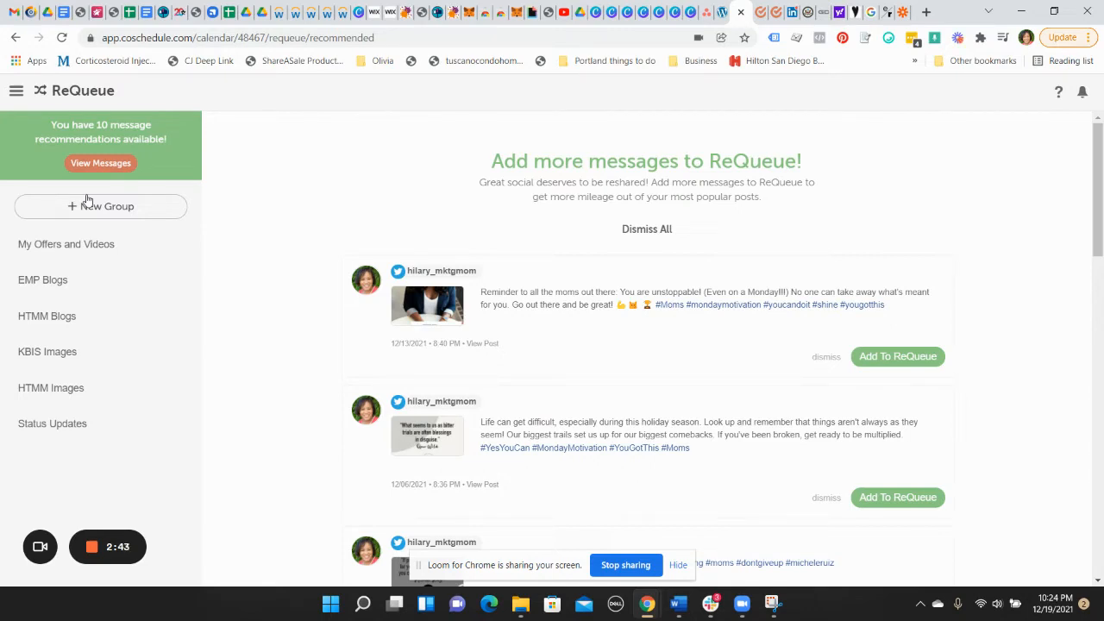
mouse_move(496, 227)
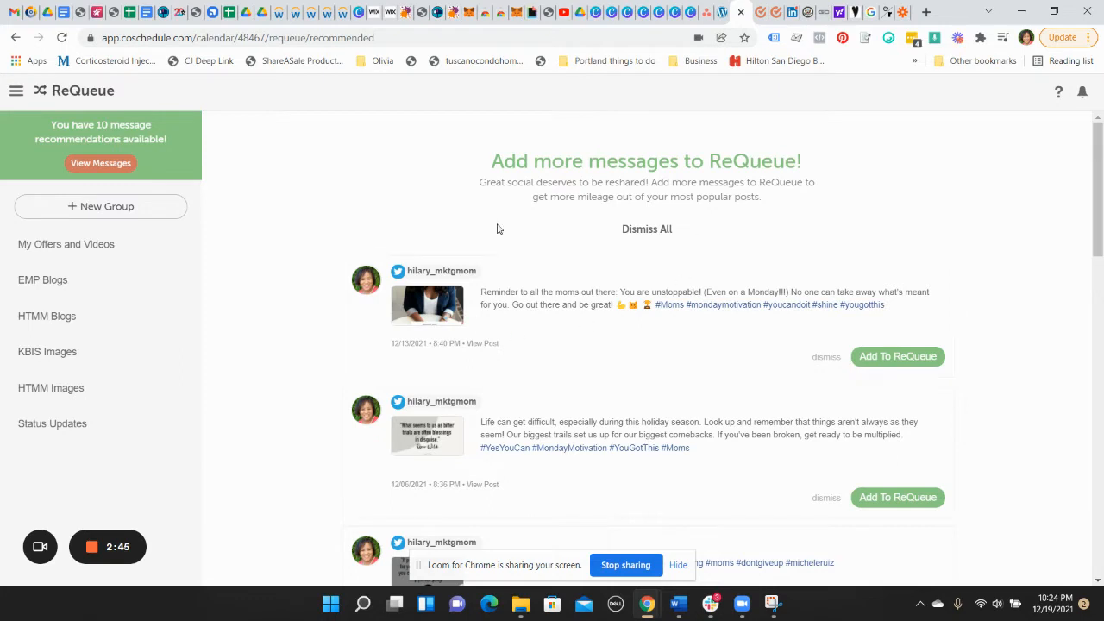
mouse_move(779, 524)
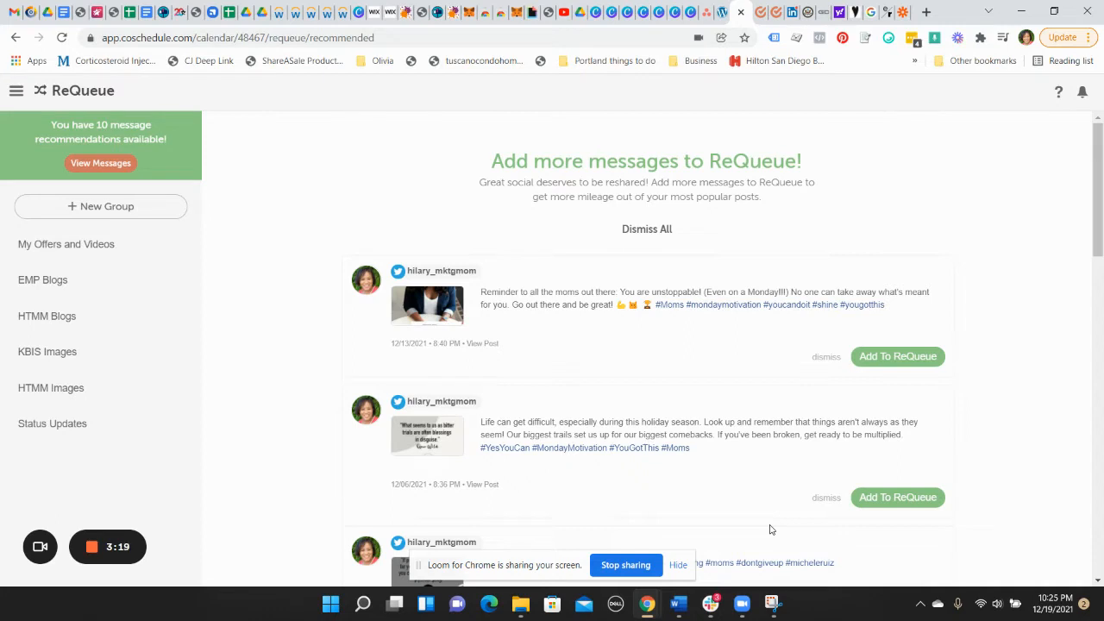
mouse_move(124, 207)
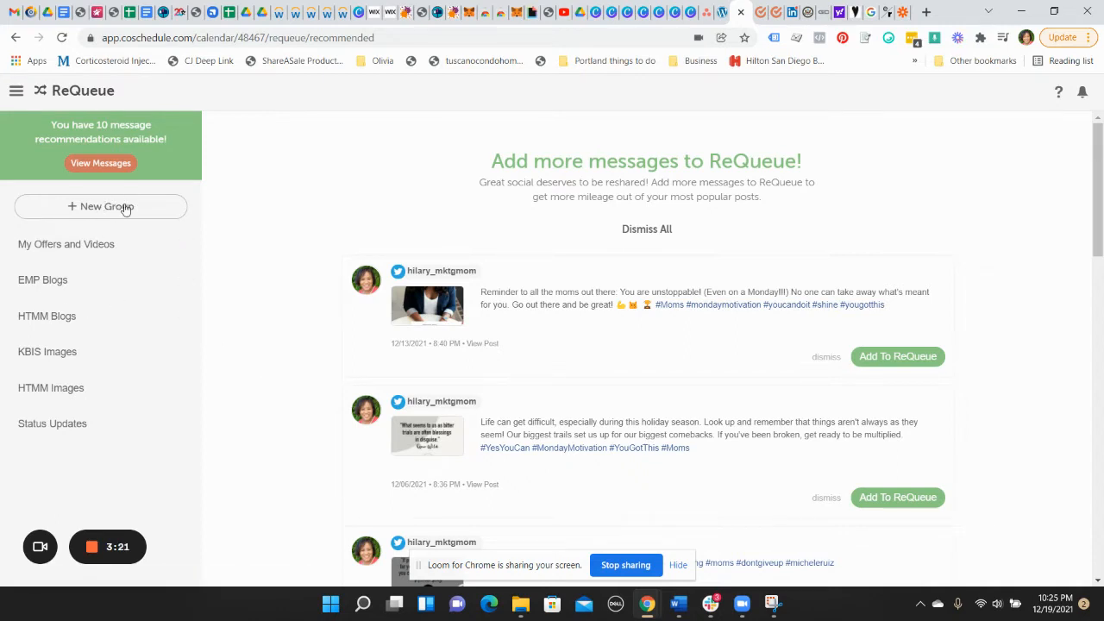
mouse_move(124, 245)
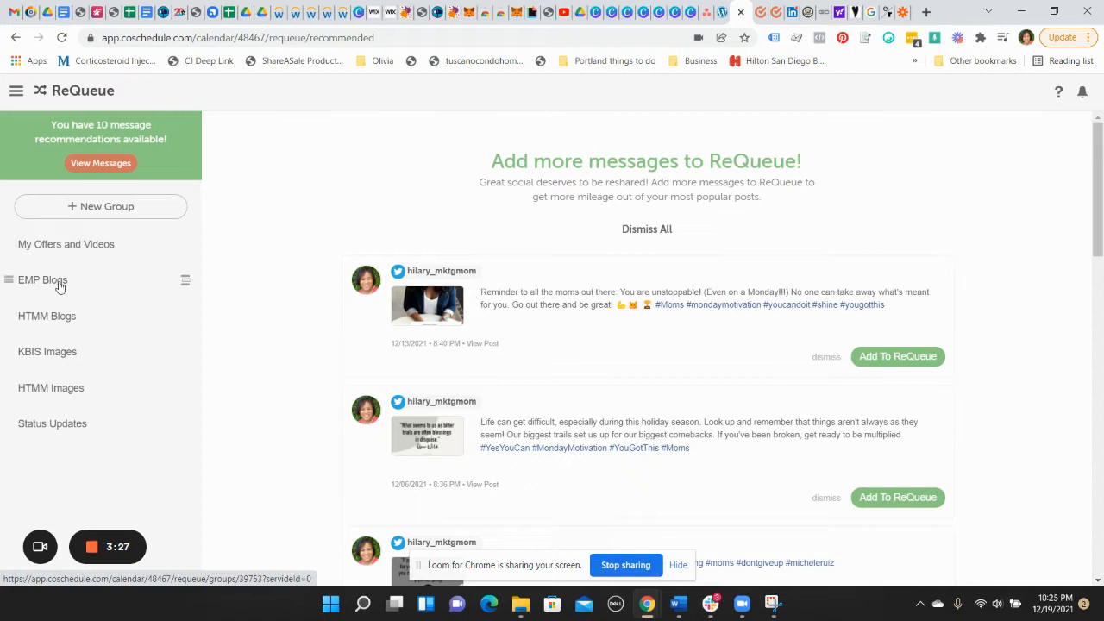
mouse_move(73, 387)
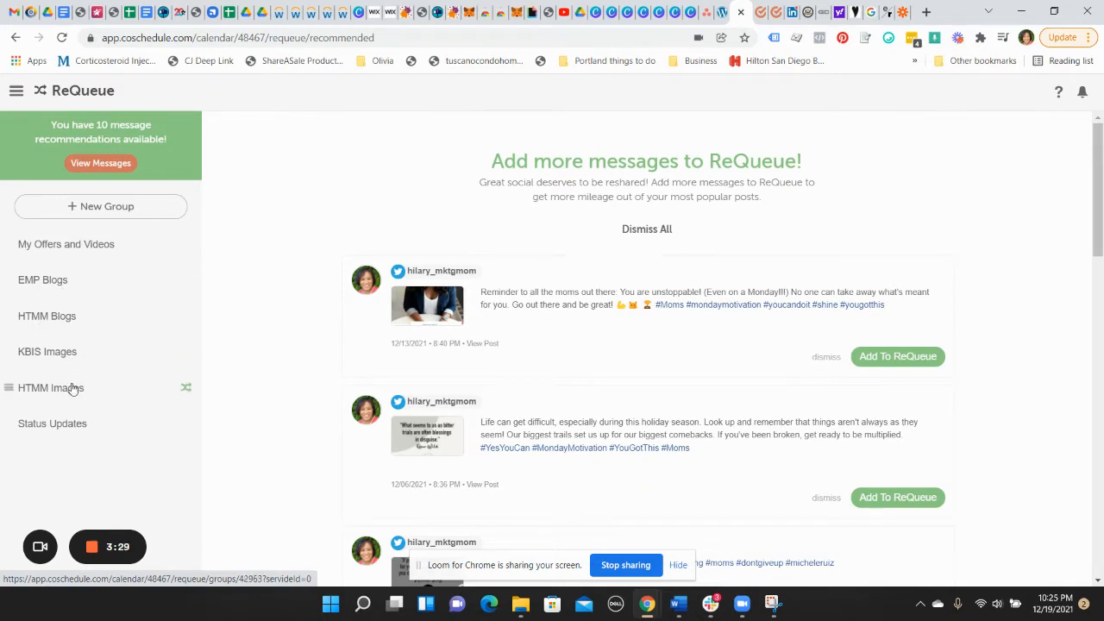
mouse_move(65, 431)
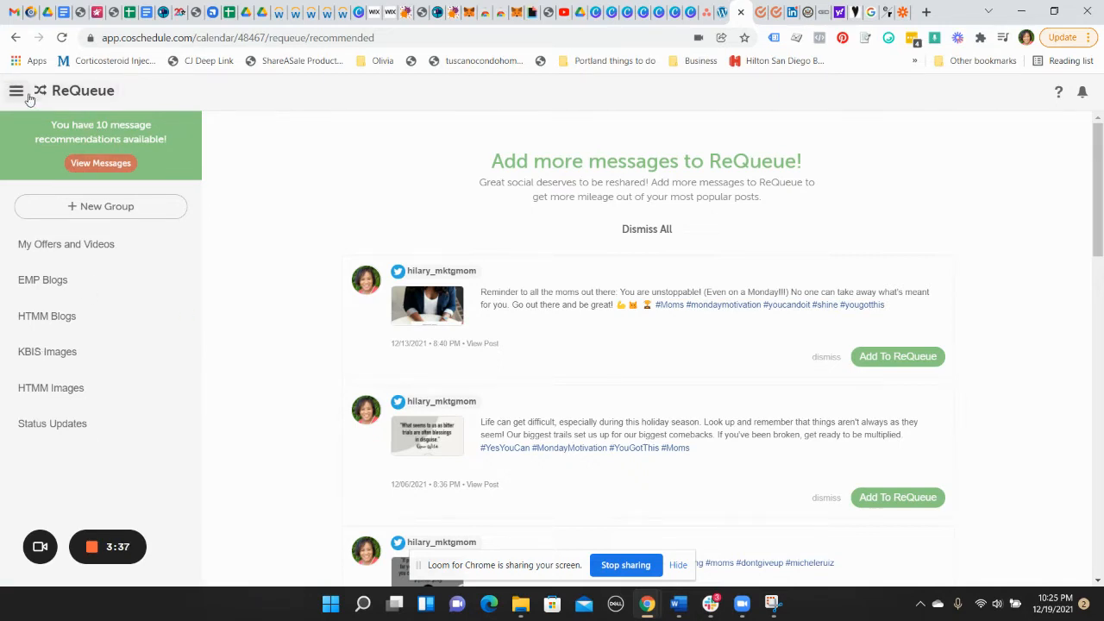
Reach the ReQueue power-up settings via the account menu's Settings page
click(17, 89)
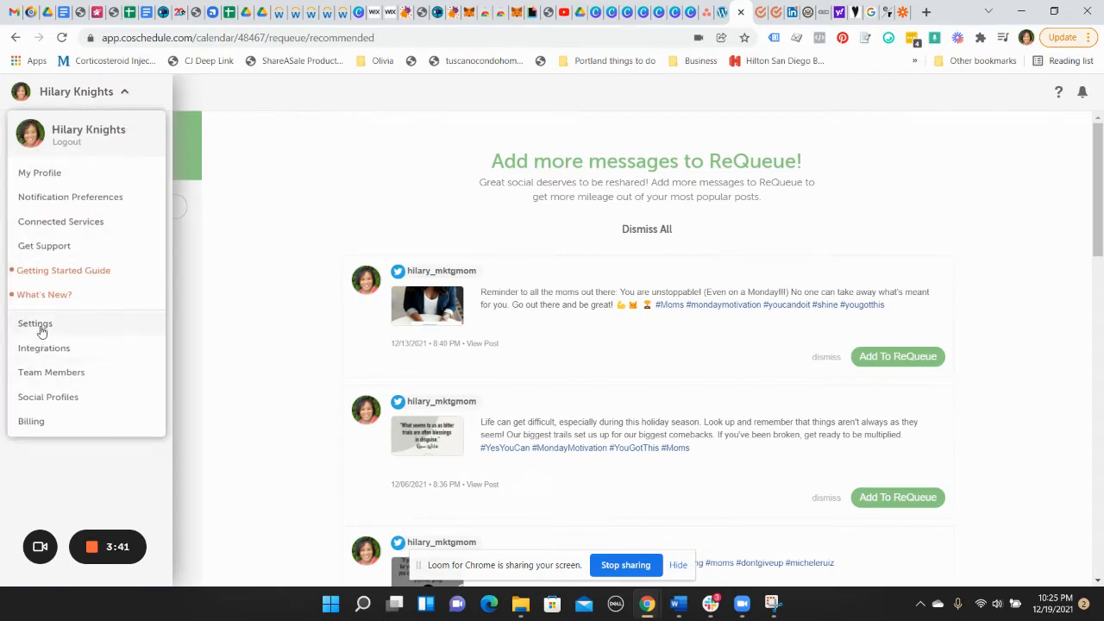
click(34, 323)
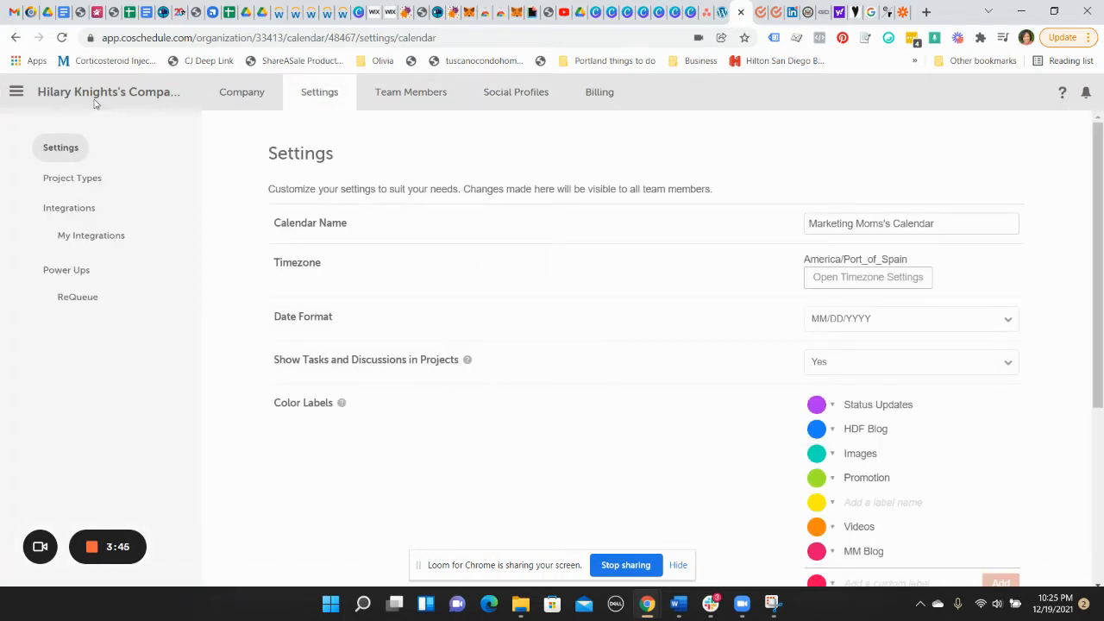
click(78, 297)
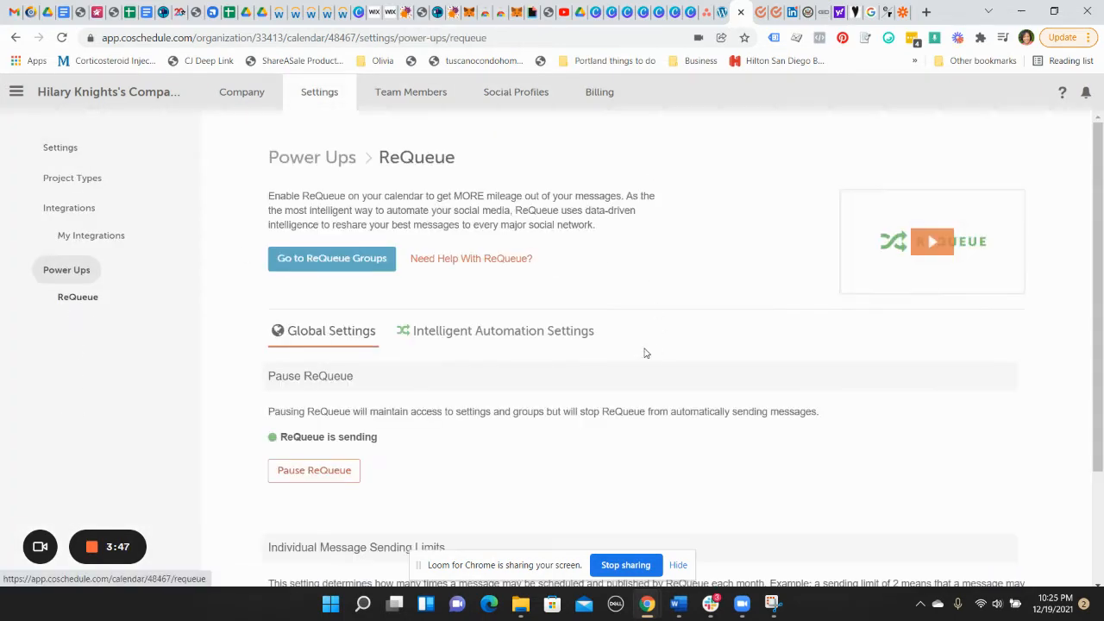
mouse_move(448, 399)
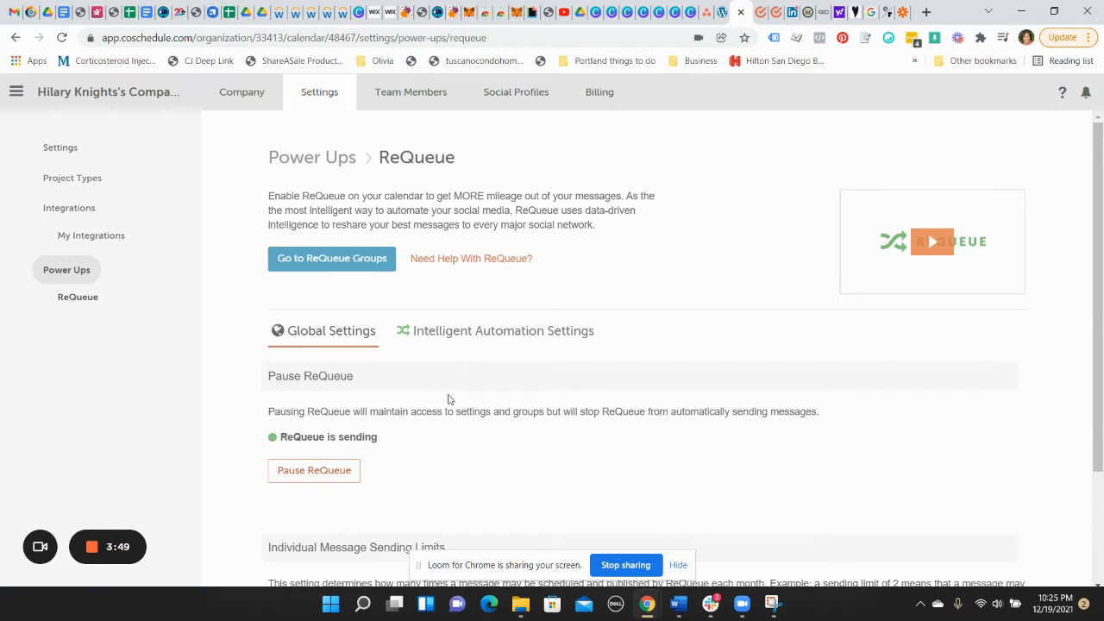
scroll(down, 3)
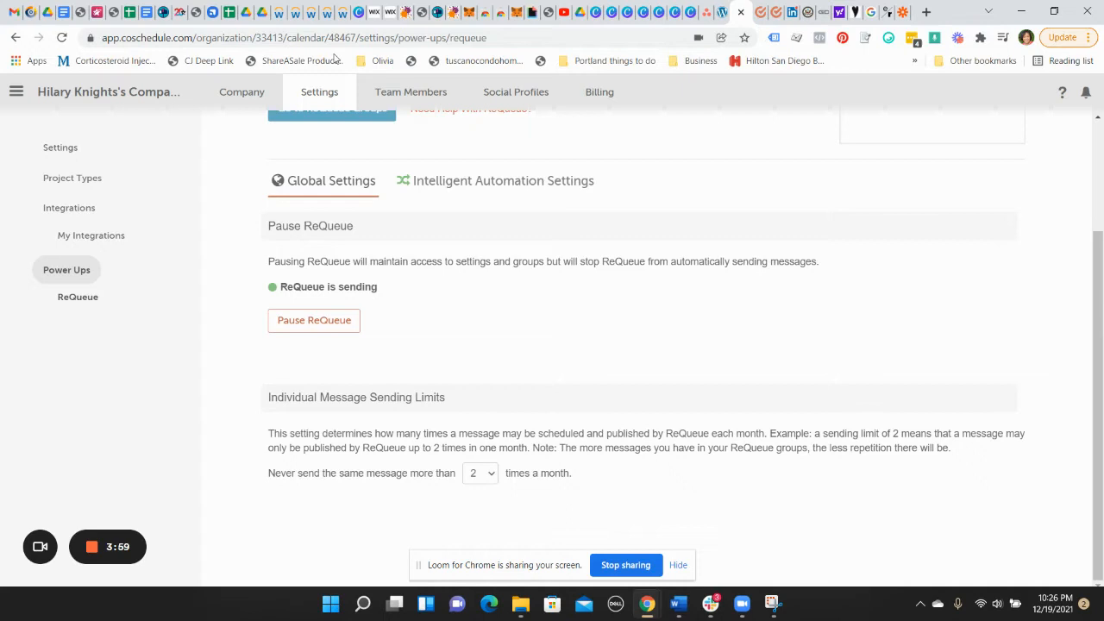
mouse_move(438, 290)
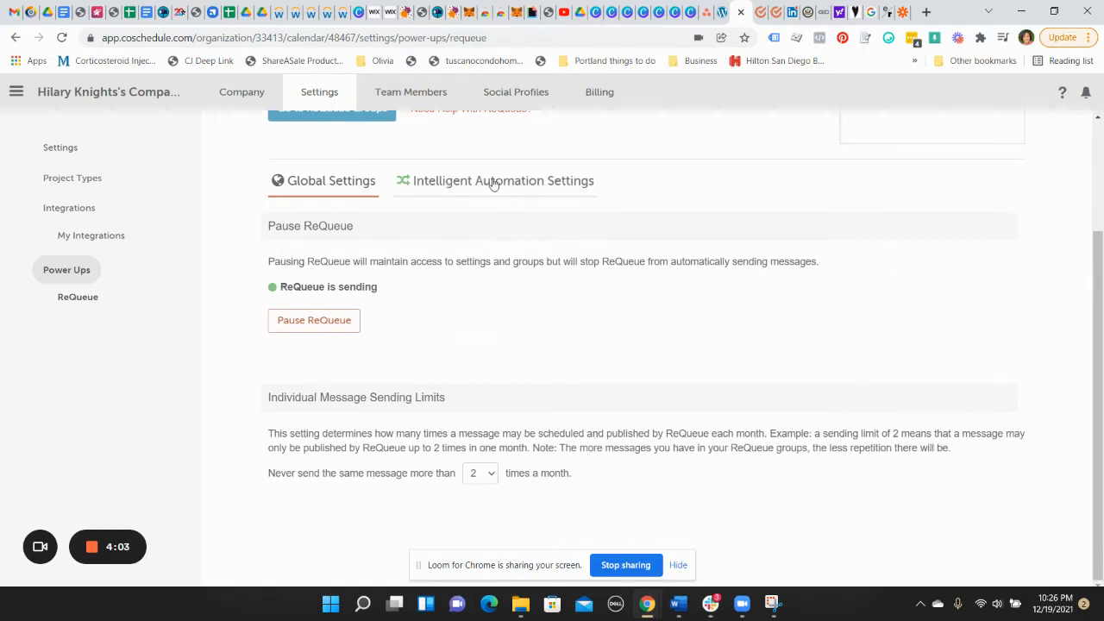
Review the Intelligent Automation Settings: per-profile daily sending goals and sending-hours schedule
click(493, 181)
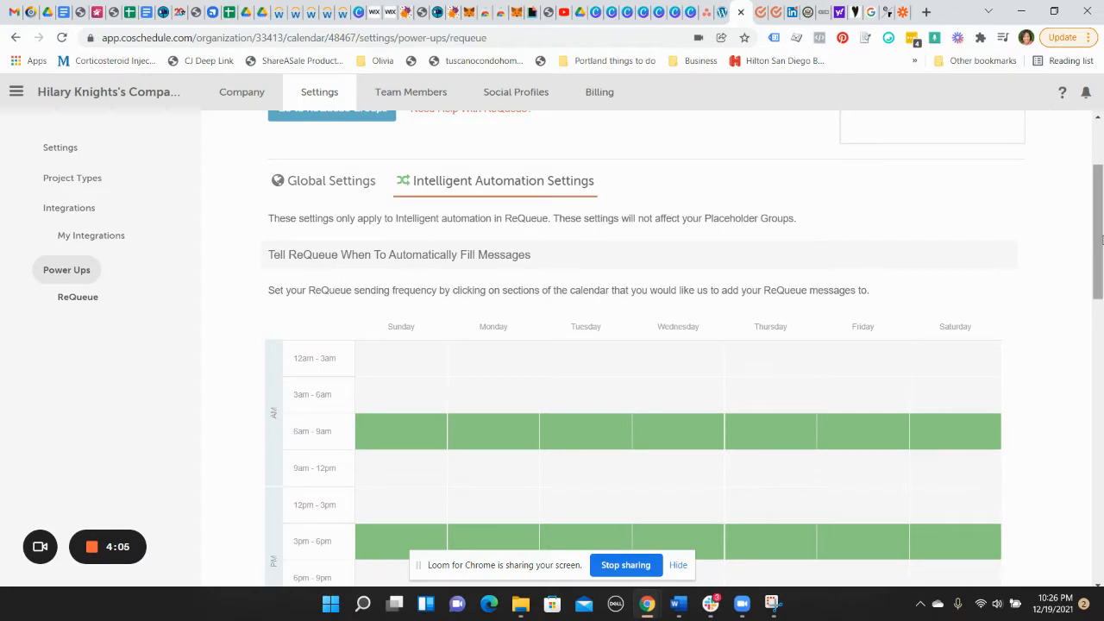
scroll(down, 3)
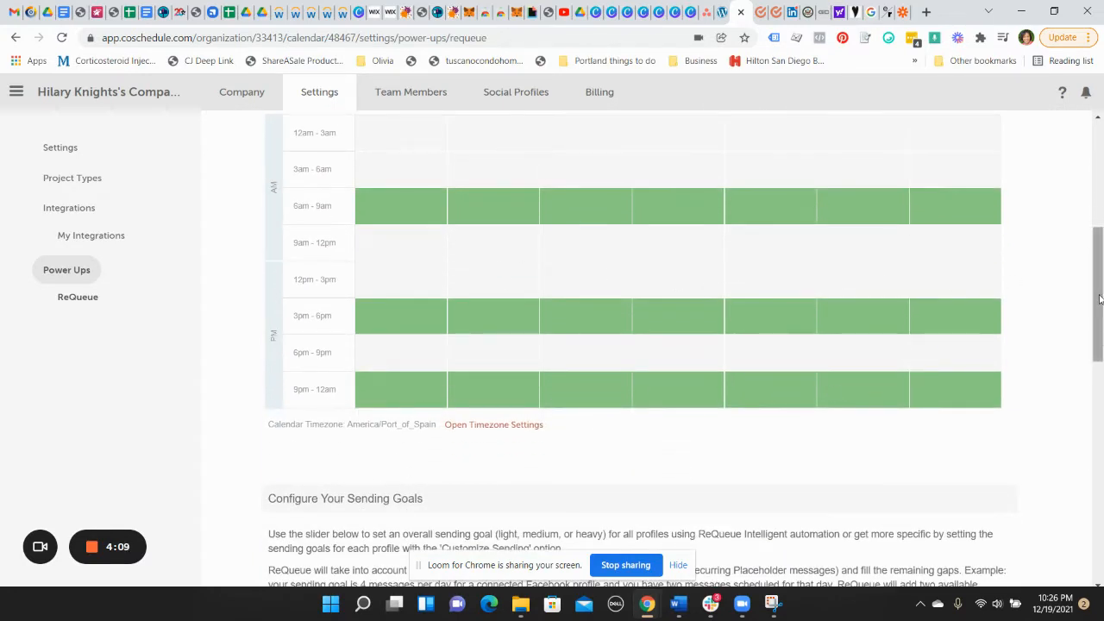
scroll(down, 3)
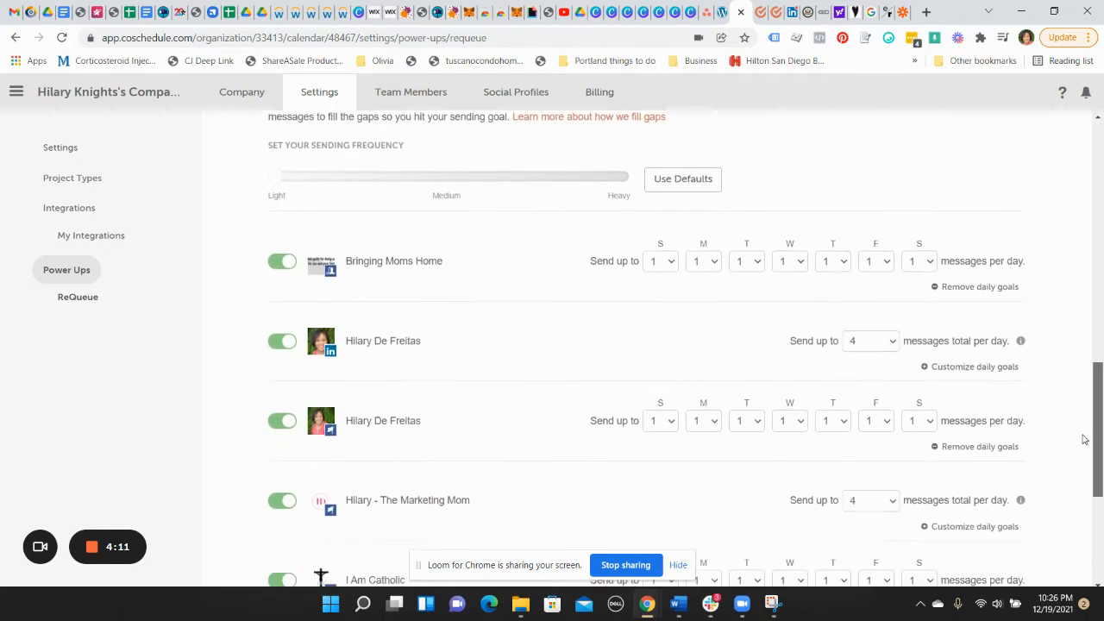
scroll(down, 3)
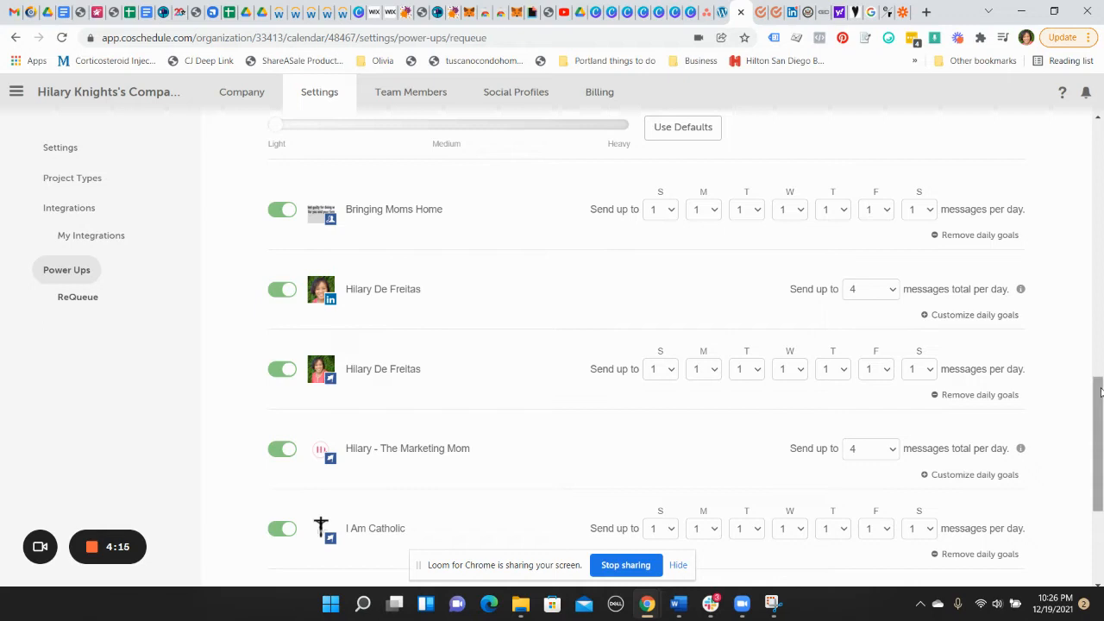
mouse_move(785, 300)
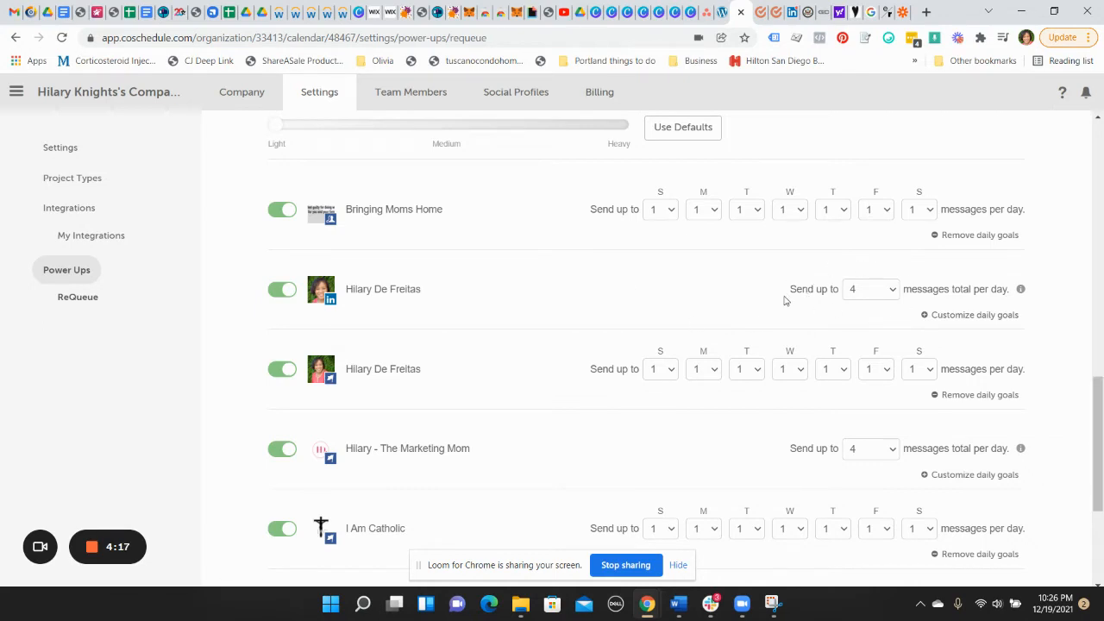
mouse_move(907, 300)
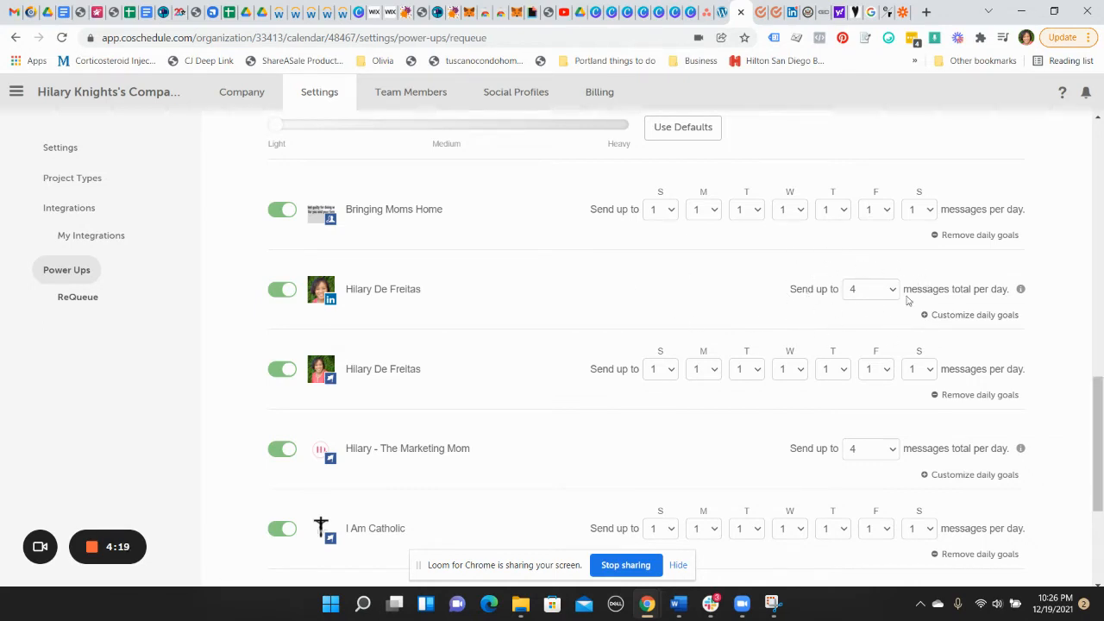
mouse_move(386, 319)
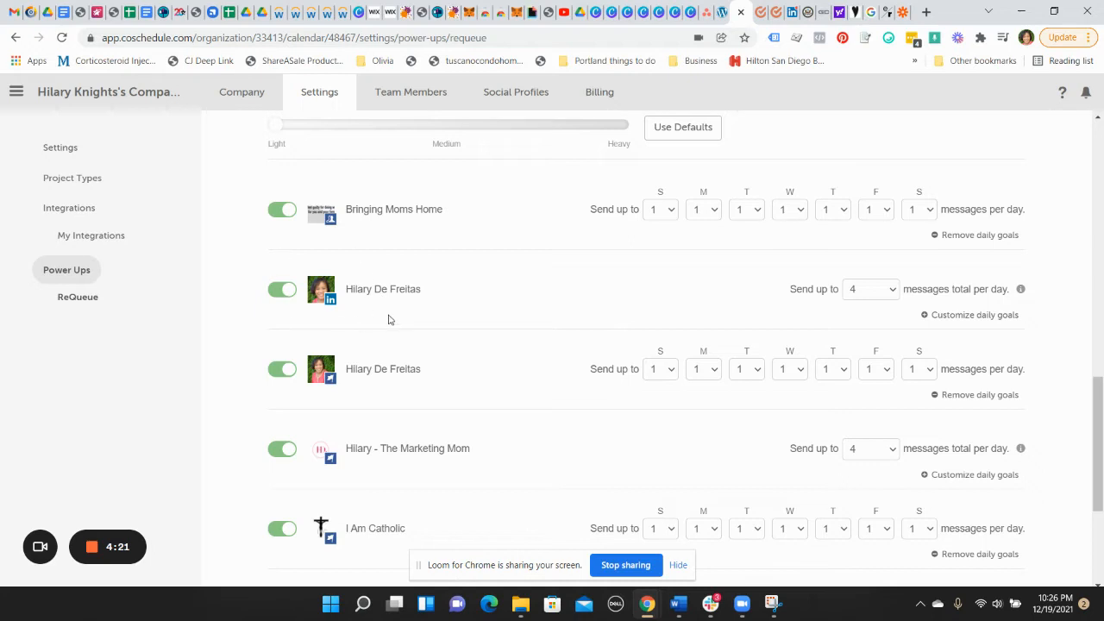
mouse_move(366, 304)
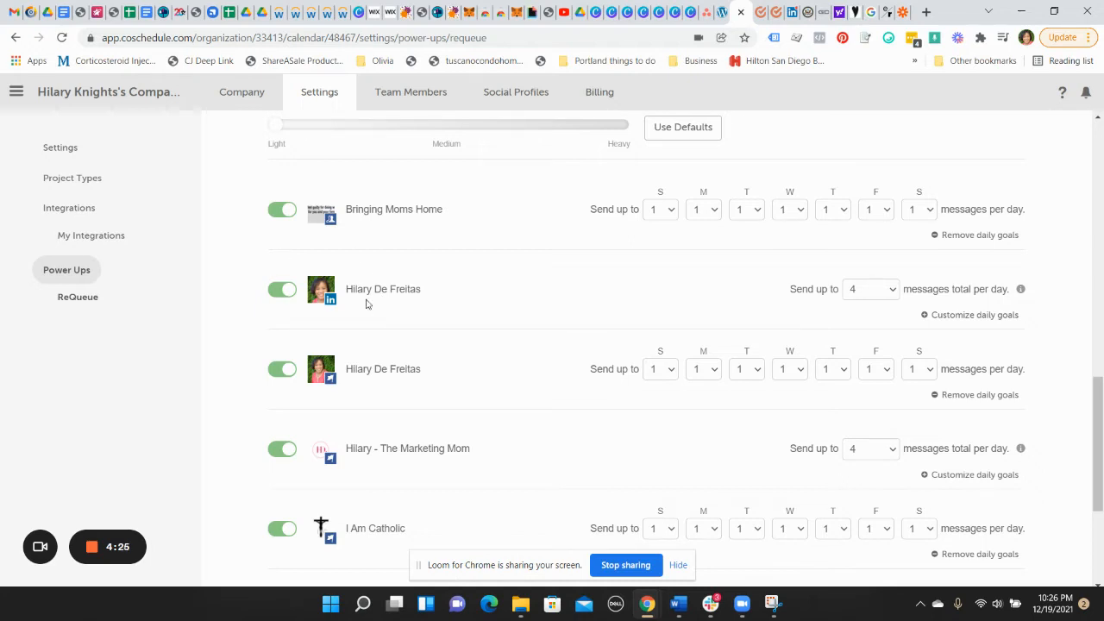
mouse_move(438, 301)
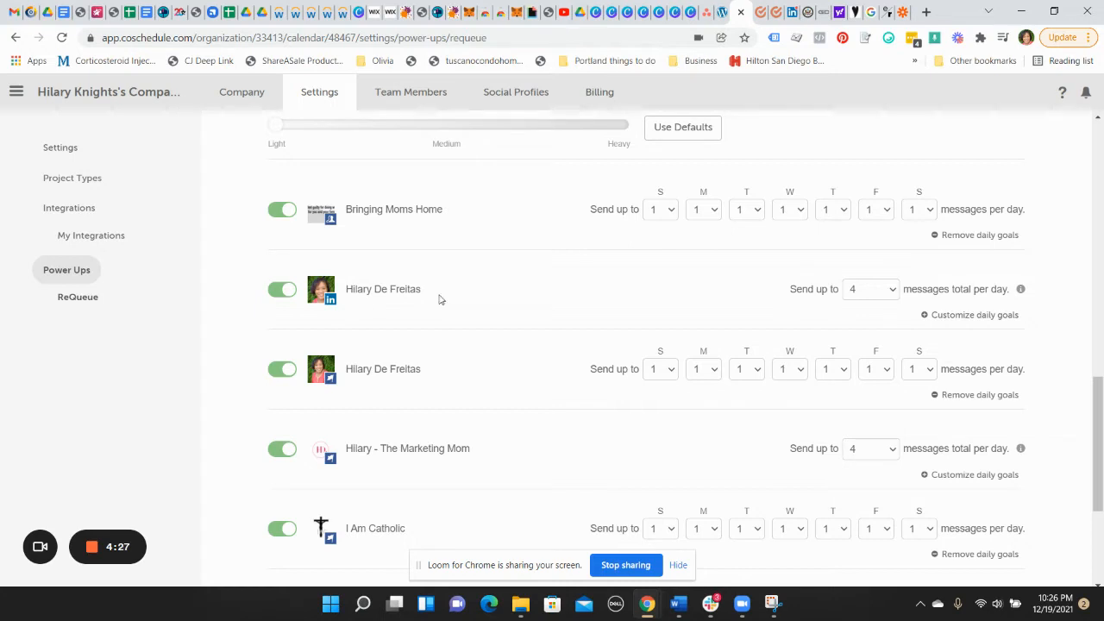
mouse_move(897, 465)
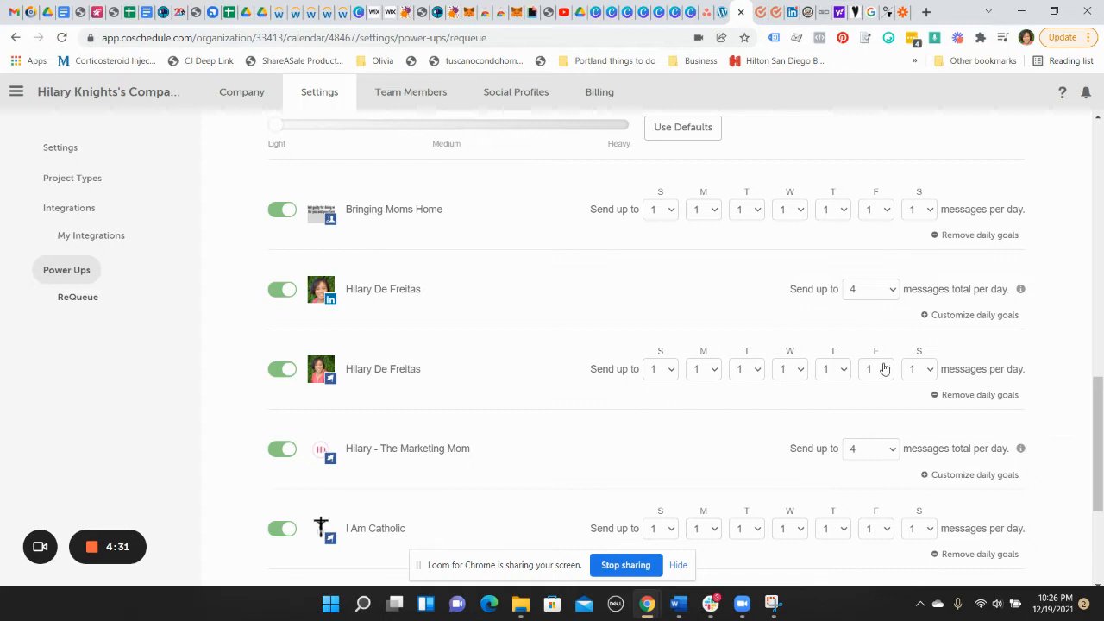
scroll(down, 3)
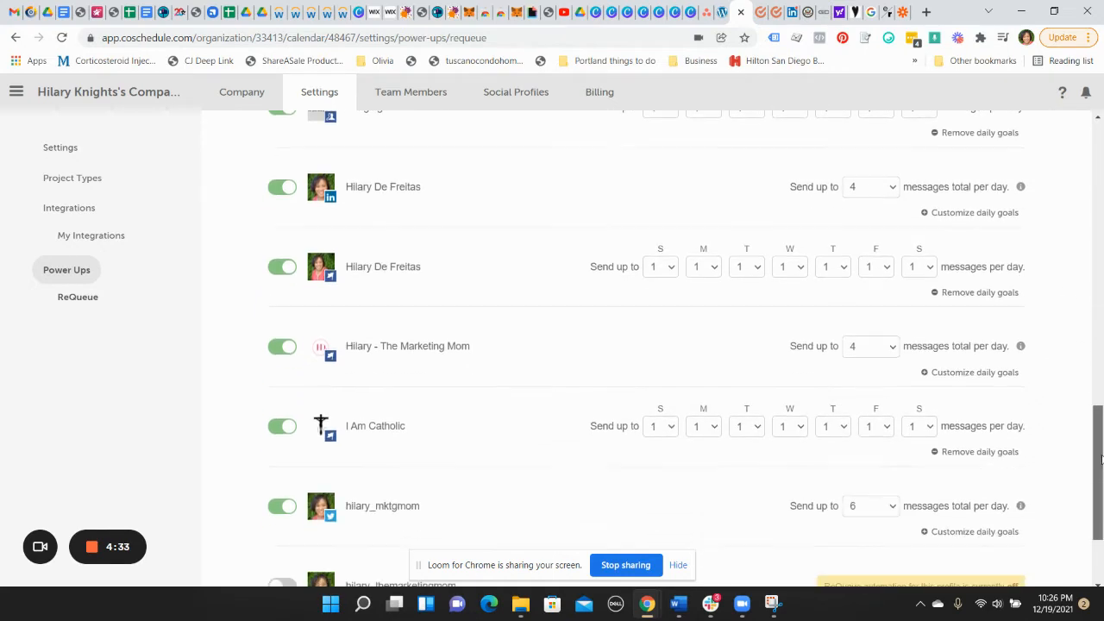
mouse_move(1066, 447)
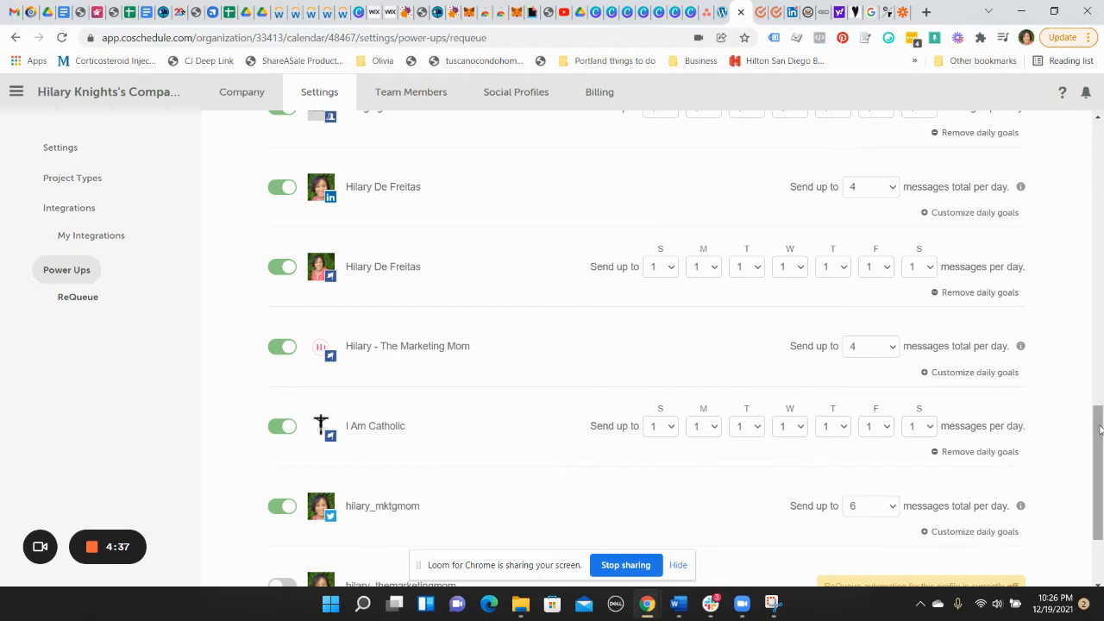
scroll(up, 3)
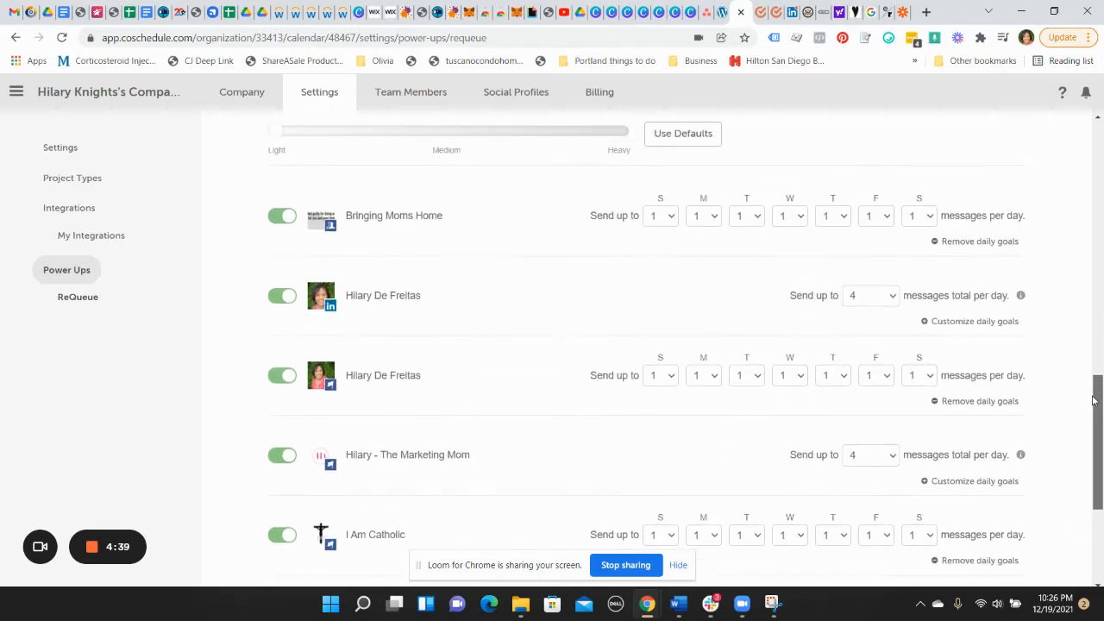
scroll(up, 3)
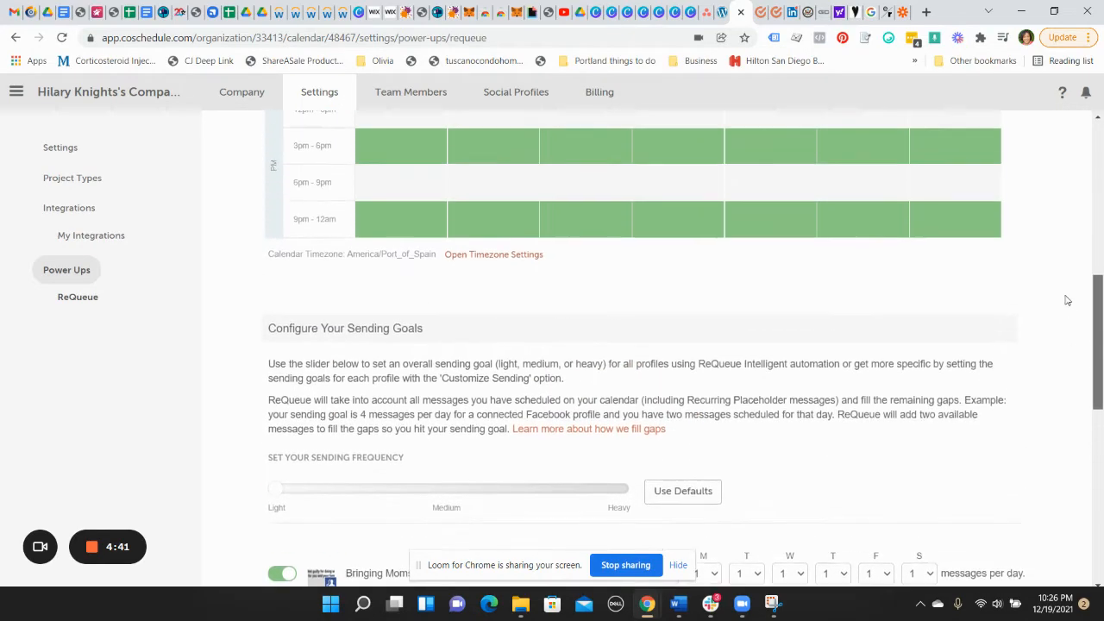
scroll(up, 3)
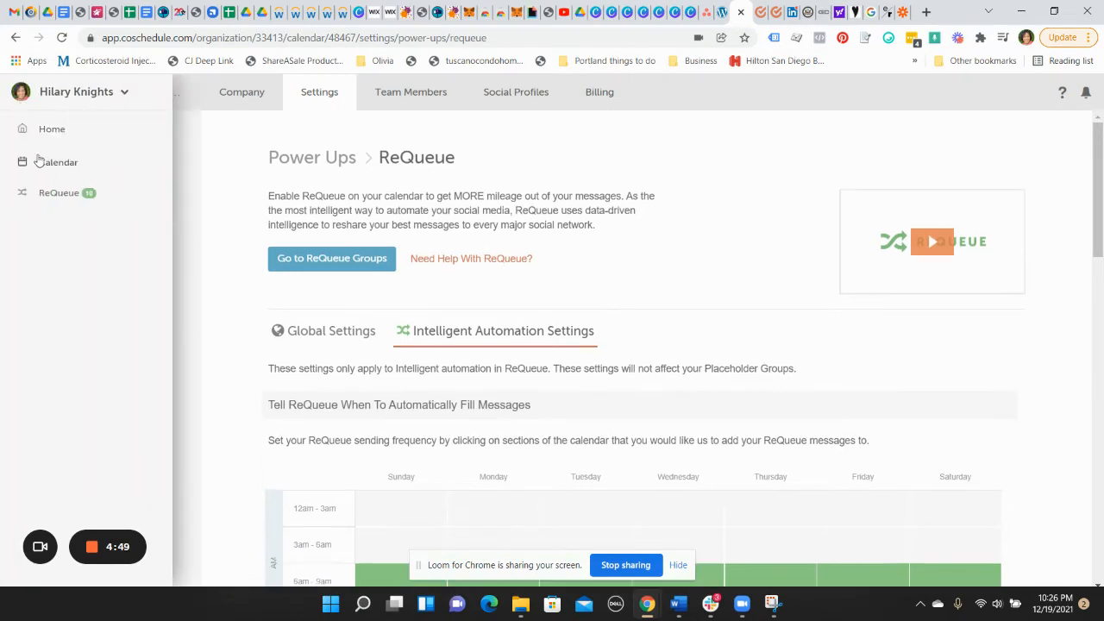
click(57, 162)
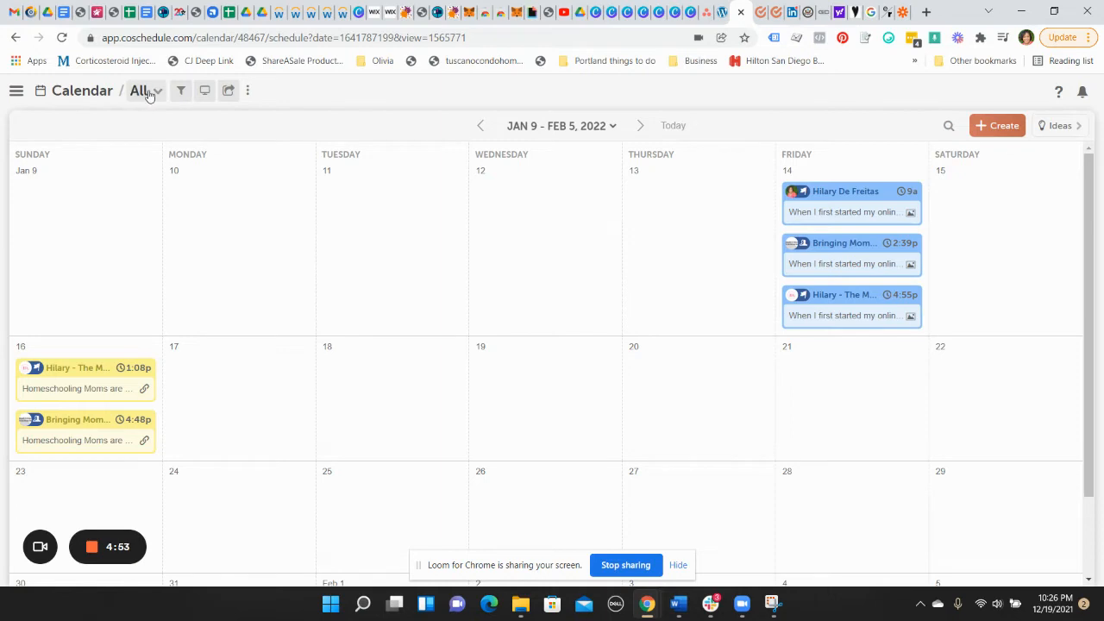
click(138, 90)
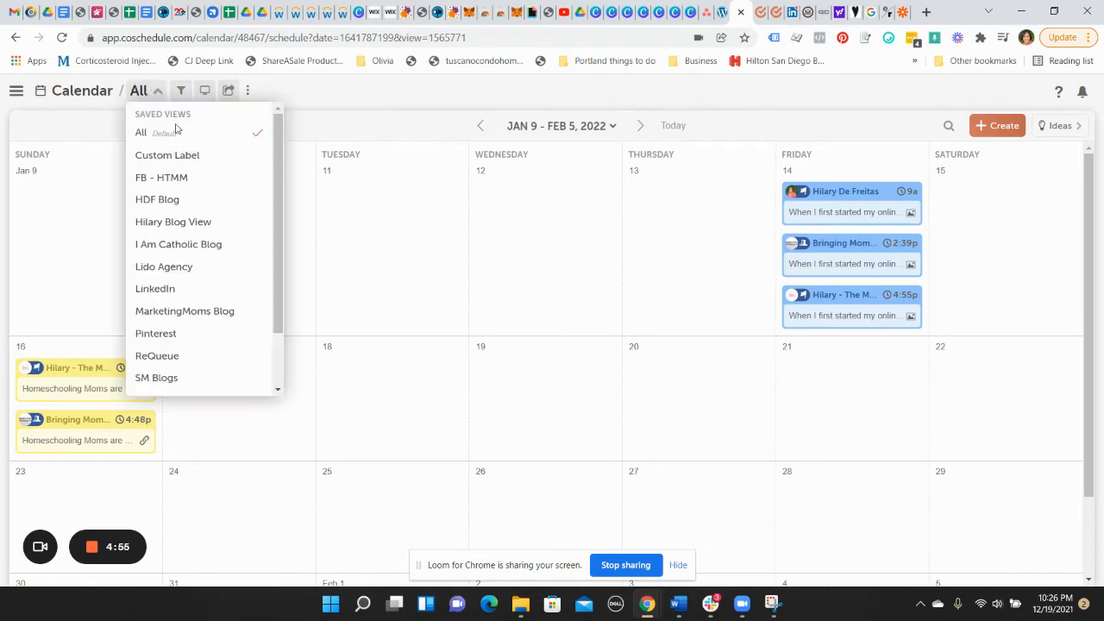
mouse_move(188, 138)
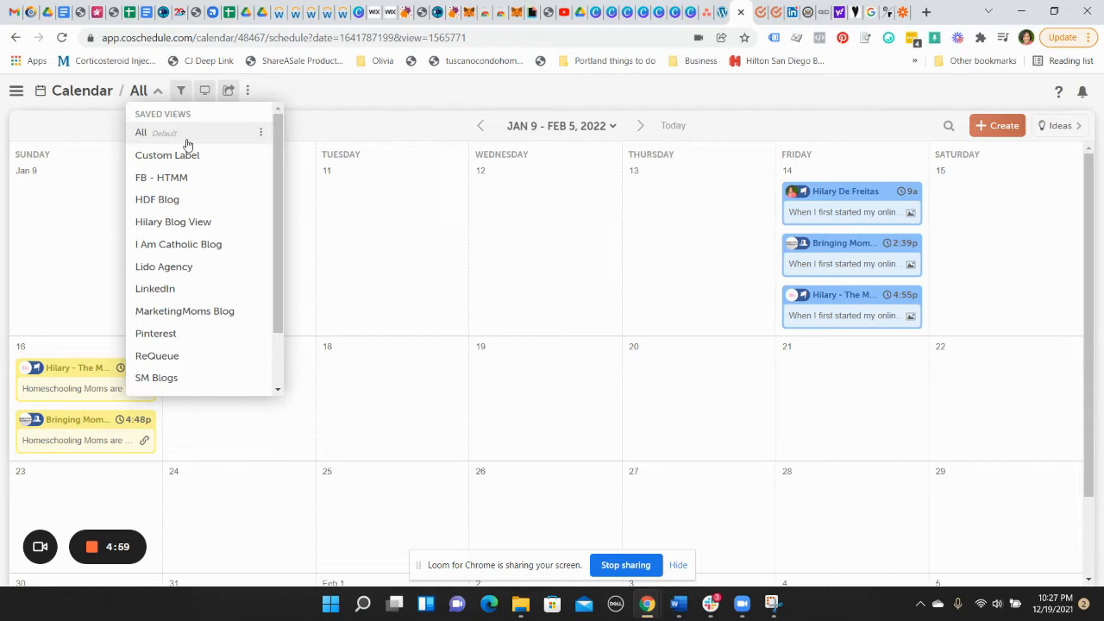
click(141, 131)
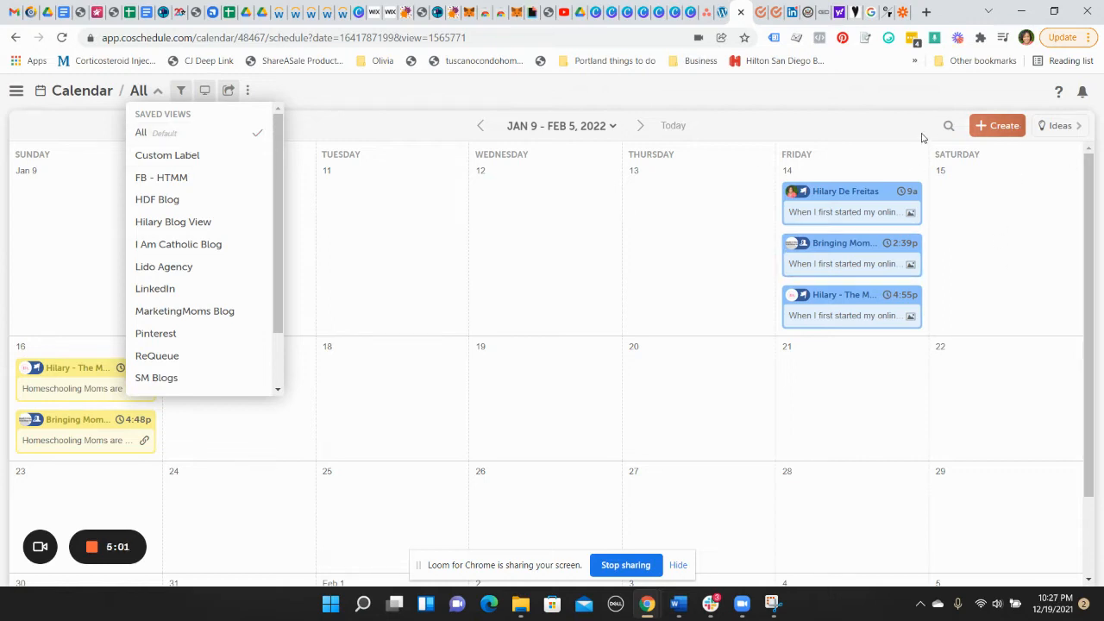
mouse_move(447, 204)
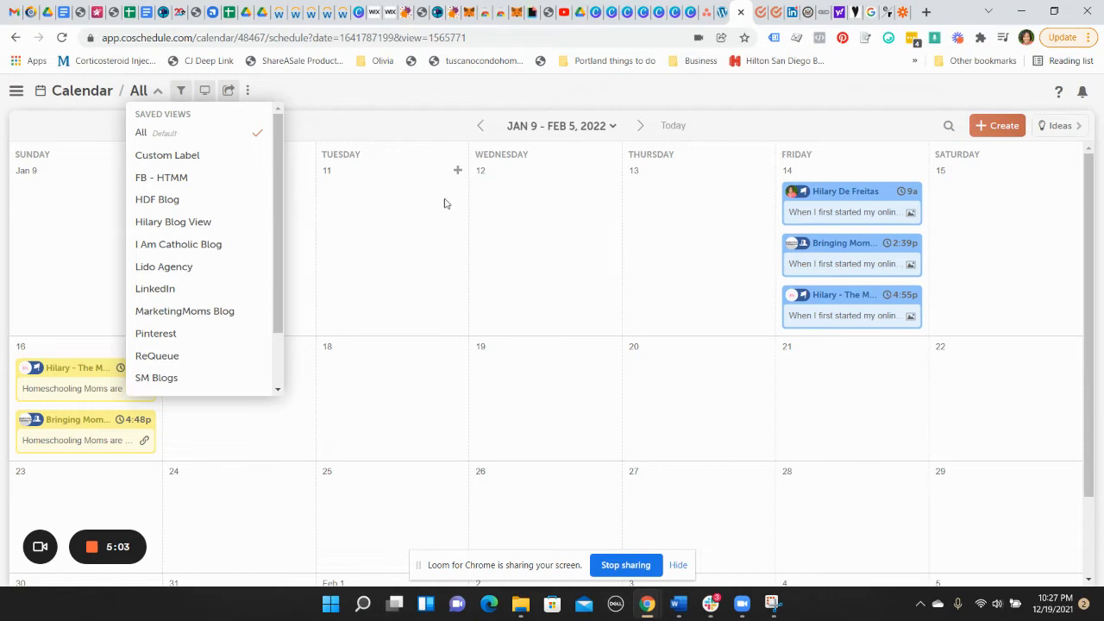
mouse_move(767, 176)
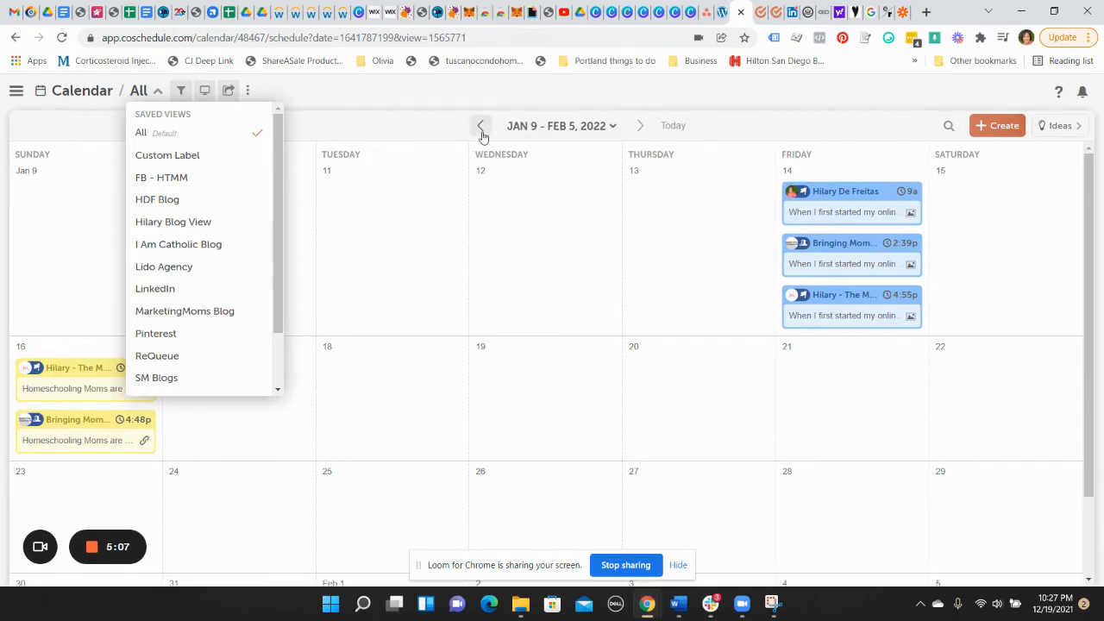
click(371, 98)
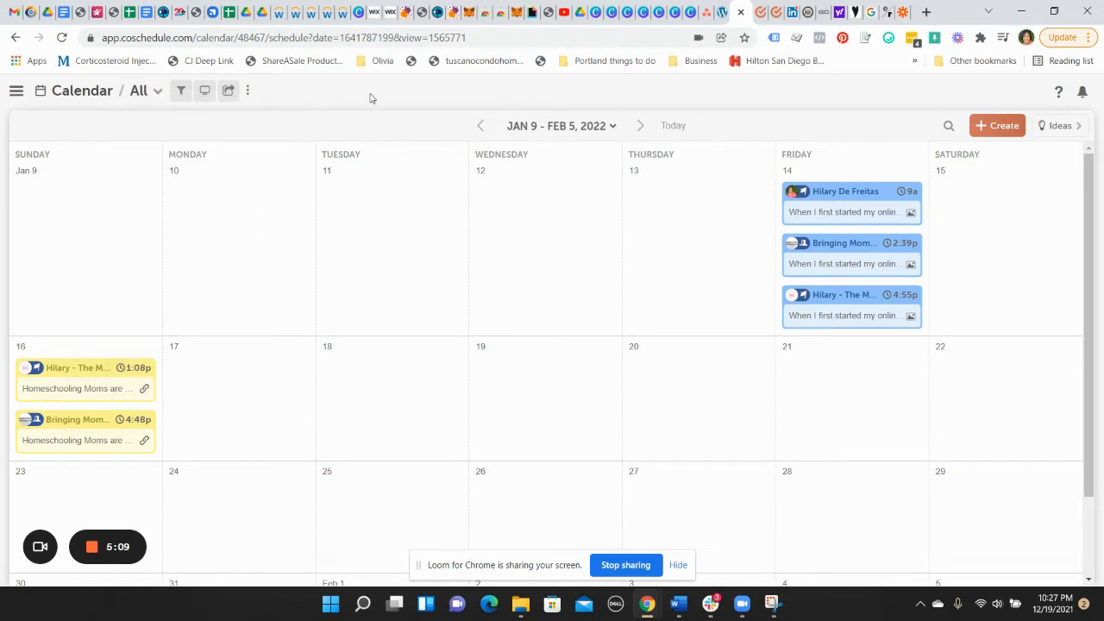
mouse_move(404, 262)
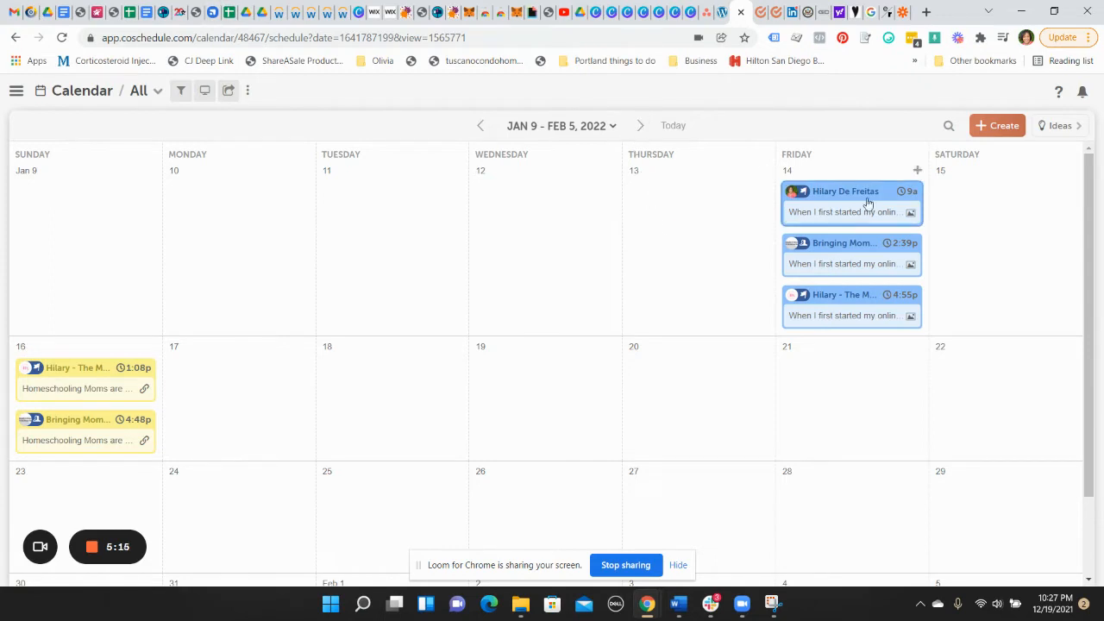
mouse_move(593, 455)
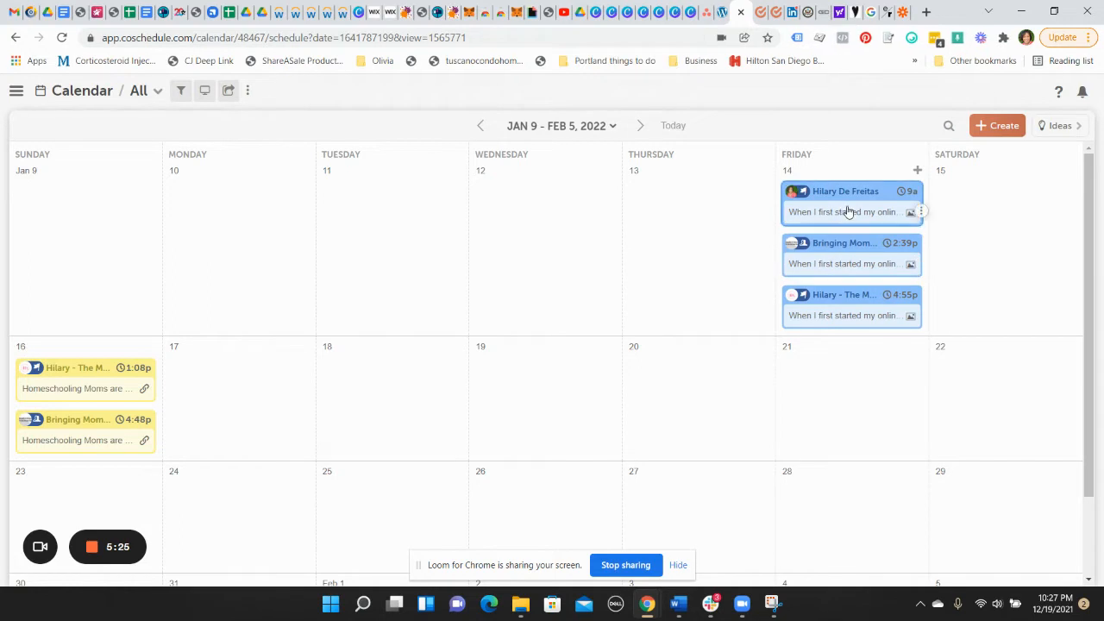
click(846, 190)
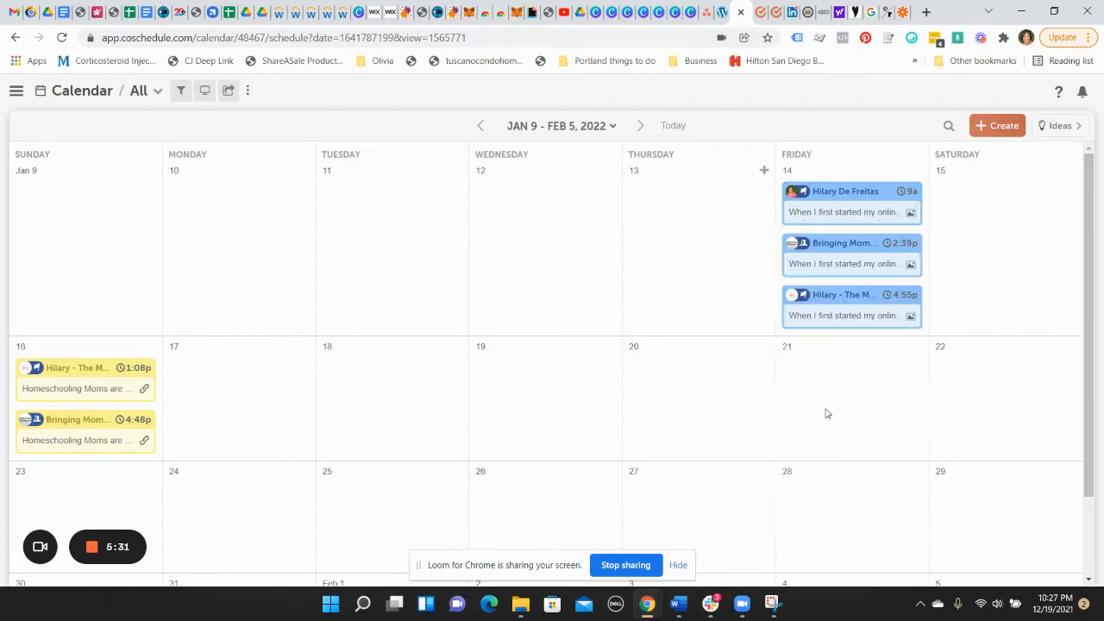
click(851, 190)
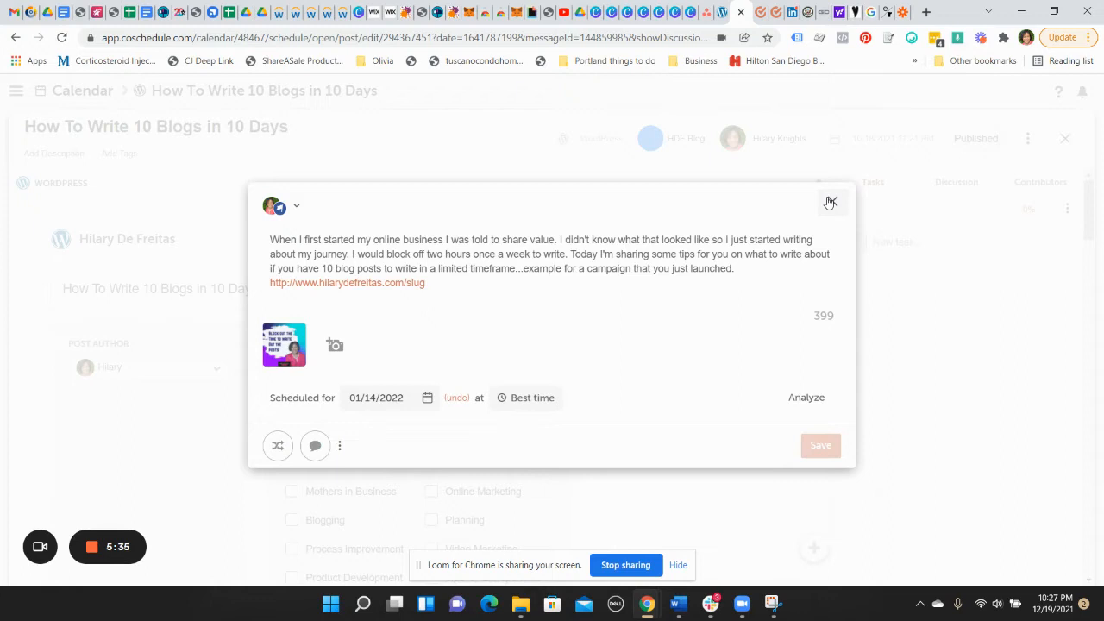
Close the social message popup and scroll through the blog project's Social Campaign timeline
click(831, 202)
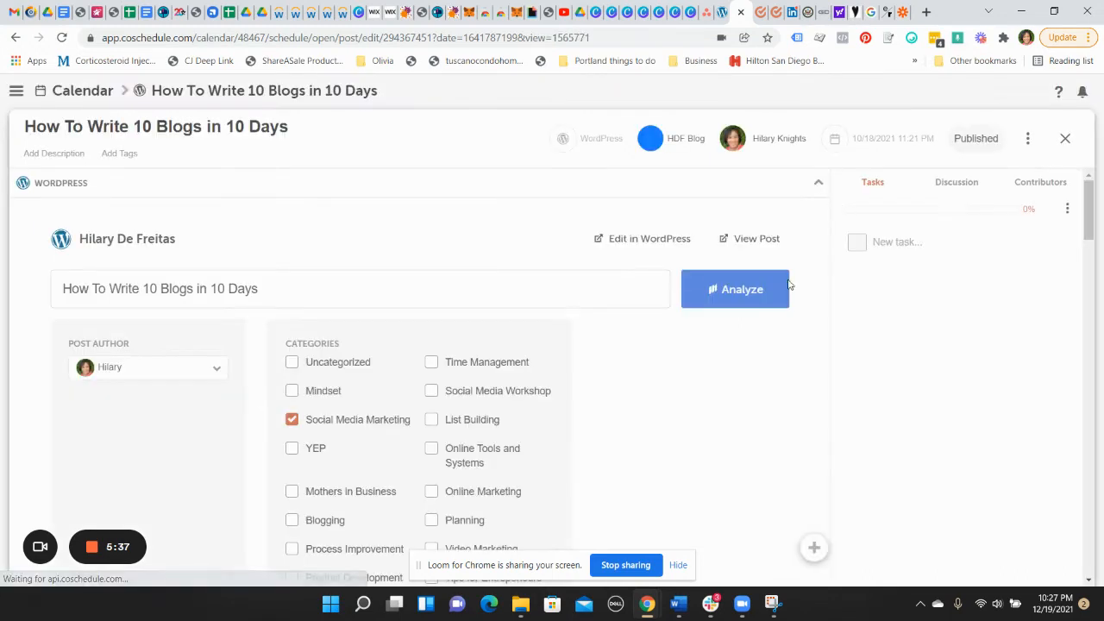
mouse_move(352, 341)
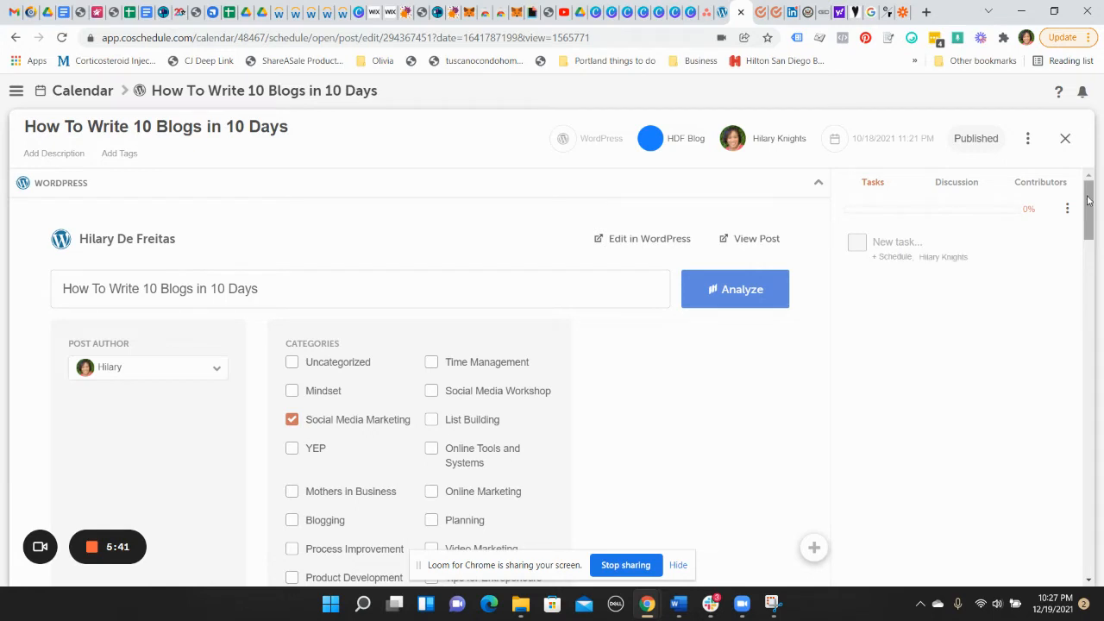
scroll(down, 3)
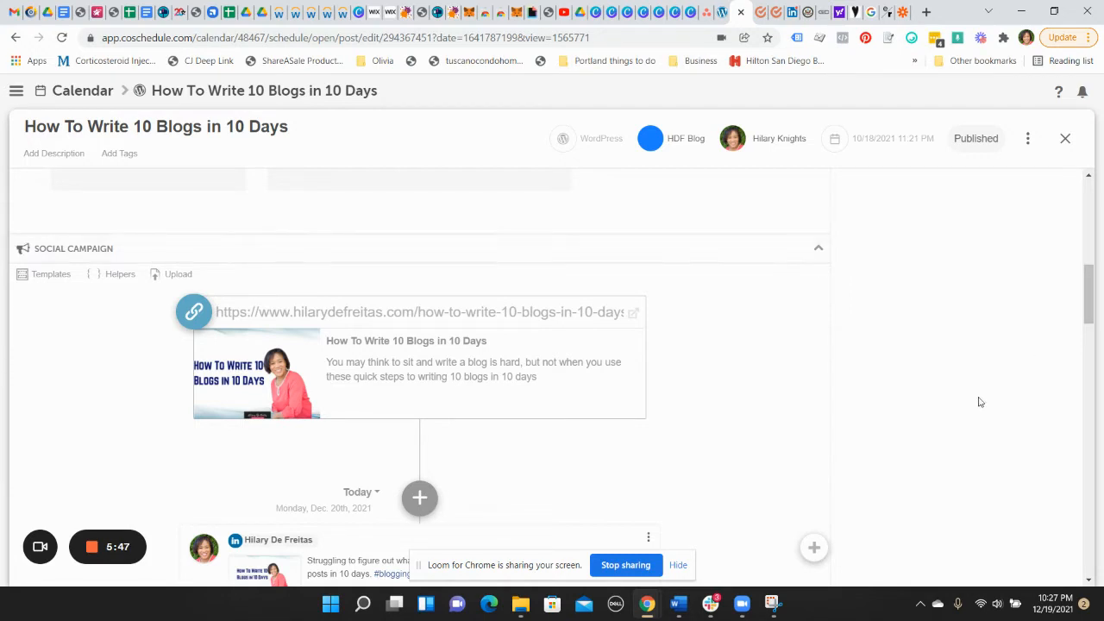
scroll(down, 3)
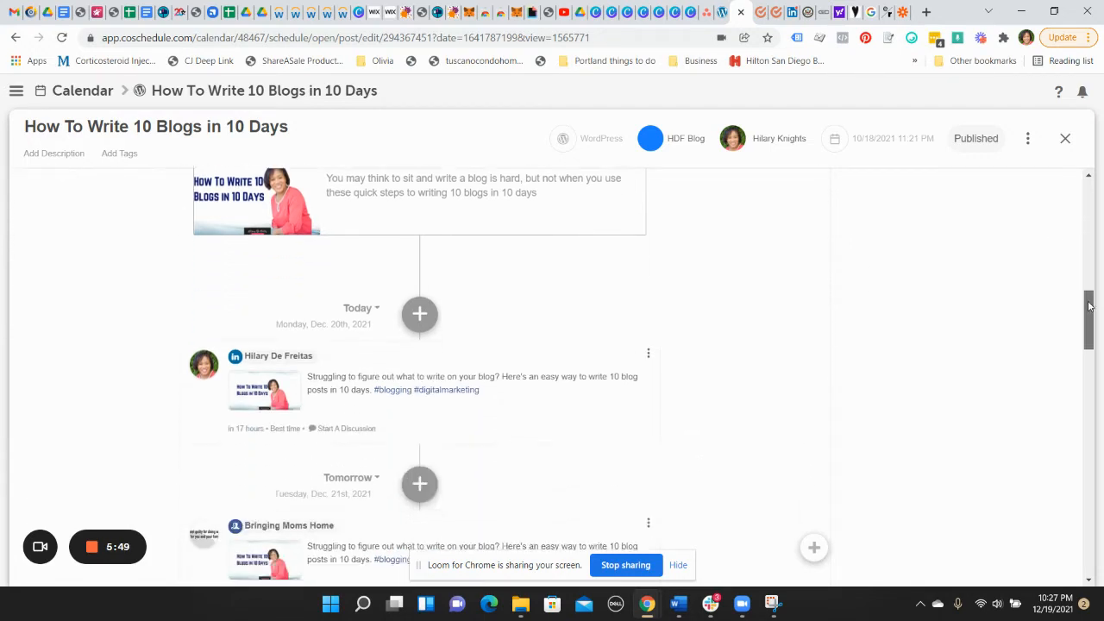
scroll(down, 3)
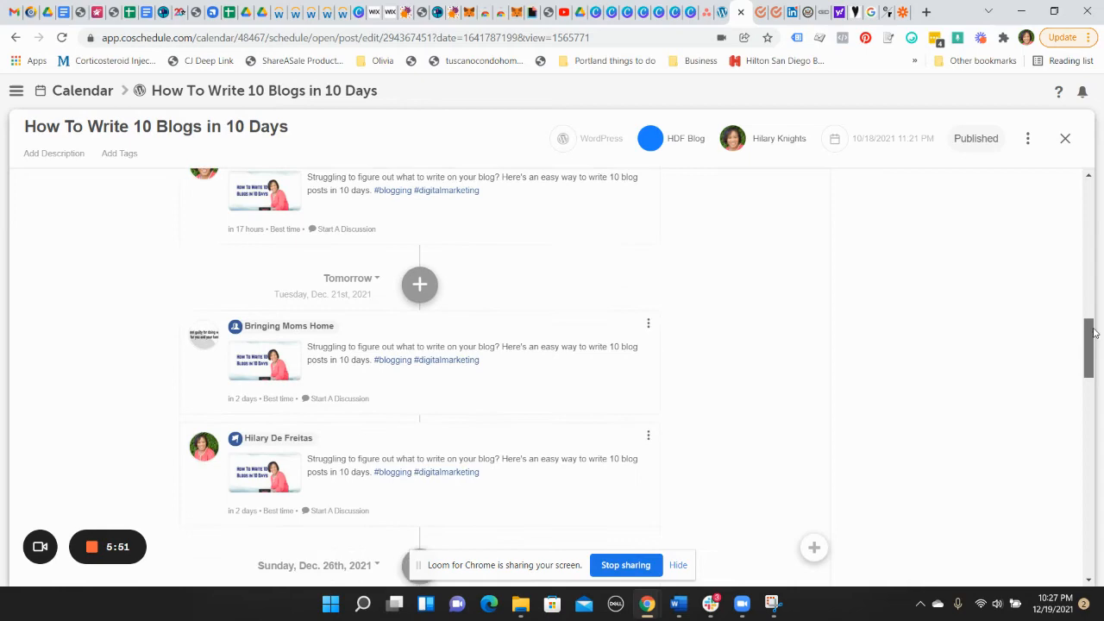
scroll(down, 3)
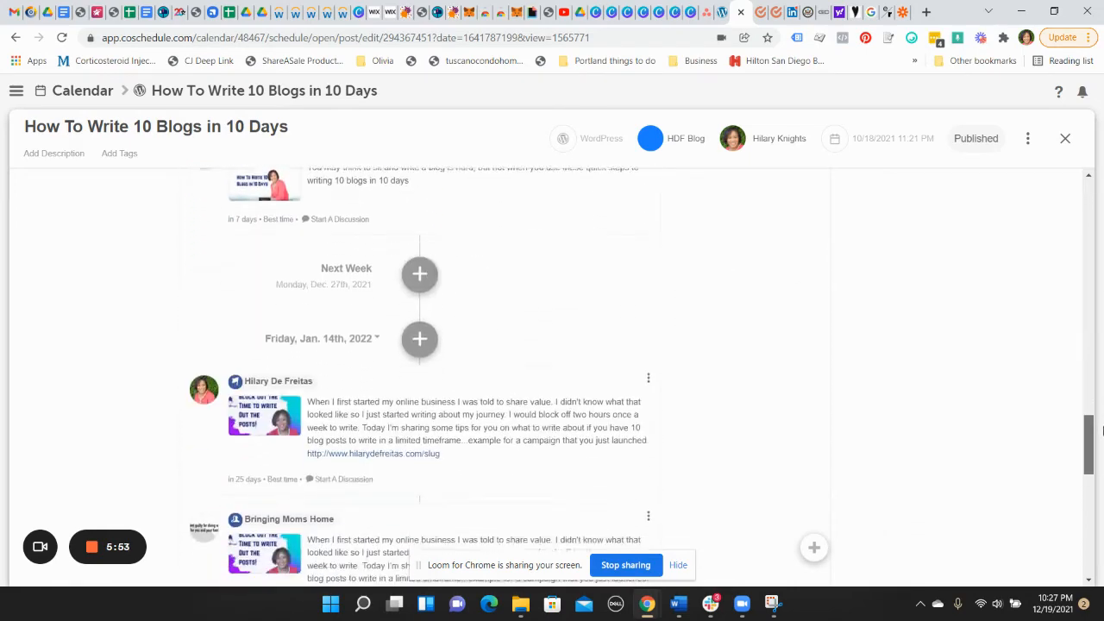
scroll(down, 3)
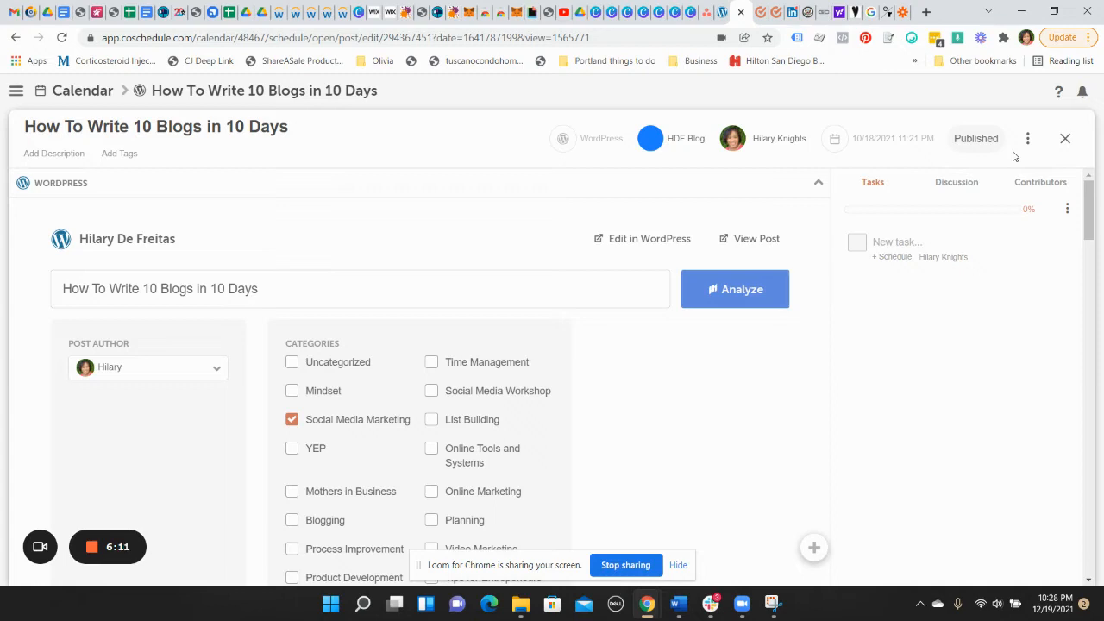
scroll(down, 3)
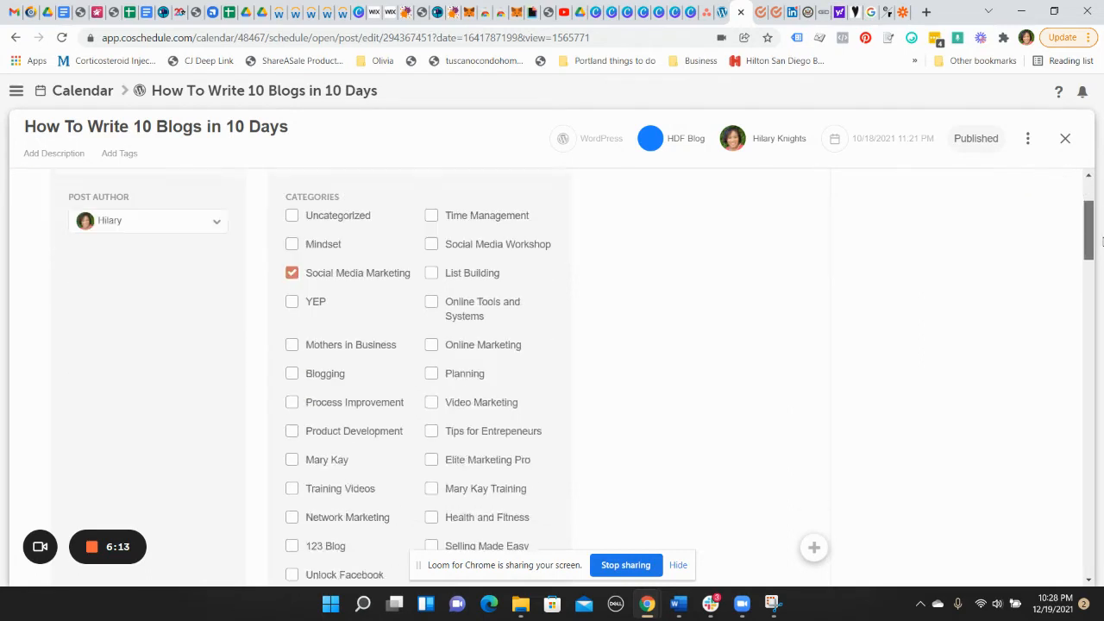
scroll(down, 3)
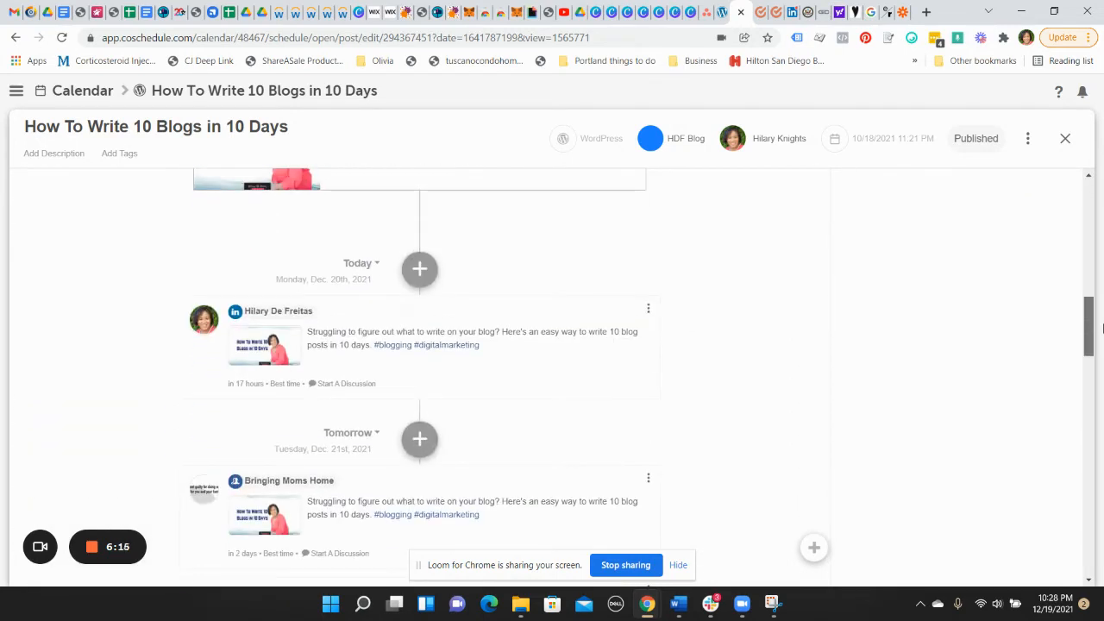
scroll(down, 3)
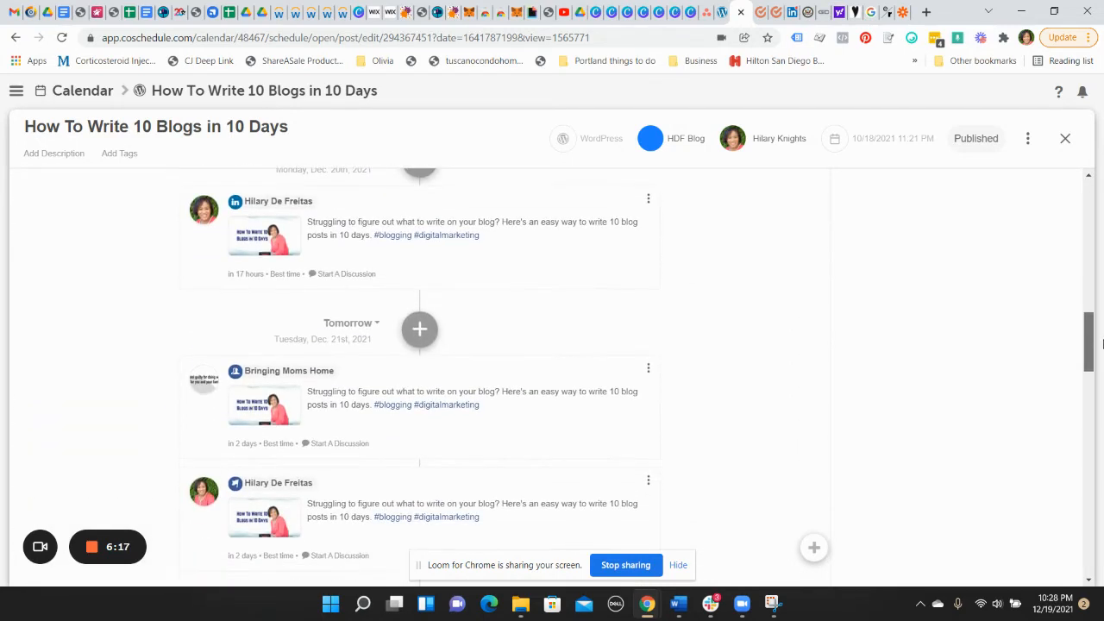
scroll(down, 3)
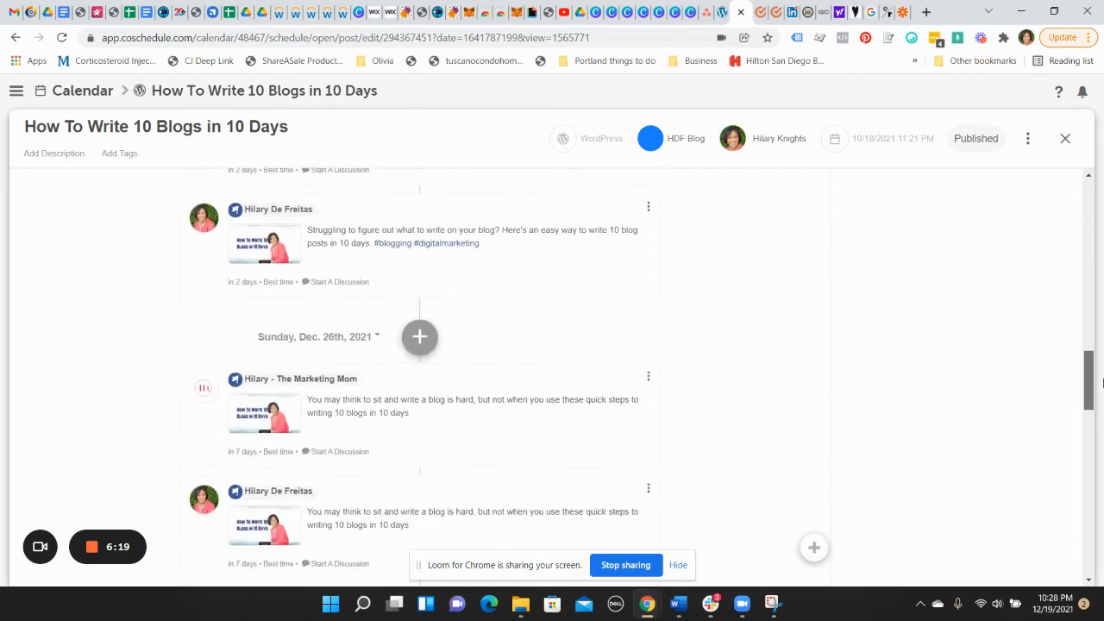
scroll(down, 3)
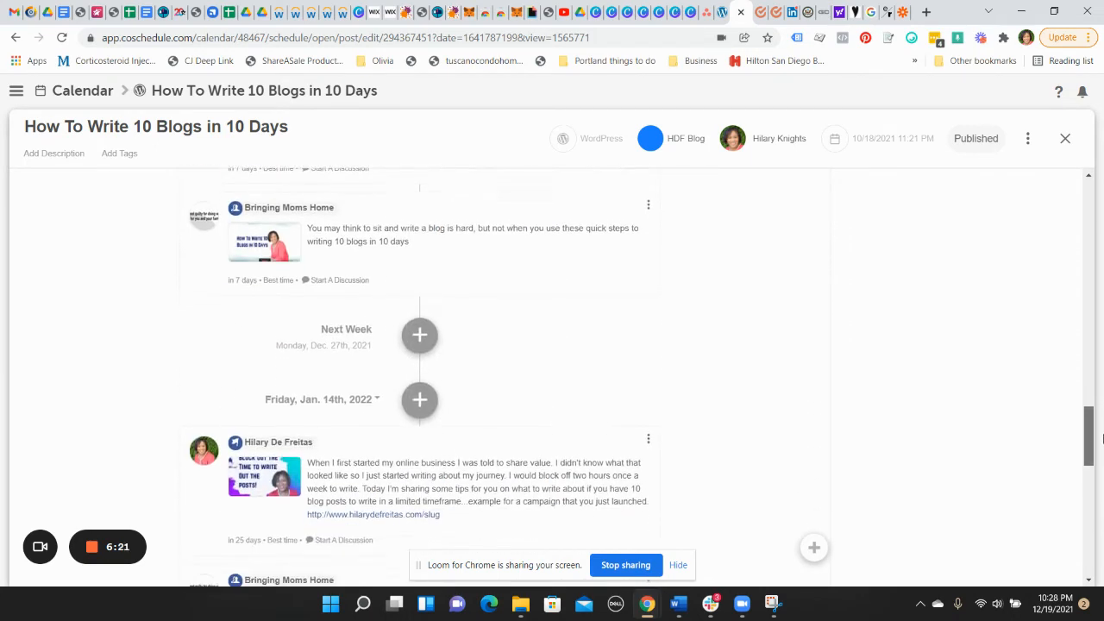
scroll(down, 3)
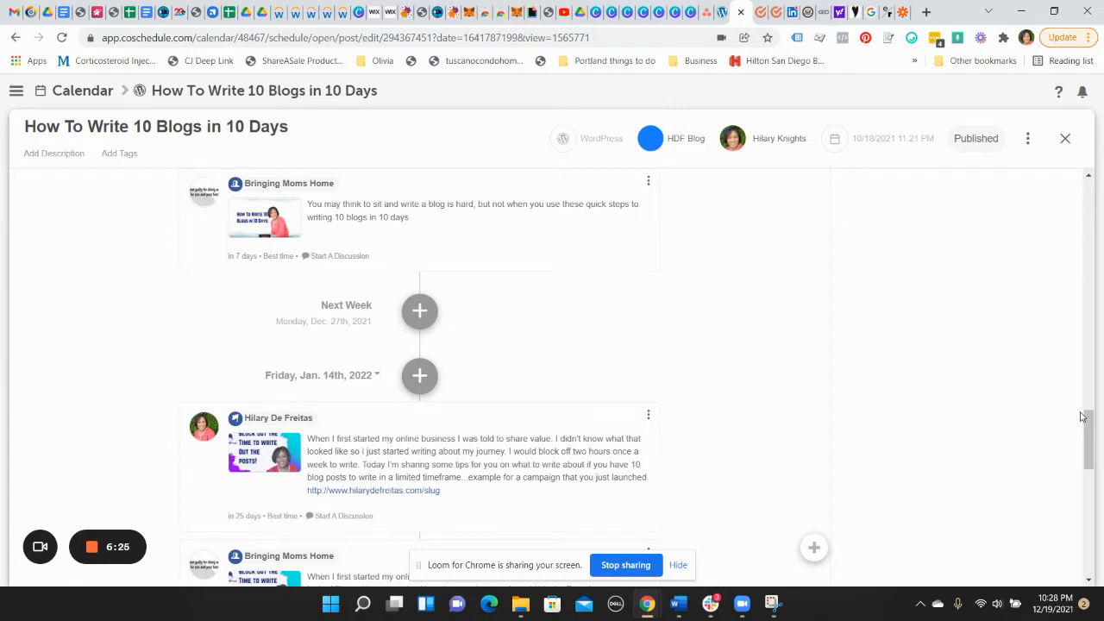
scroll(down, 3)
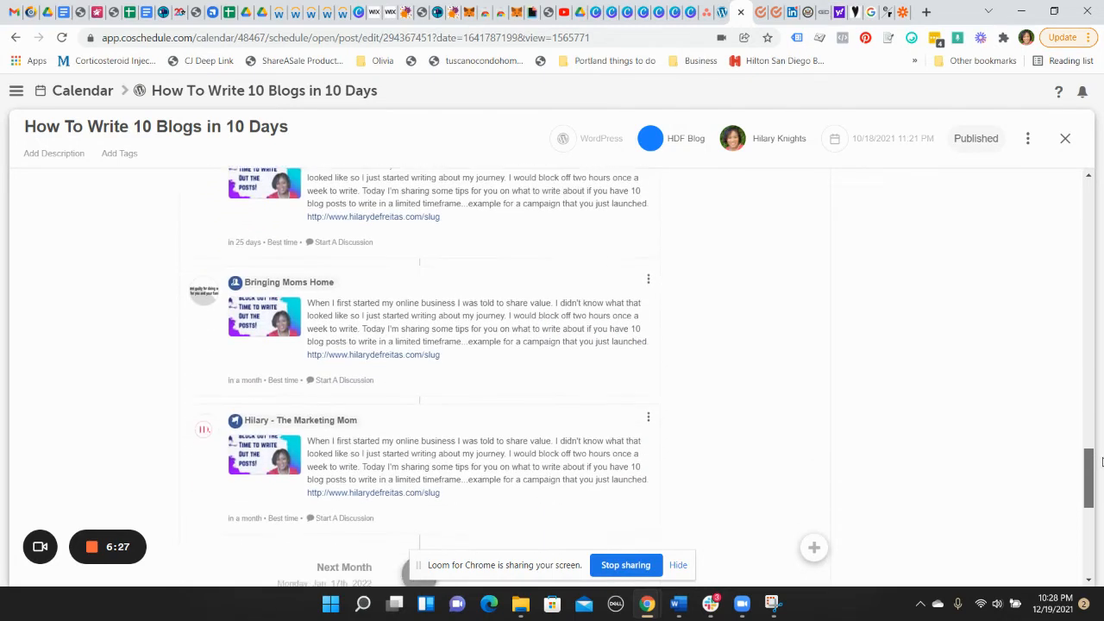
scroll(down, 3)
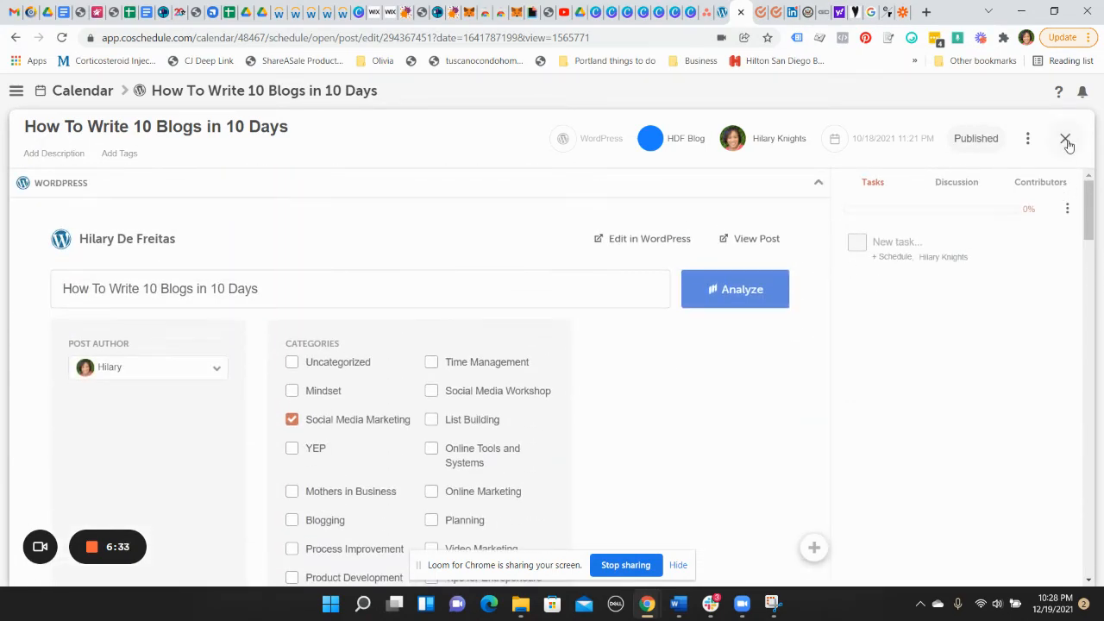
mouse_move(1066, 138)
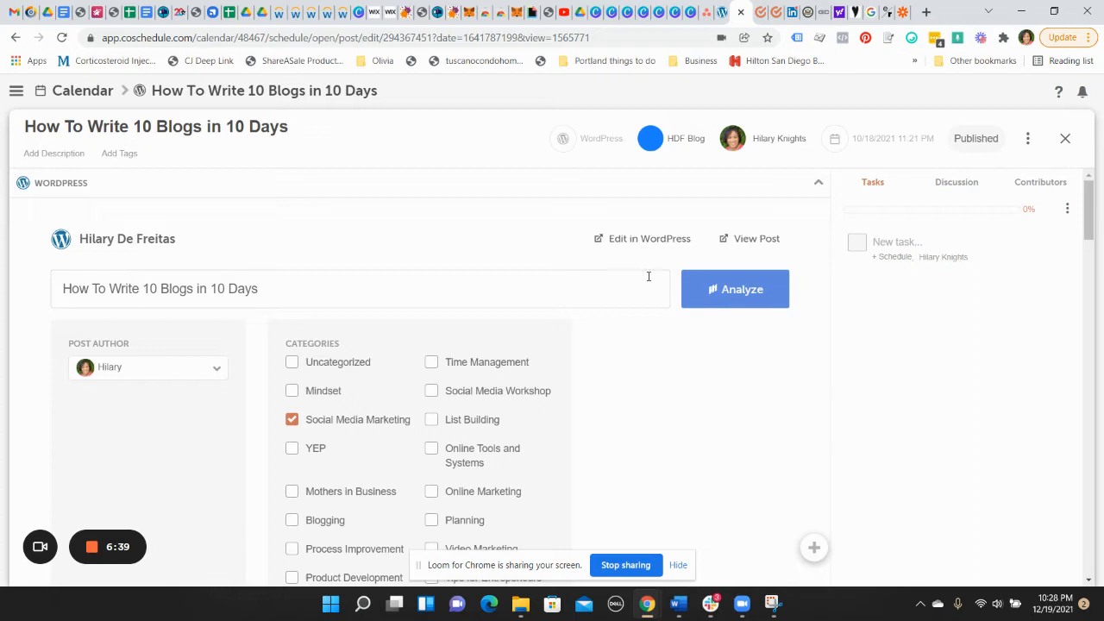
mouse_move(756, 238)
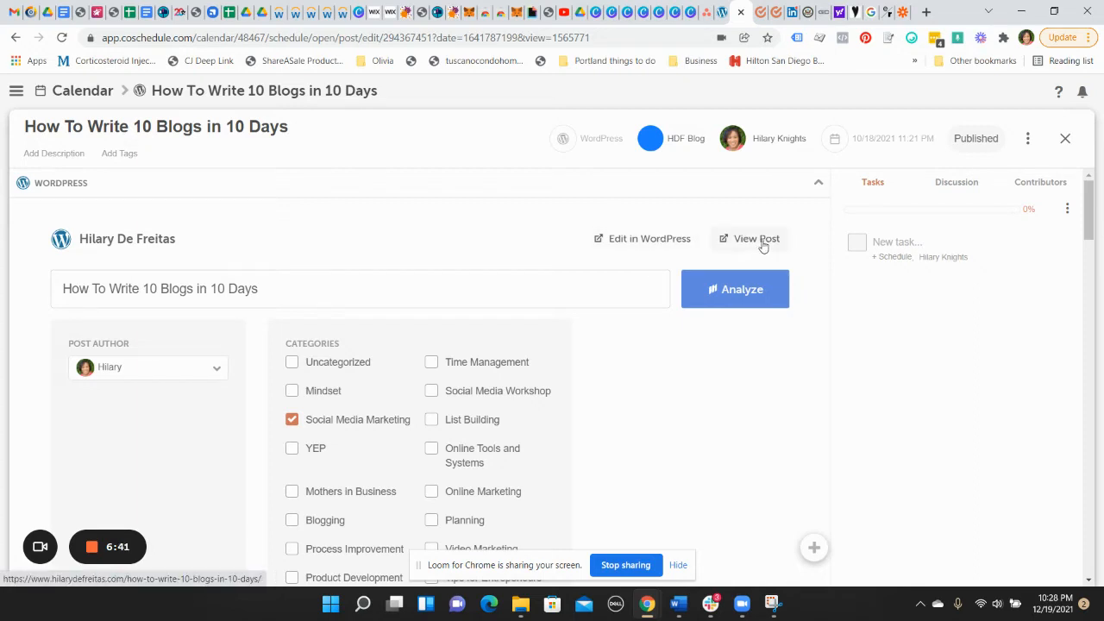
mouse_move(632, 238)
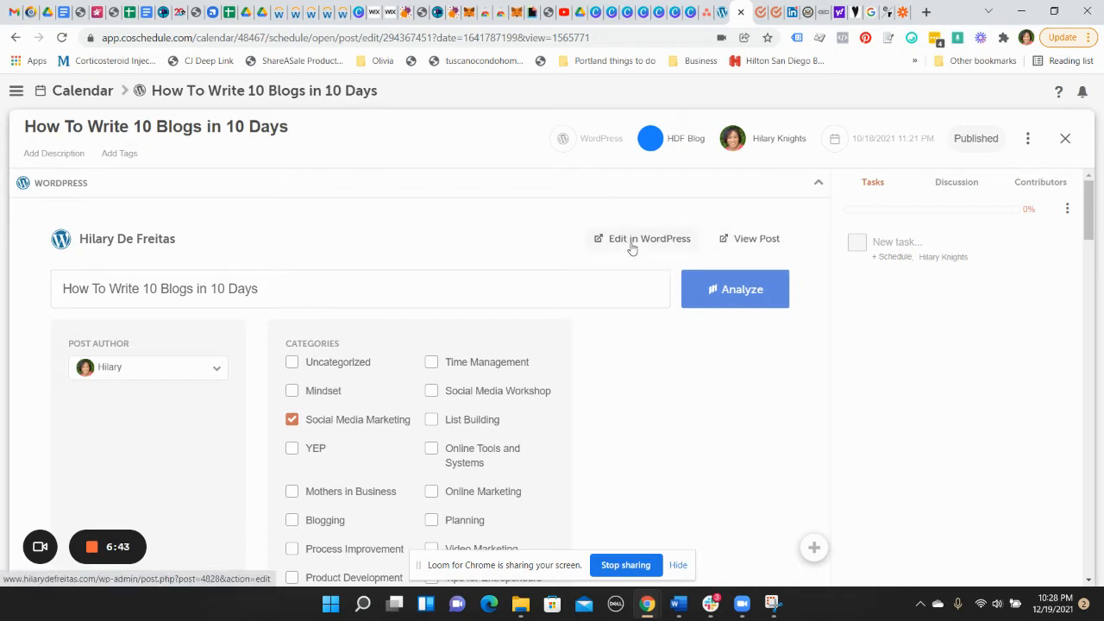
mouse_move(552, 200)
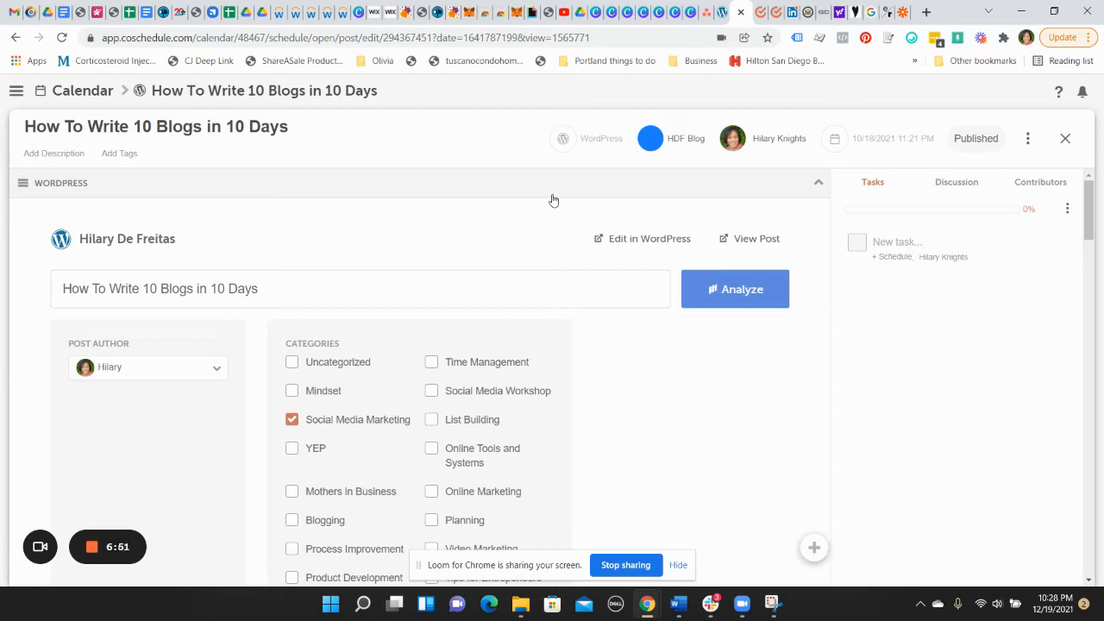
mouse_move(549, 188)
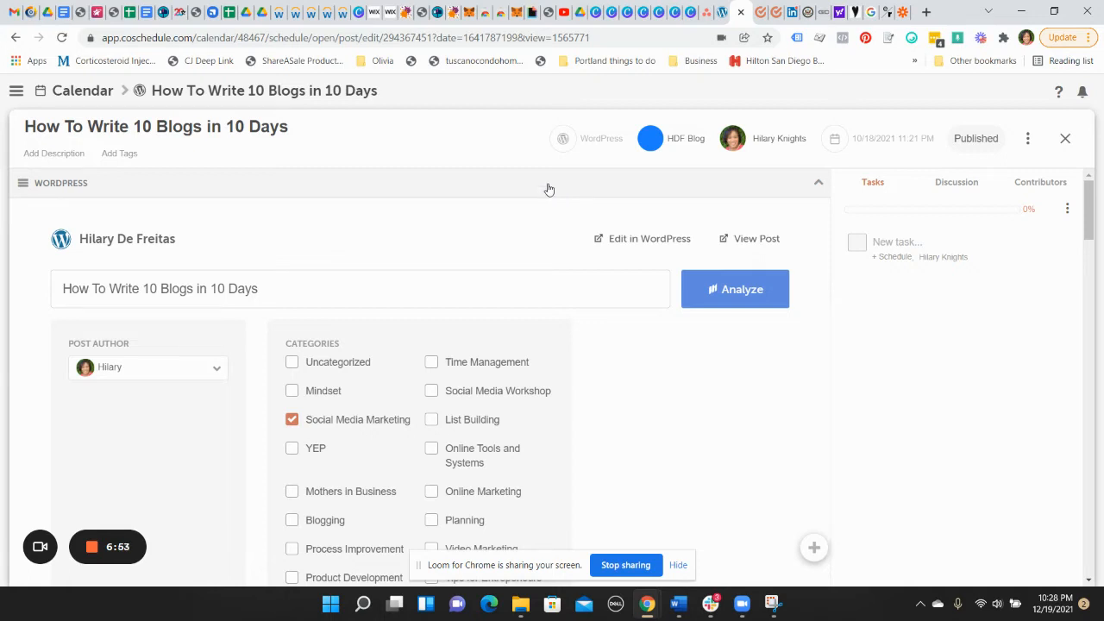
mouse_move(79, 12)
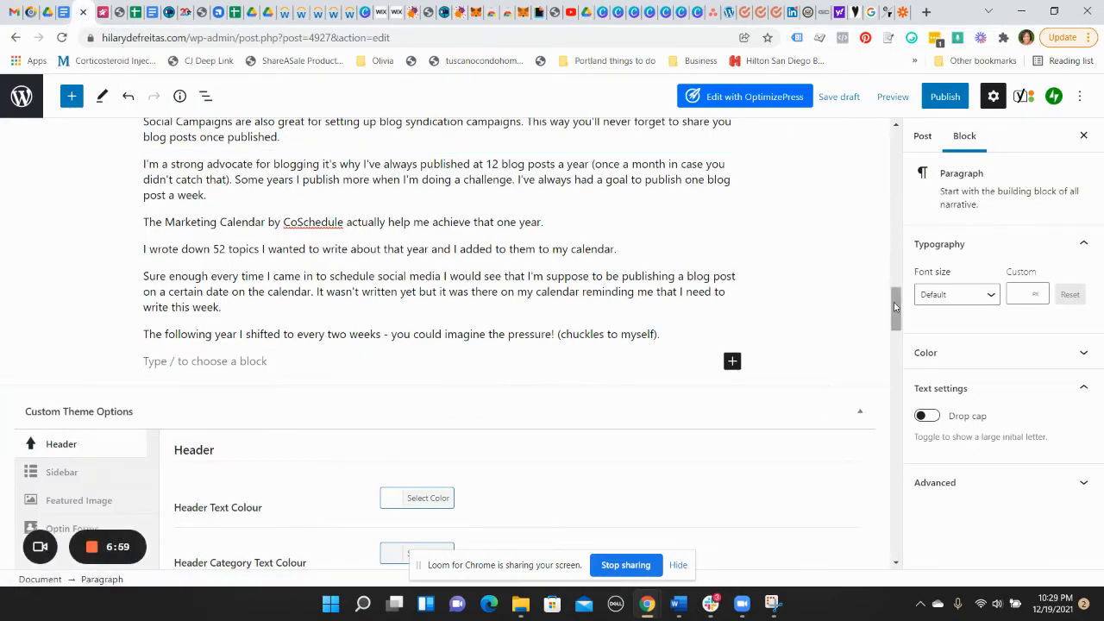
Scroll the WordPress post editor down through the CoSchedule panel to its Social Campaign section
scroll(up, 3)
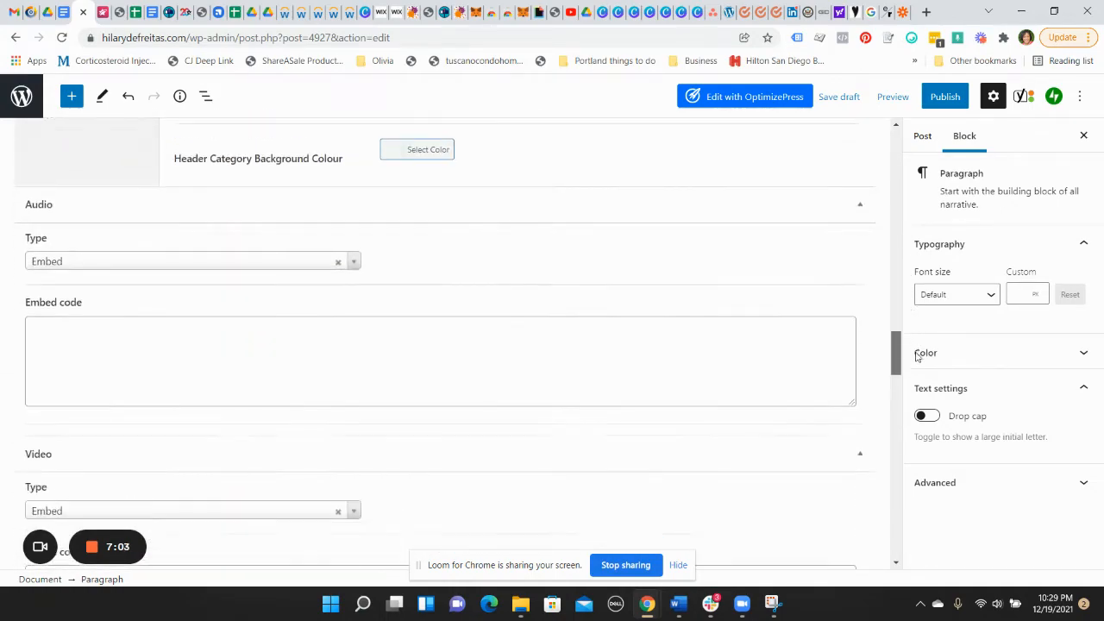
scroll(down, 3)
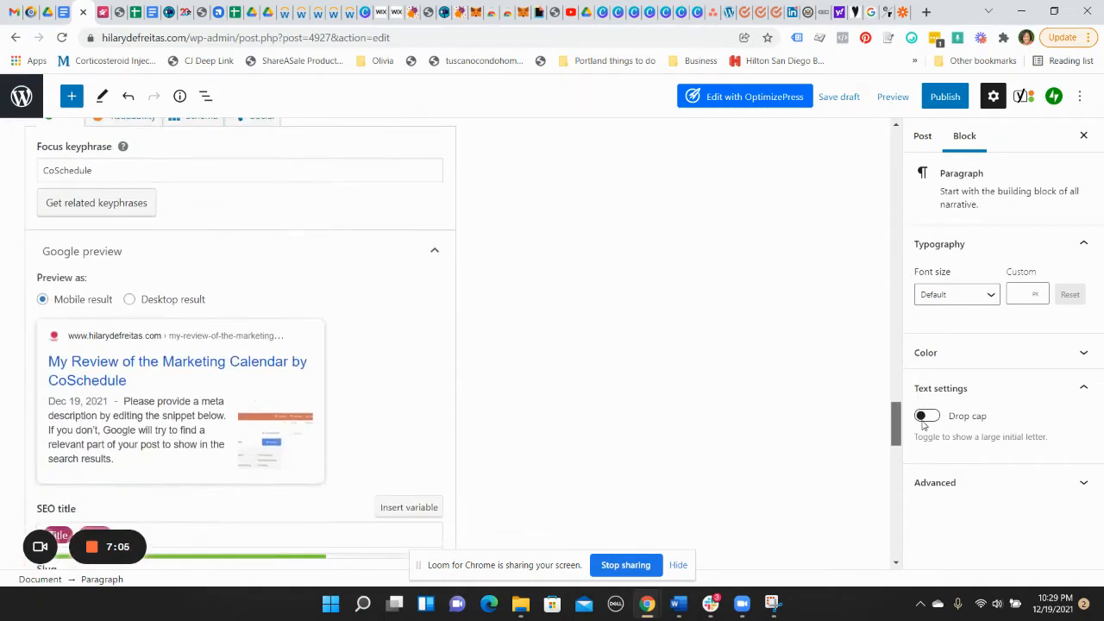
scroll(down, 3)
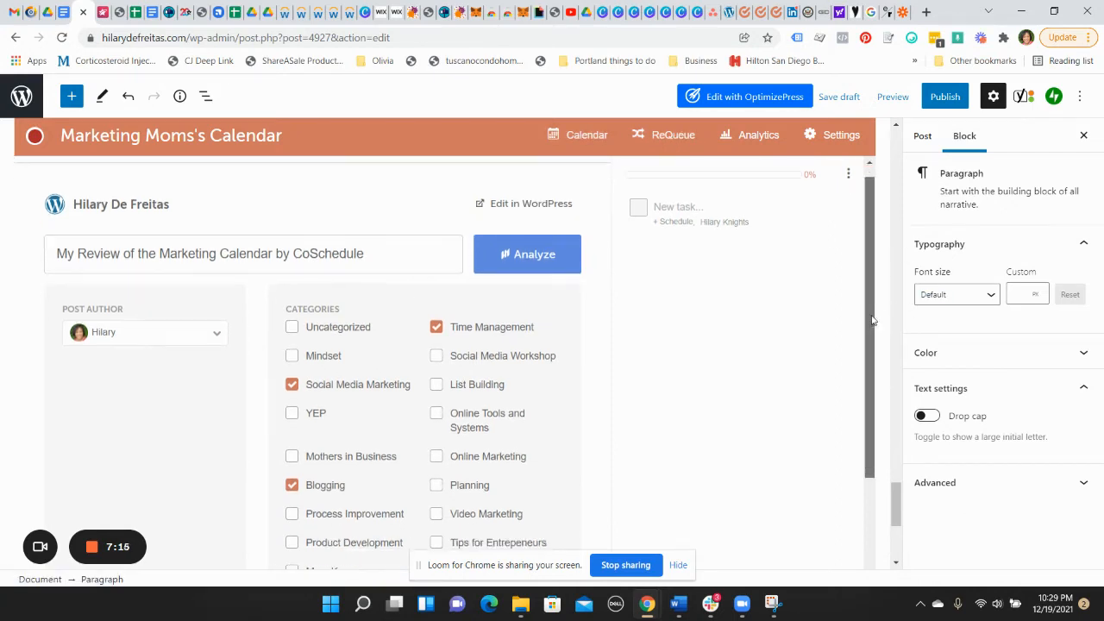
scroll(down, 3)
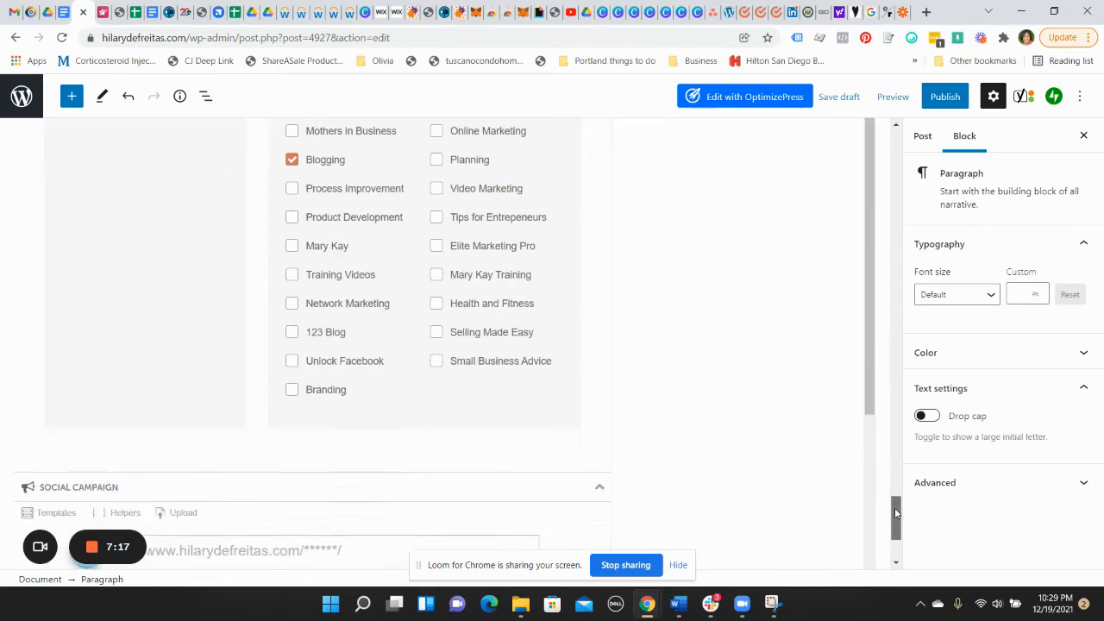
scroll(down, 3)
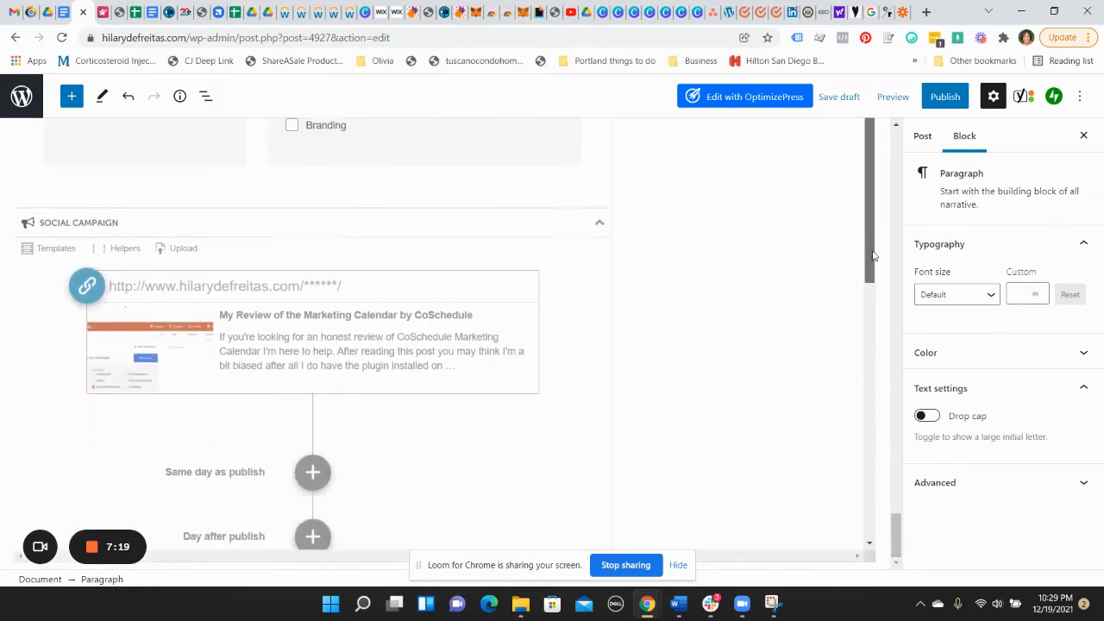
scroll(down, 3)
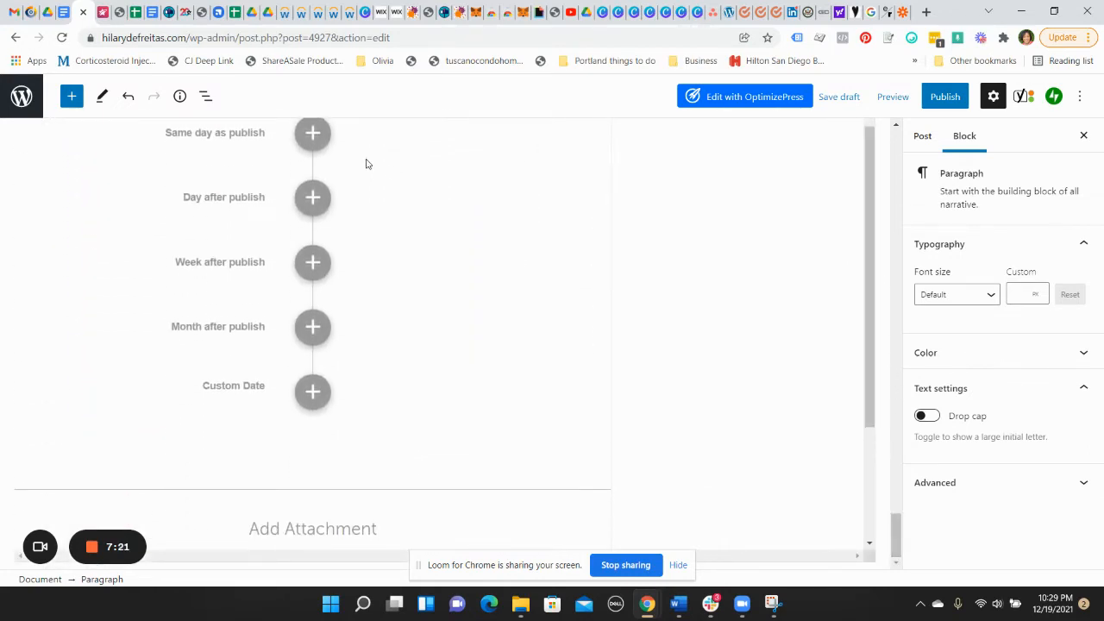
mouse_move(365, 414)
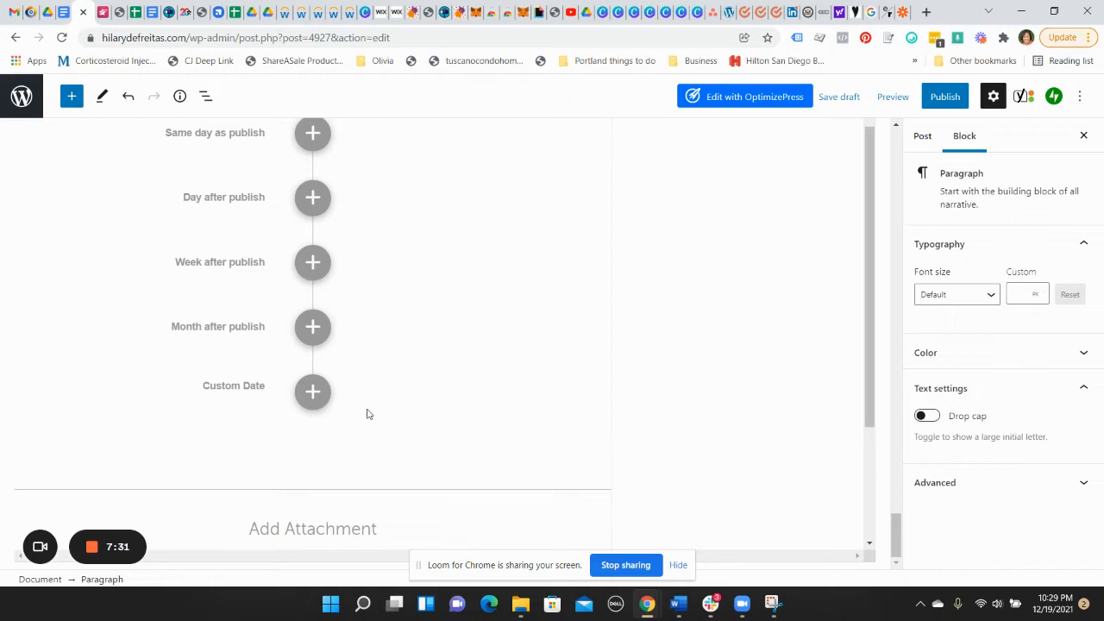
mouse_move(326, 157)
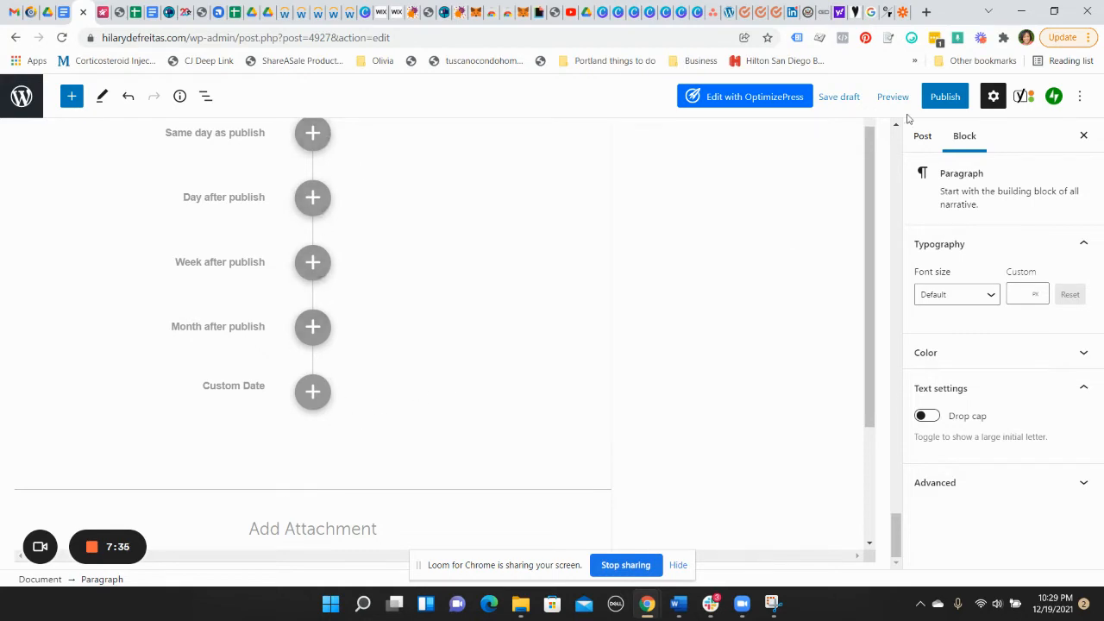
mouse_move(745, 12)
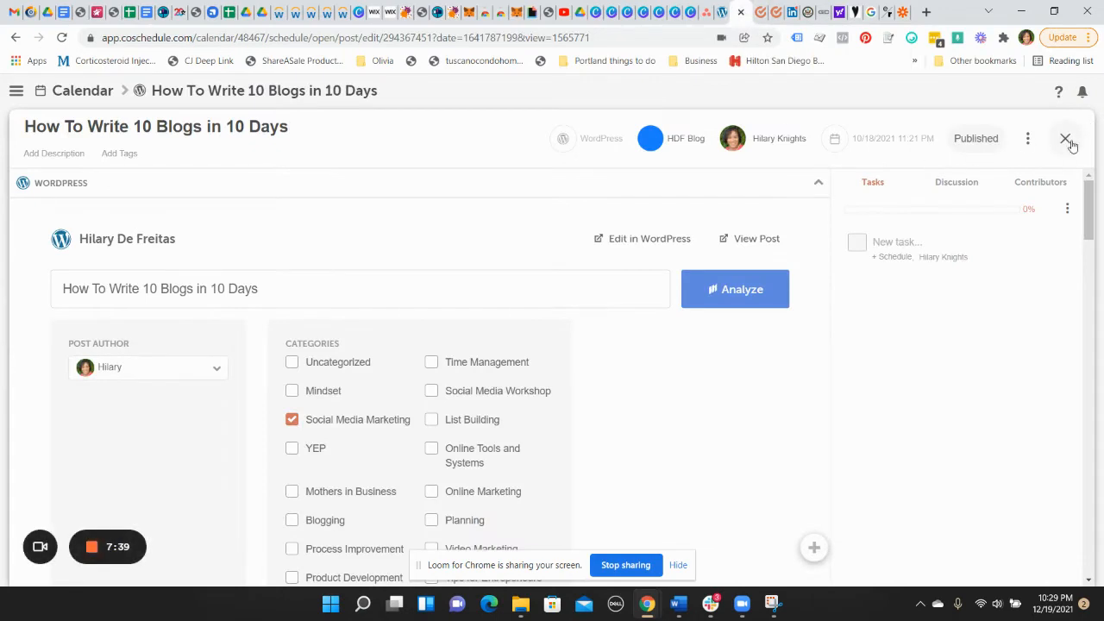
Close the blog post and page the All-view calendar back to Nov 14 – Dec 11, 2021
click(1066, 138)
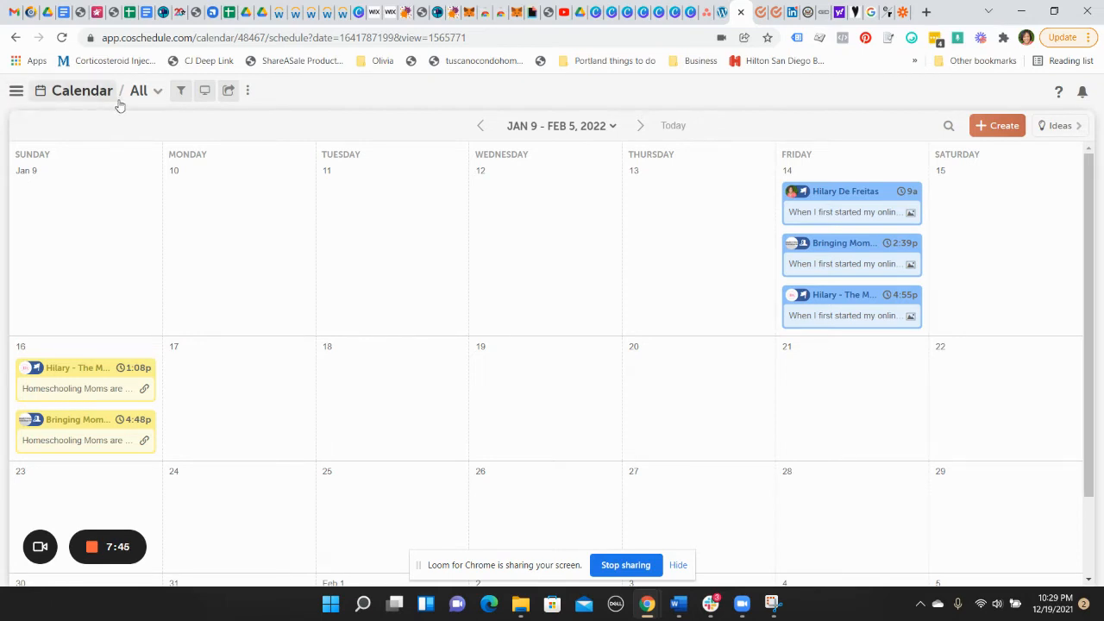
click(138, 89)
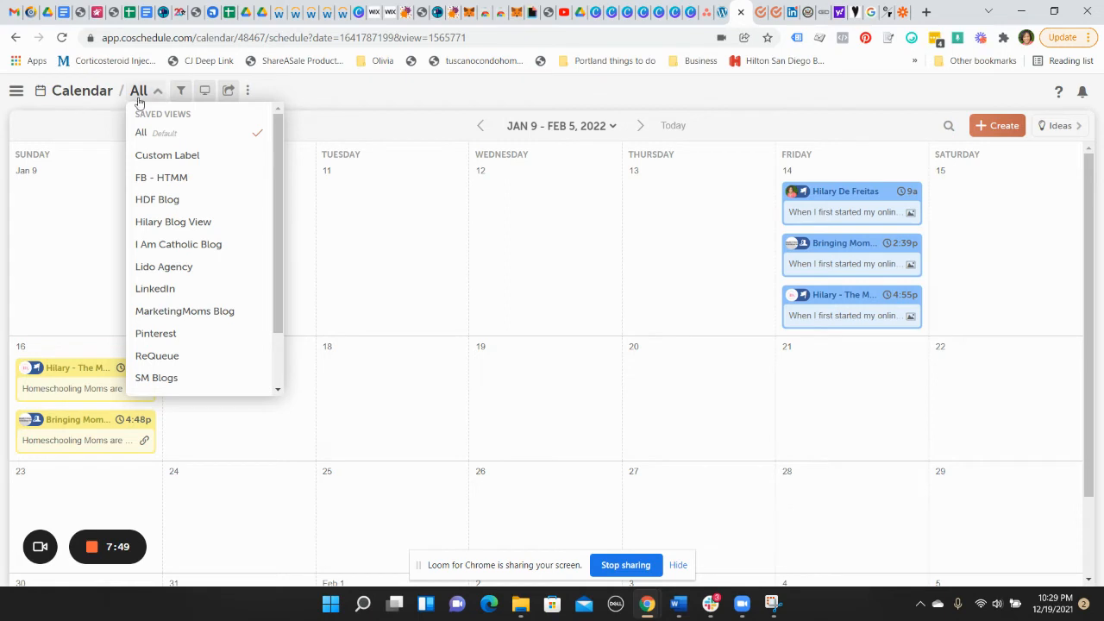
mouse_move(179, 356)
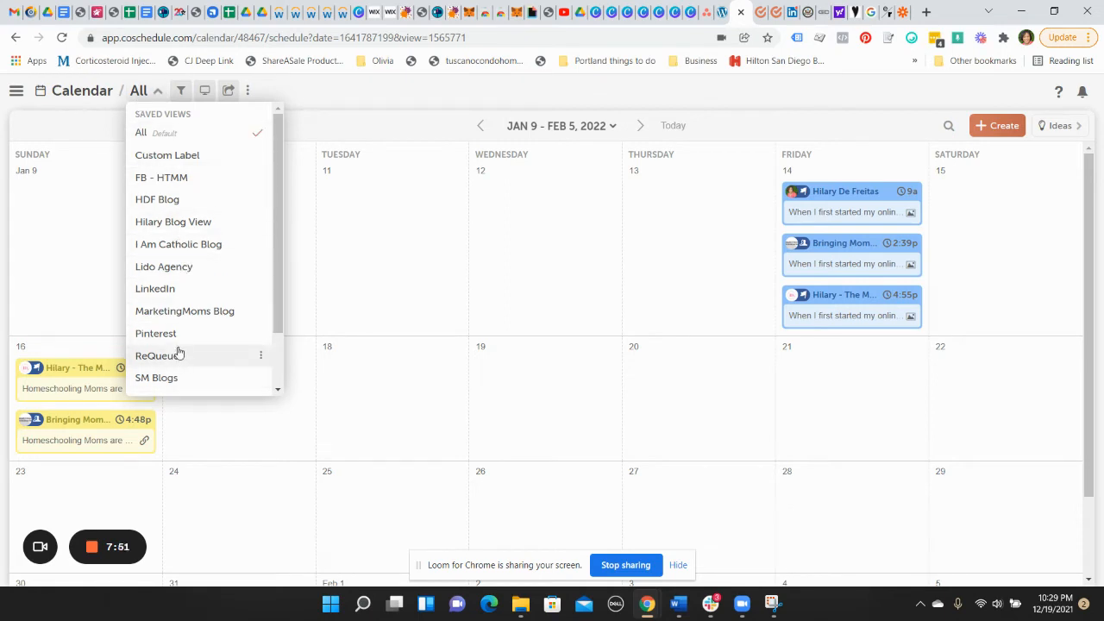
click(521, 114)
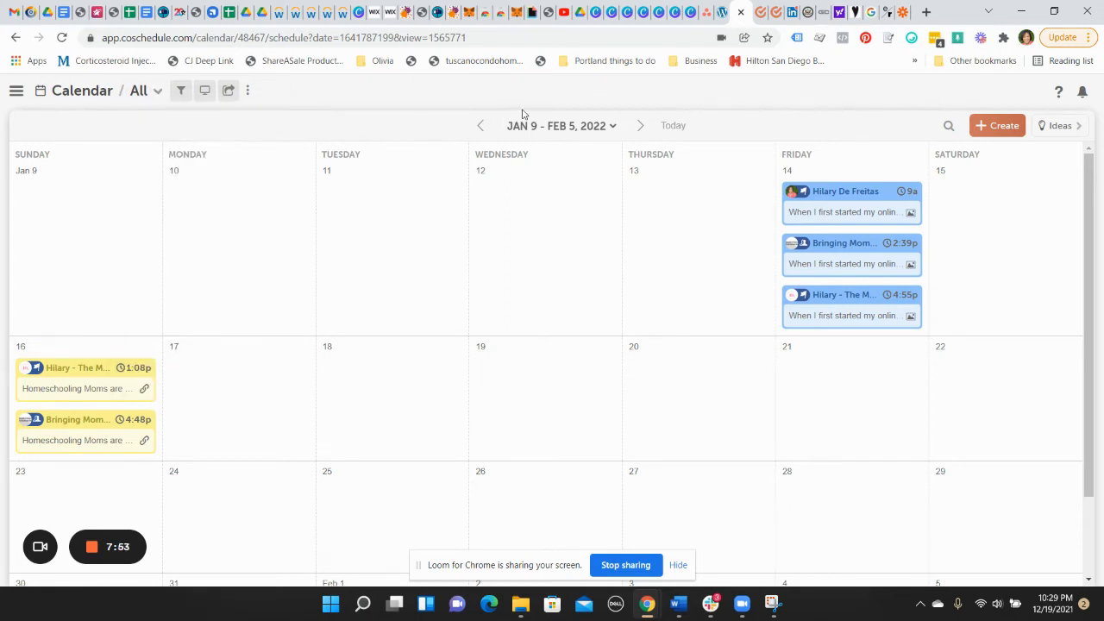
click(480, 125)
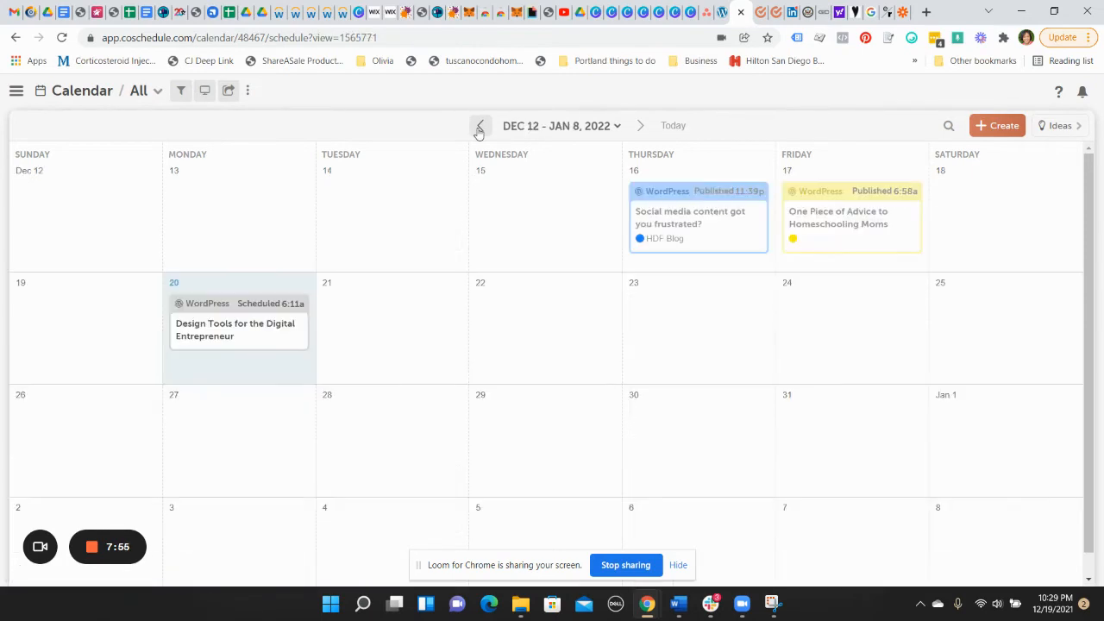
click(480, 125)
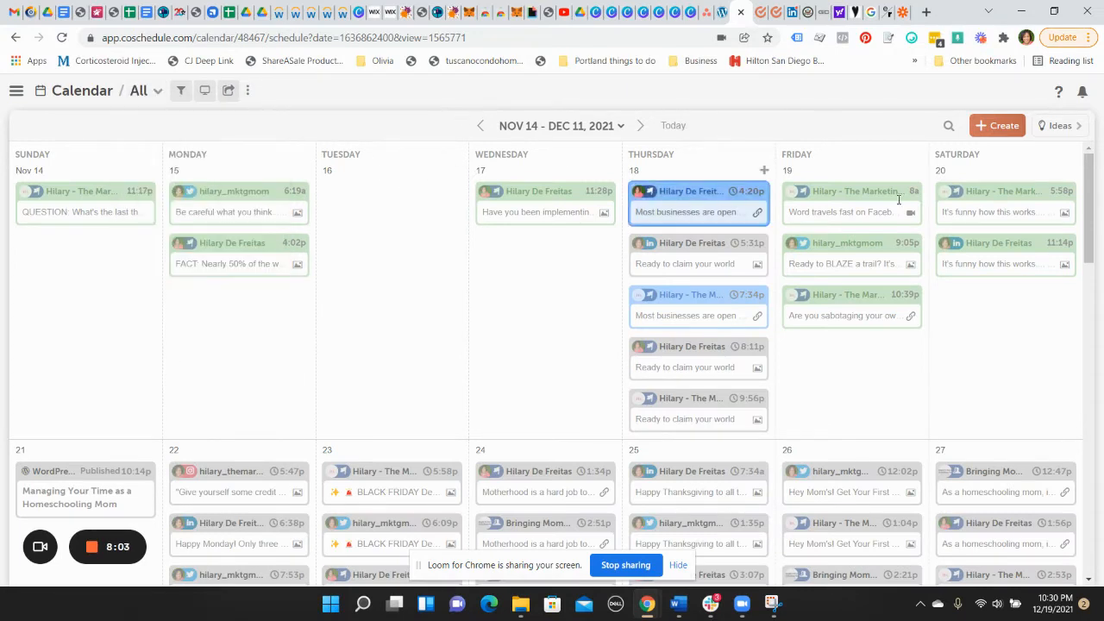
scroll(down, 3)
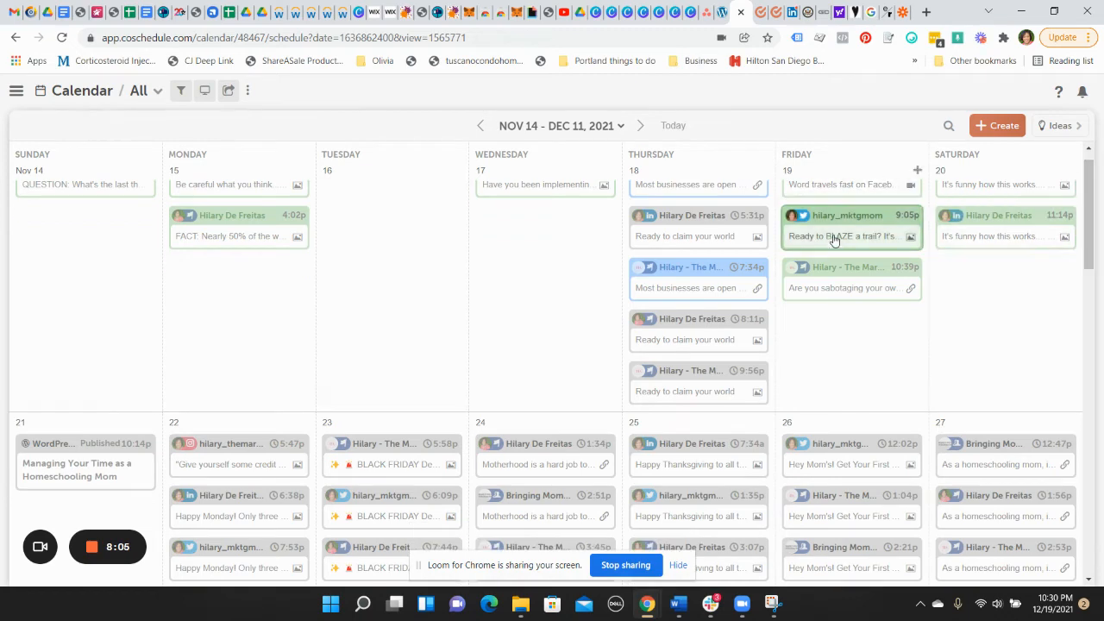
scroll(down, 3)
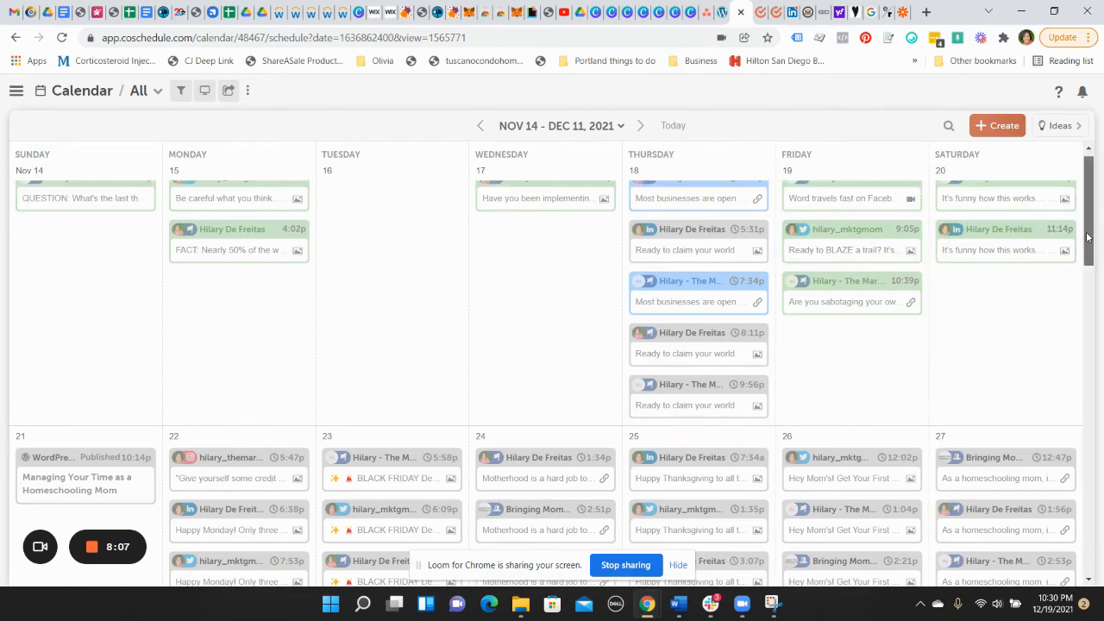
scroll(down, 3)
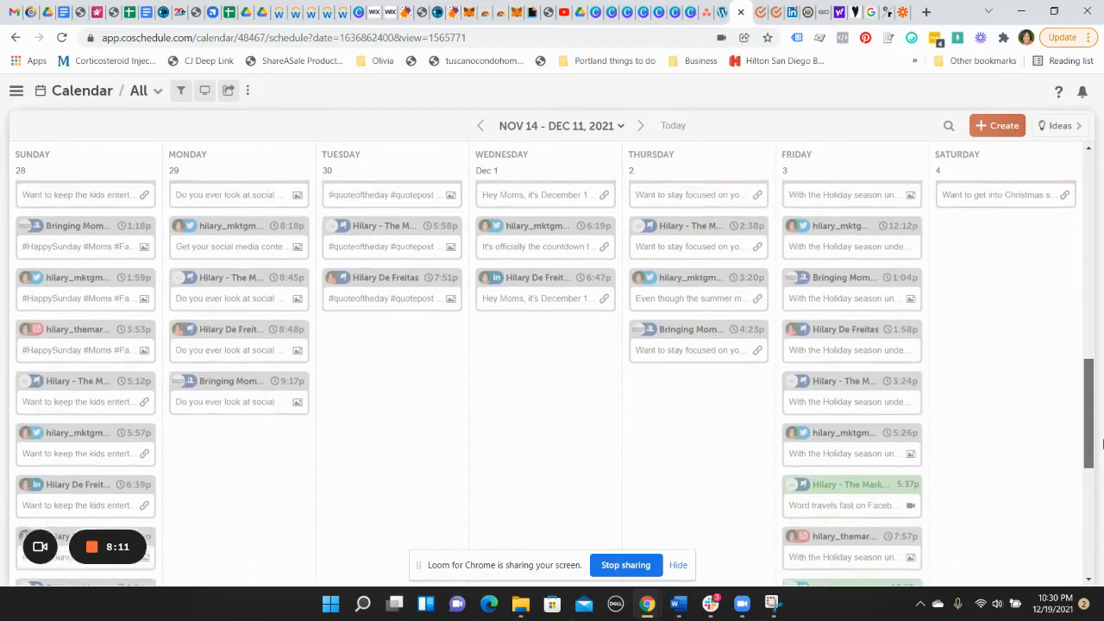
scroll(down, 3)
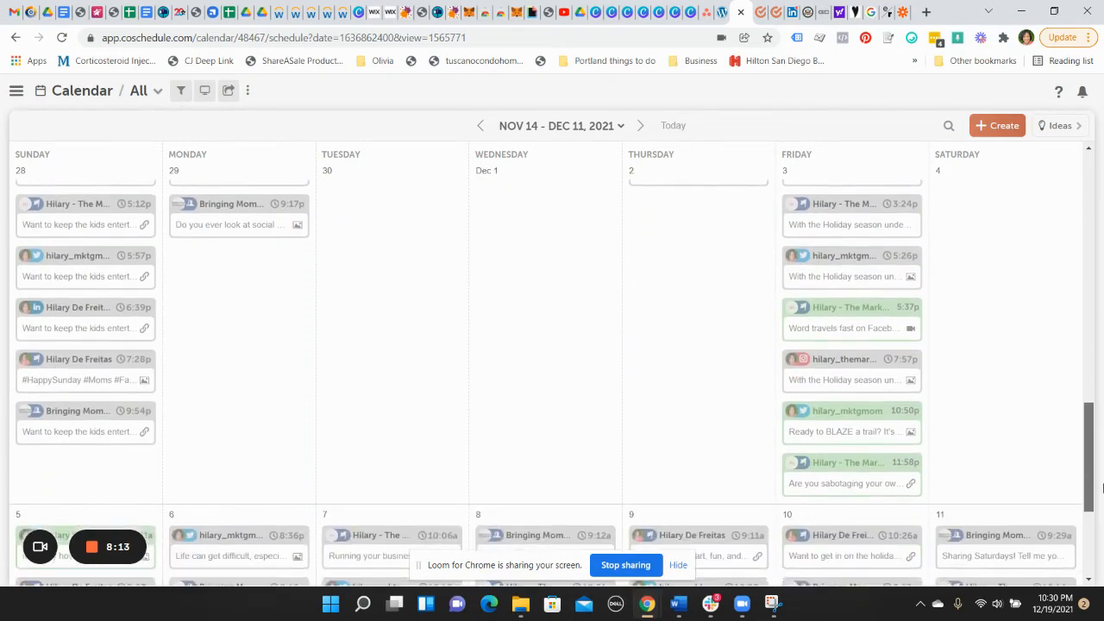
scroll(down, 3)
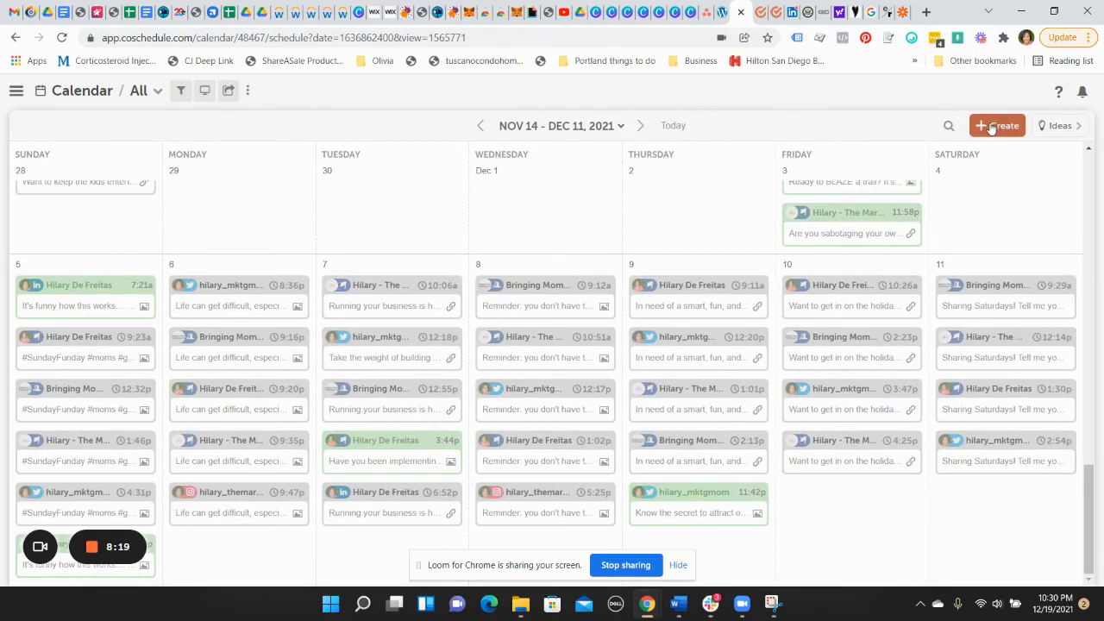
Start a new Social Message from the Create menu's Social options
click(997, 124)
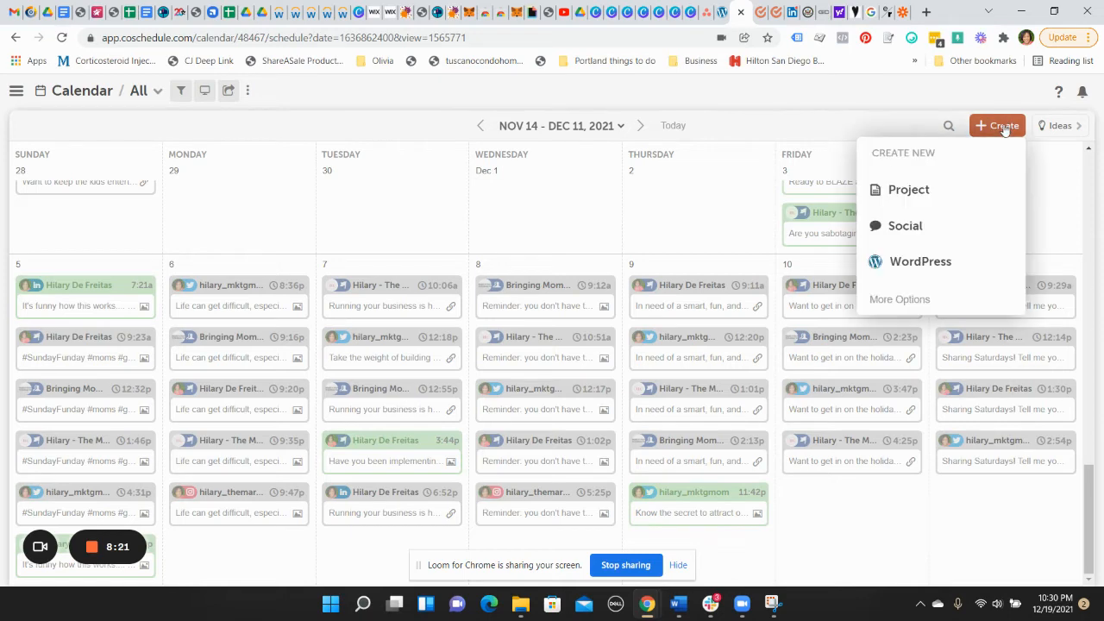
mouse_move(928, 239)
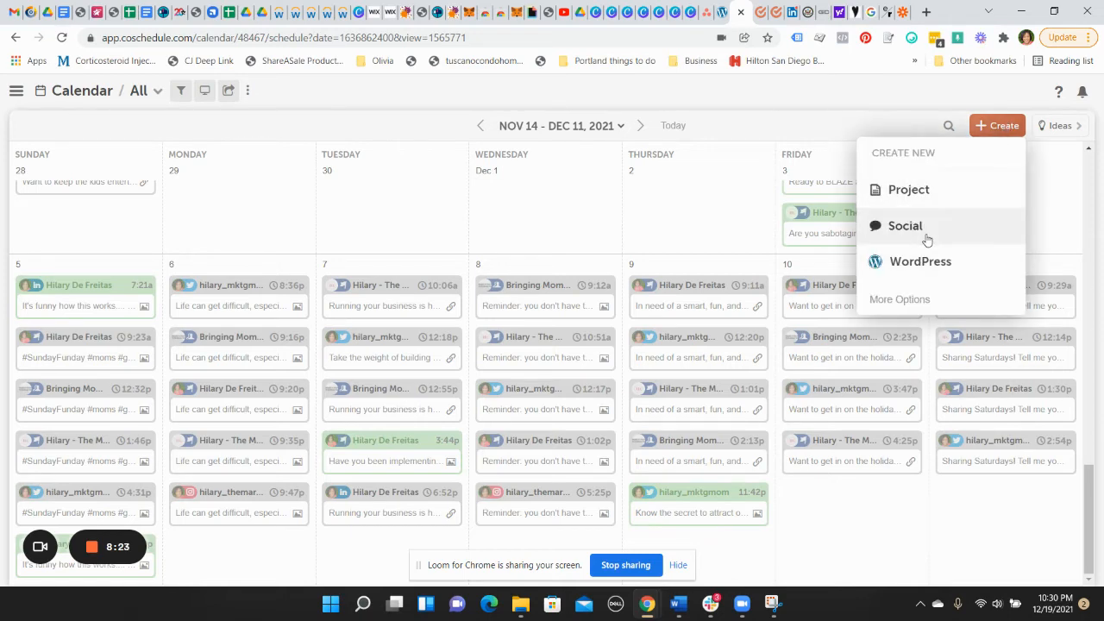
mouse_move(922, 262)
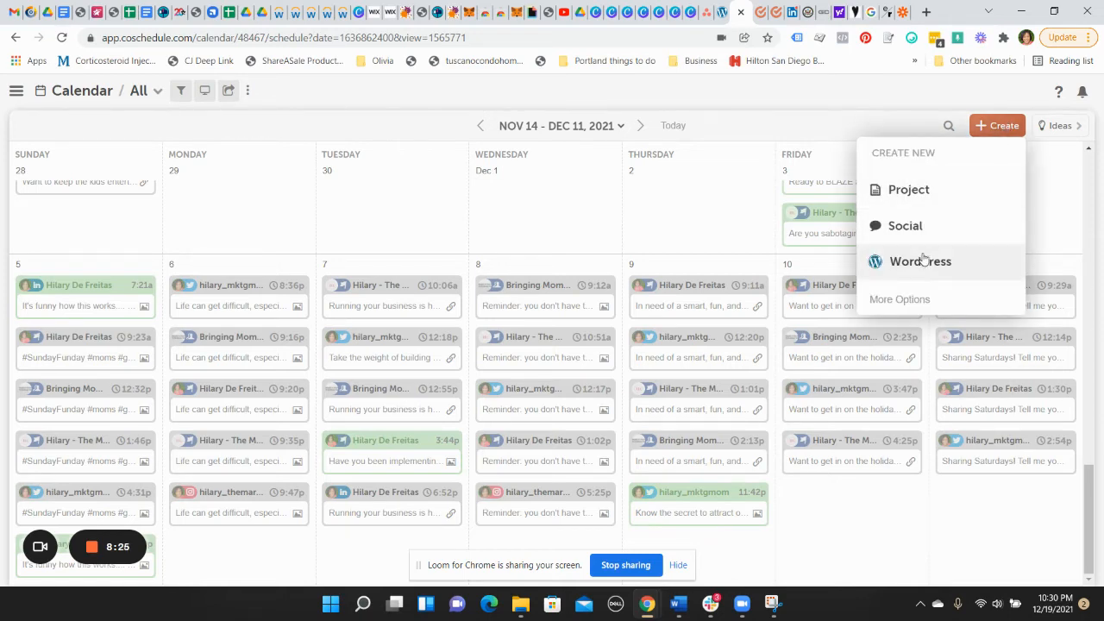
click(903, 225)
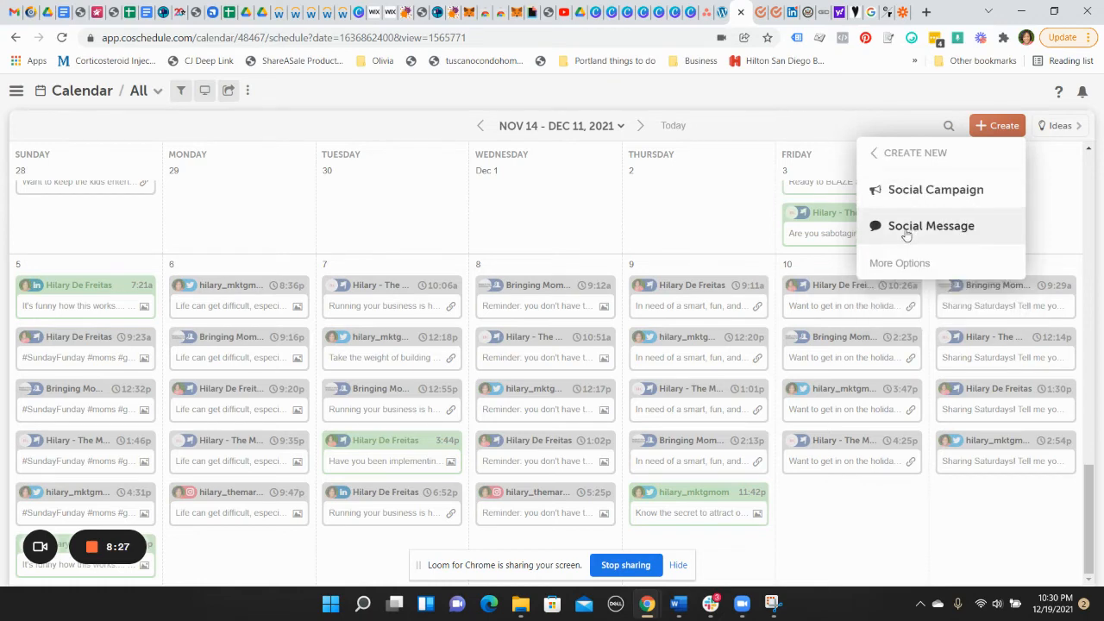
mouse_move(930, 193)
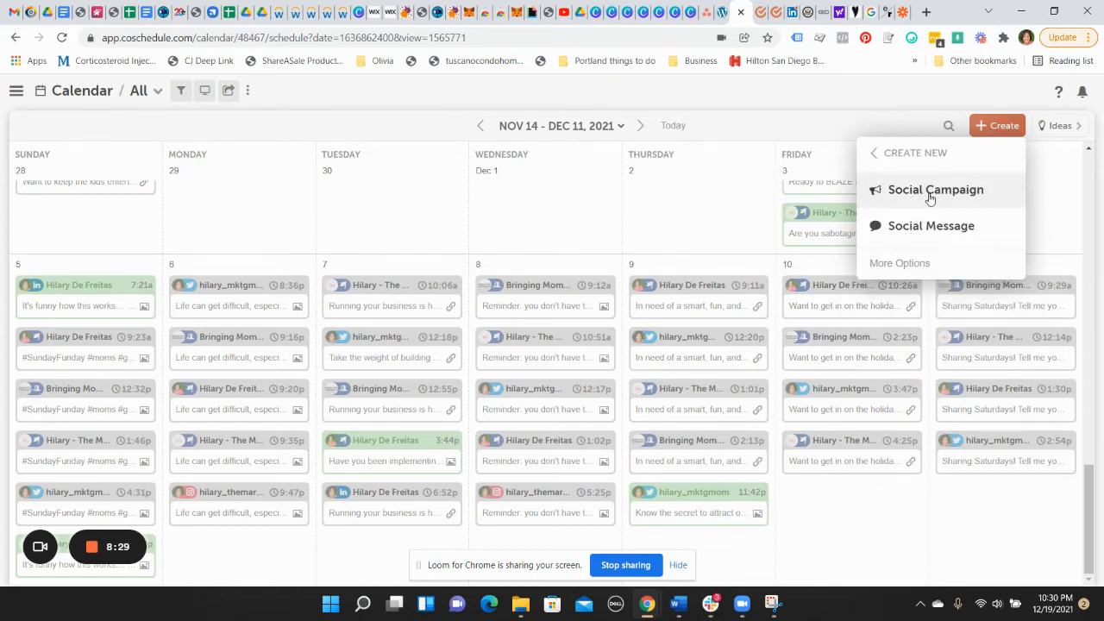
mouse_move(942, 243)
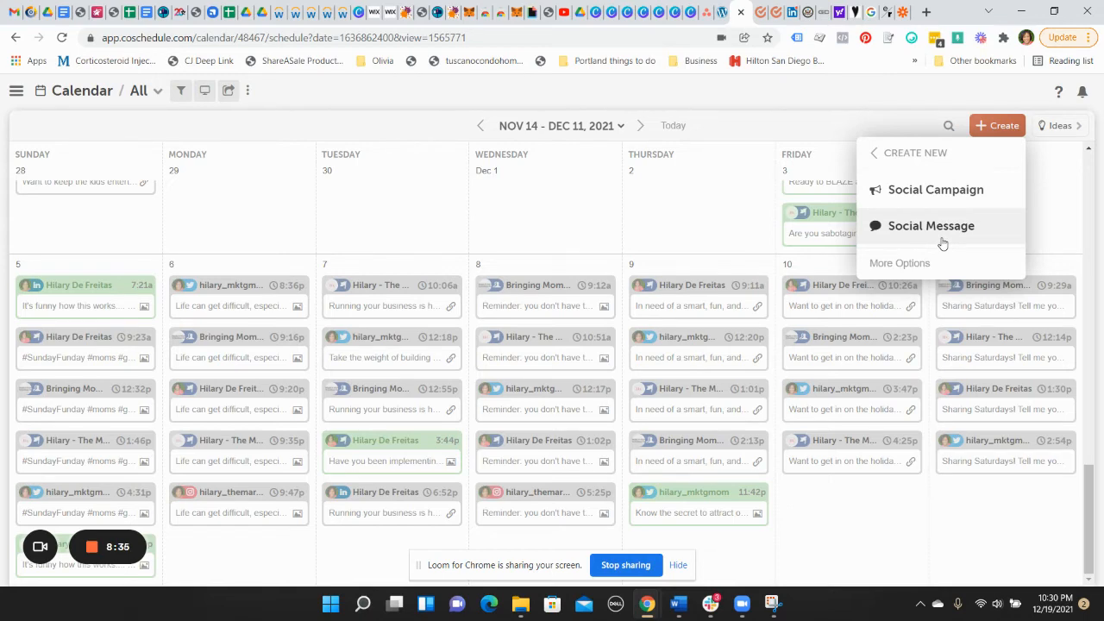
mouse_move(940, 194)
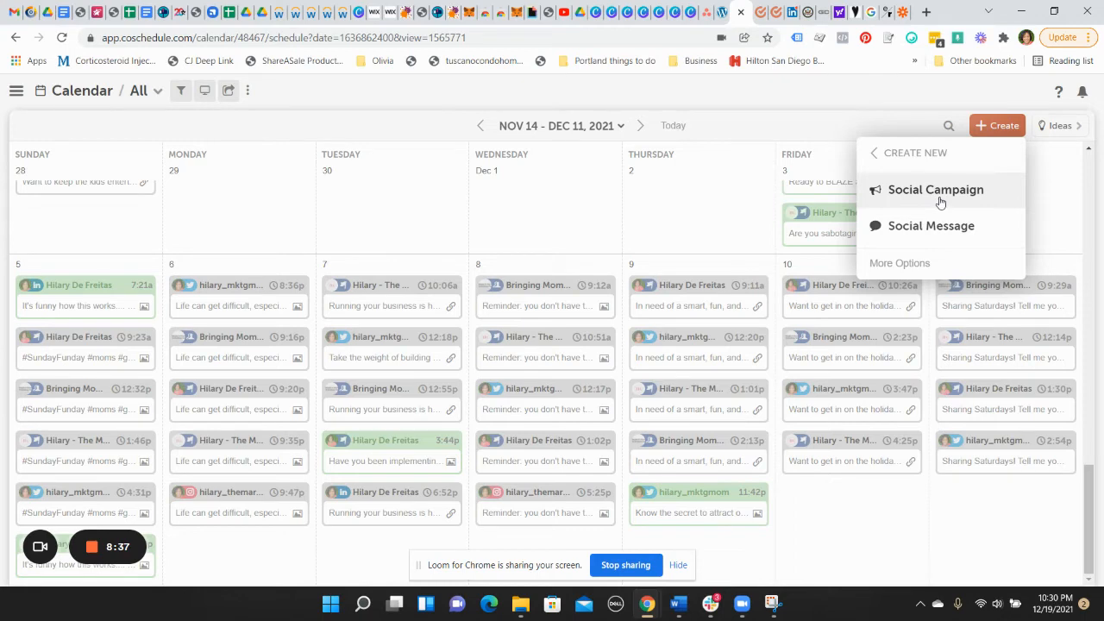
mouse_move(932, 207)
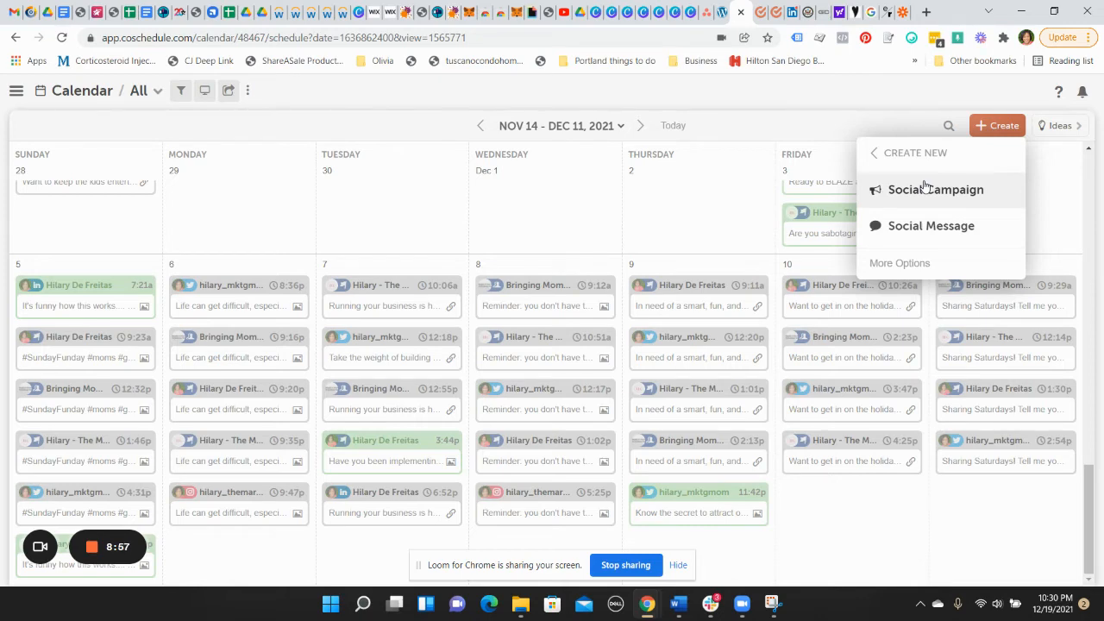
mouse_move(886, 165)
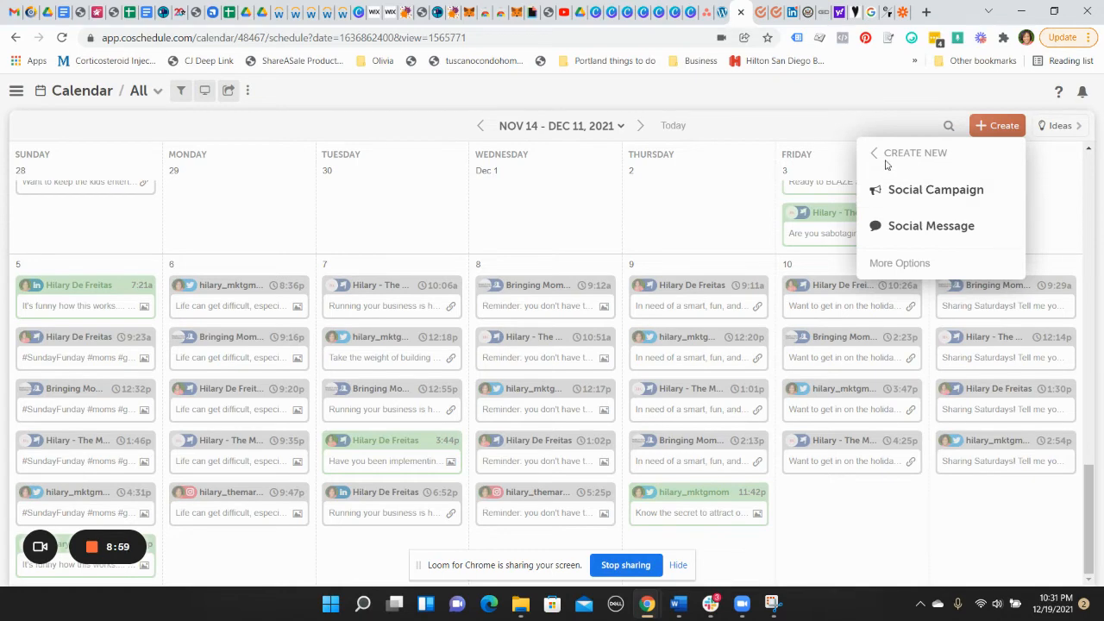
click(932, 224)
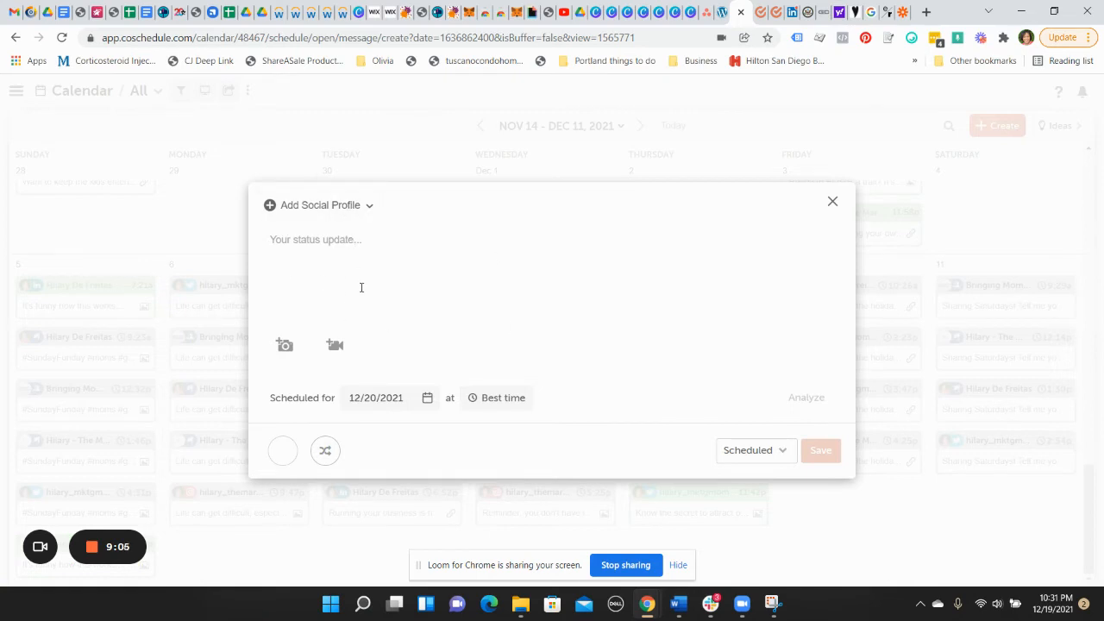
mouse_move(307, 256)
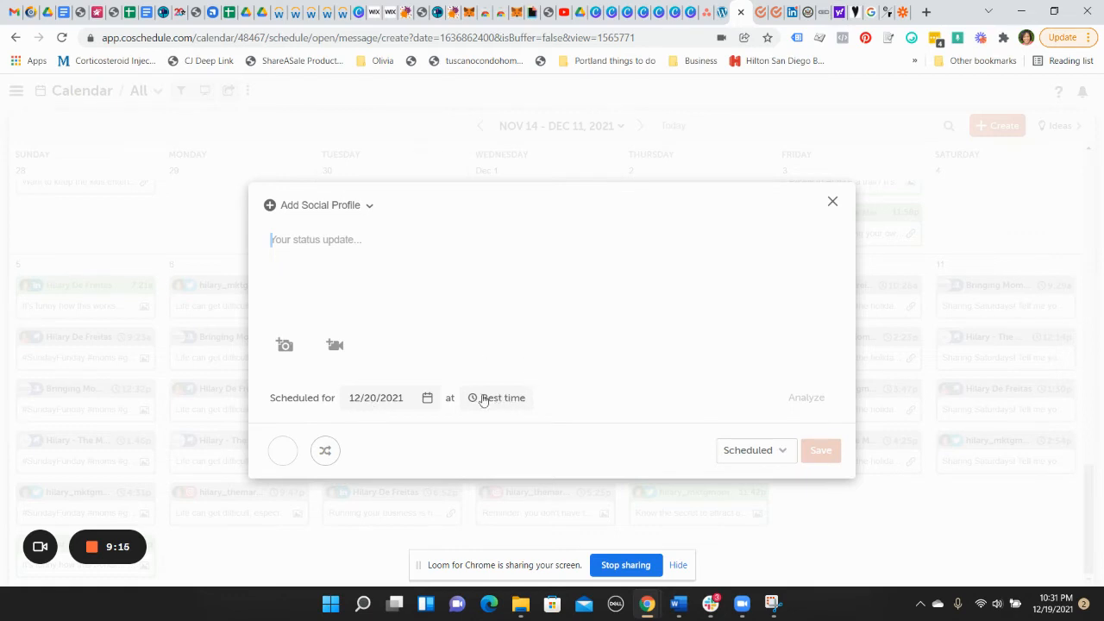
Set the message date to Dec 22, preview the Best time and status choices, then close unsaved
click(502, 396)
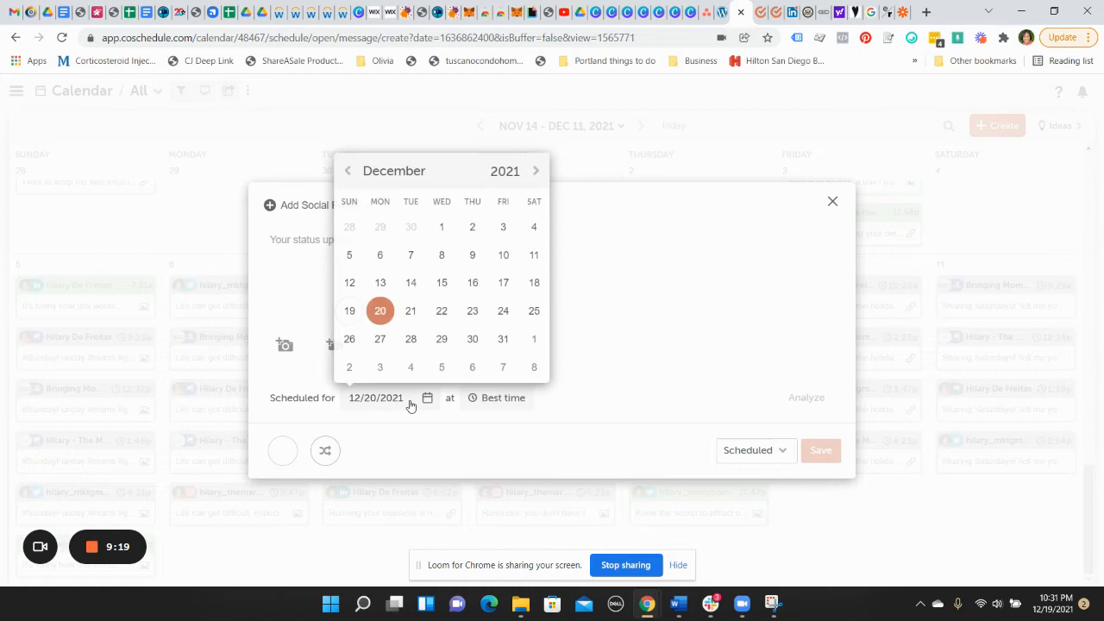
click(441, 310)
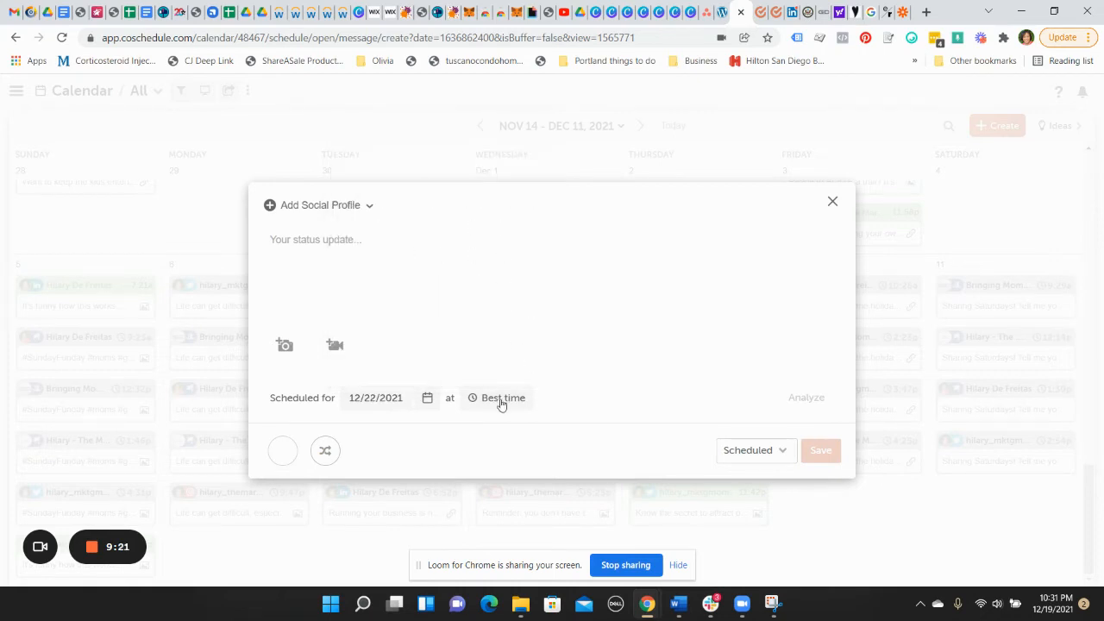
click(503, 397)
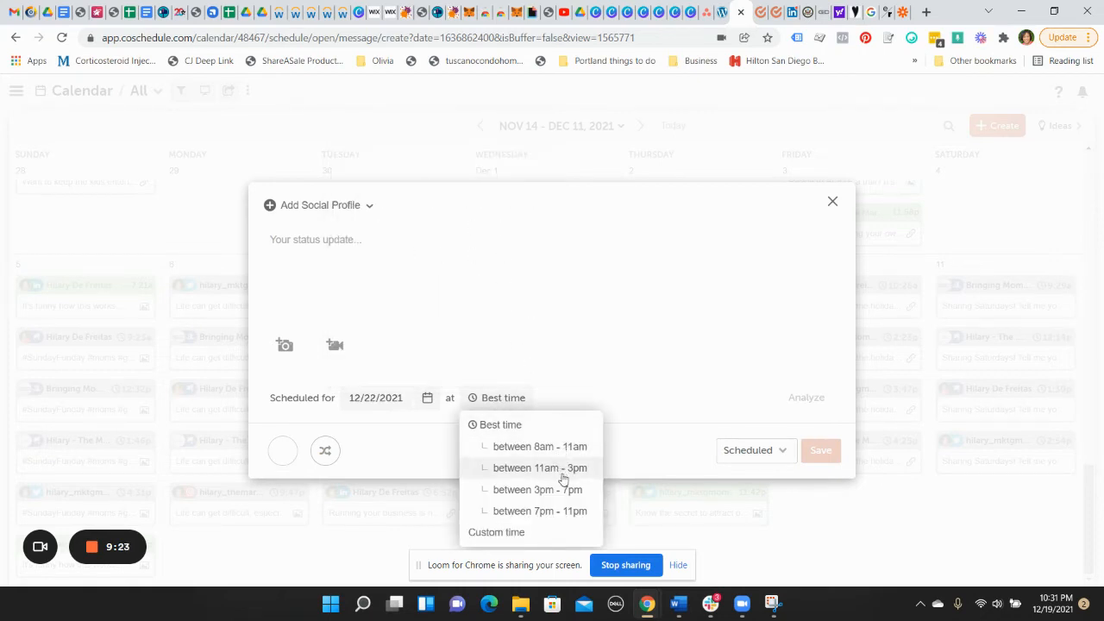
mouse_move(539, 490)
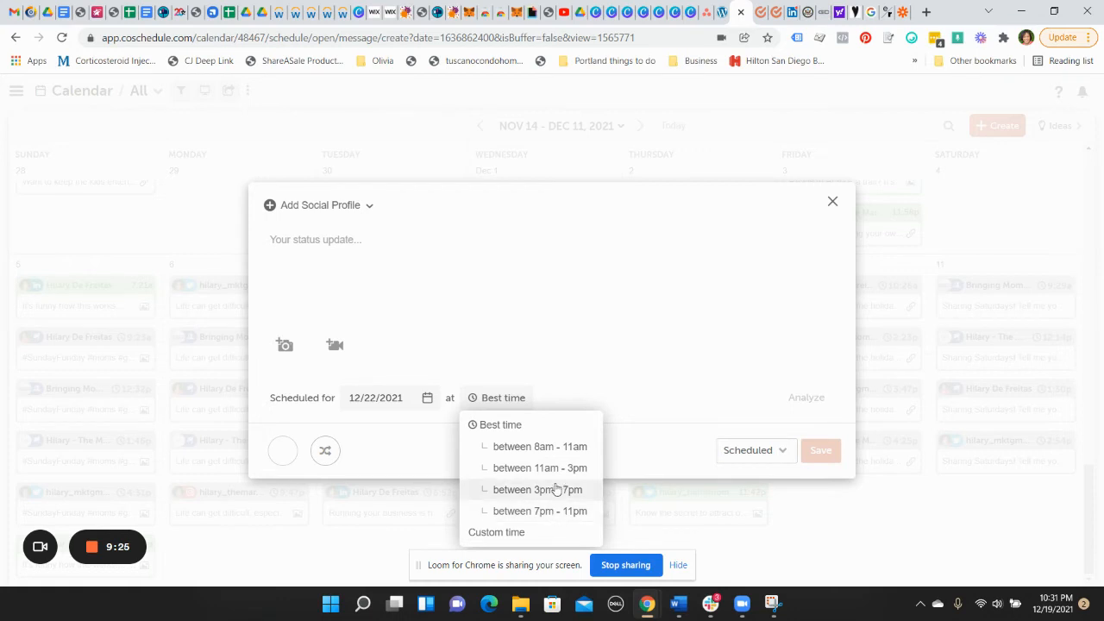
mouse_move(631, 344)
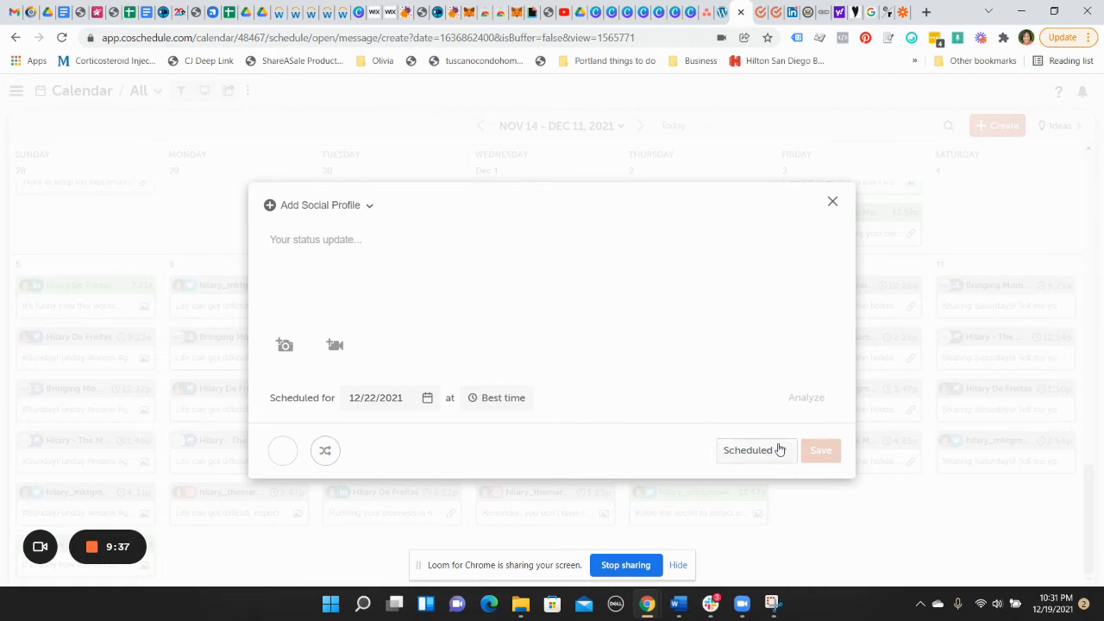
click(750, 448)
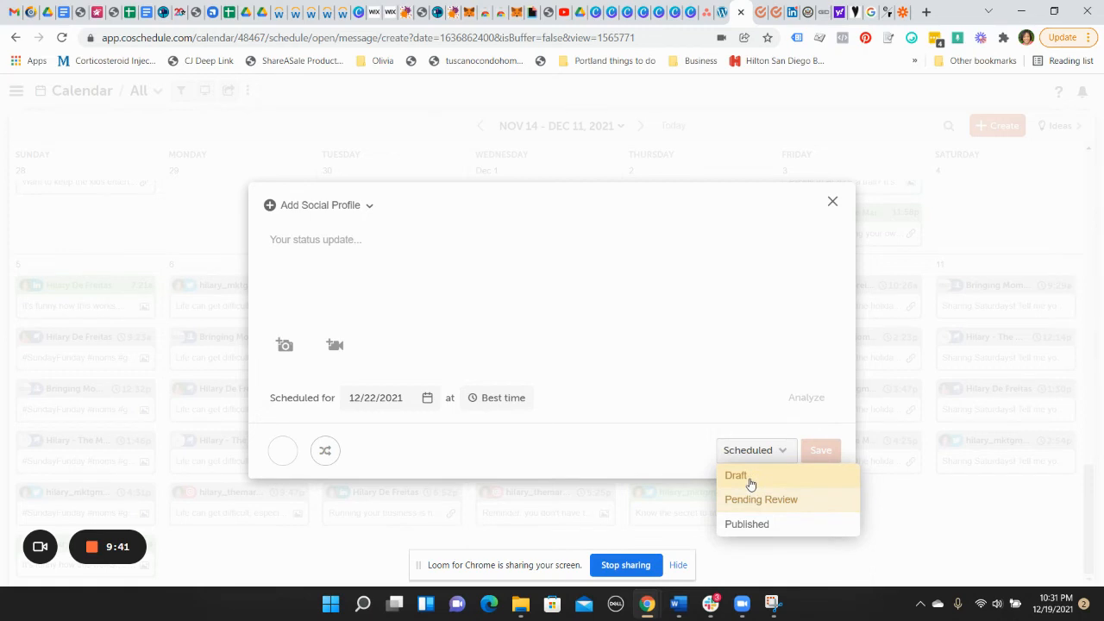
mouse_move(762, 348)
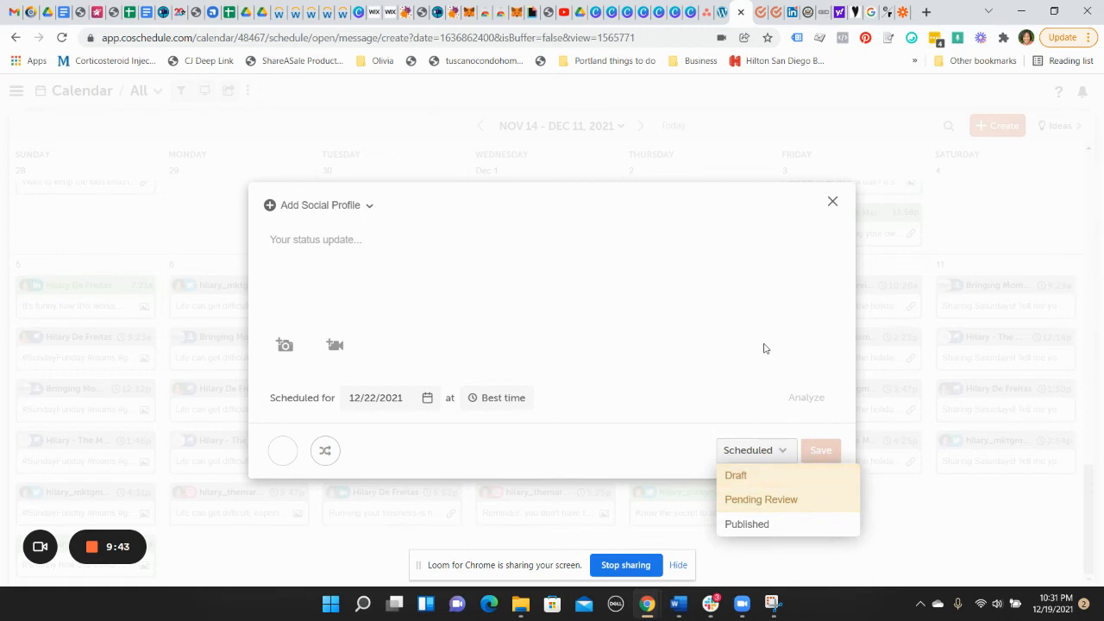
mouse_move(759, 500)
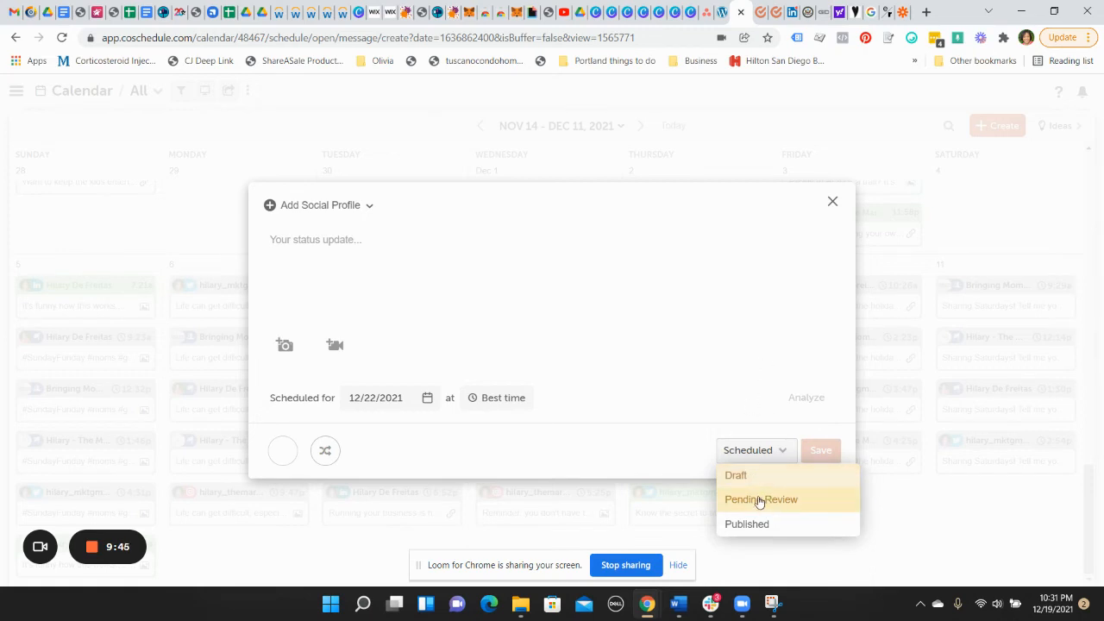
mouse_move(739, 383)
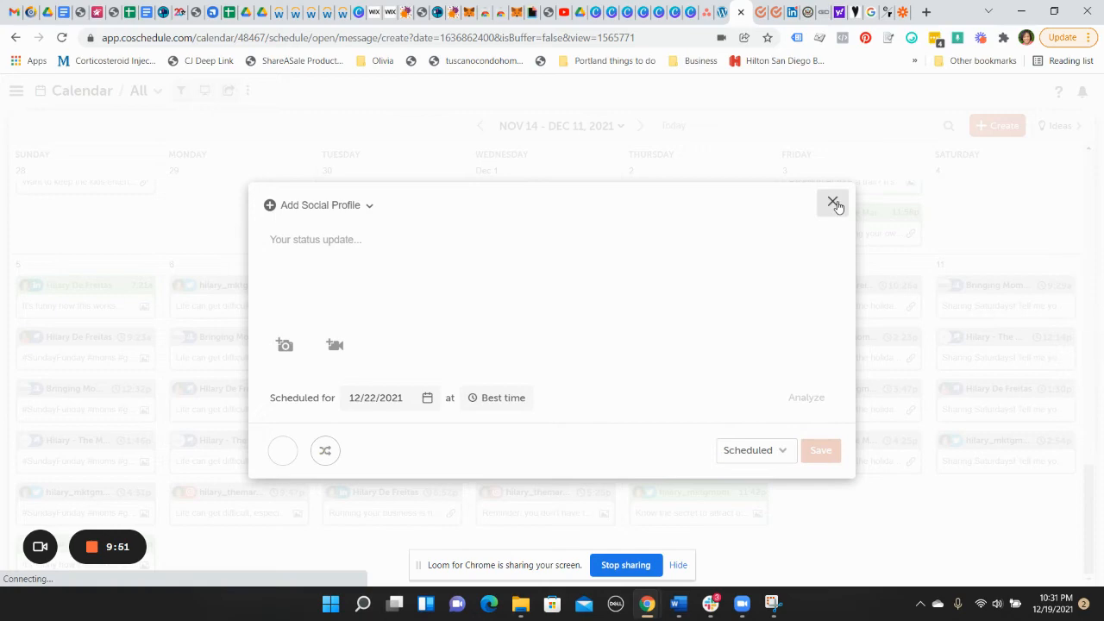
click(833, 202)
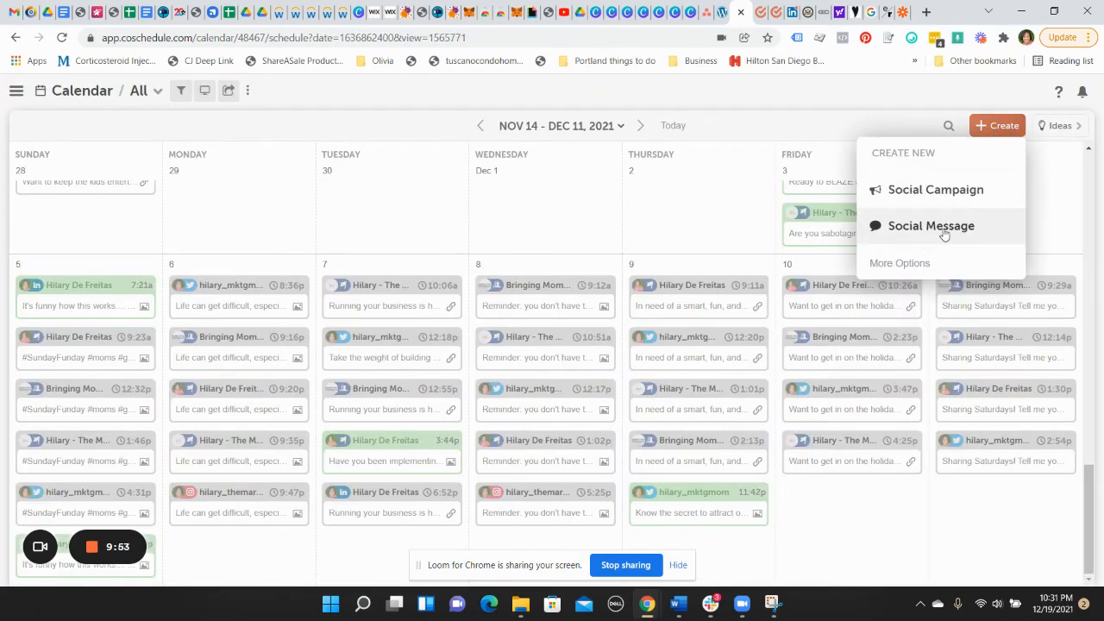
Start a new Social Campaign titled 'XYZ Affiliate Launch'
click(935, 189)
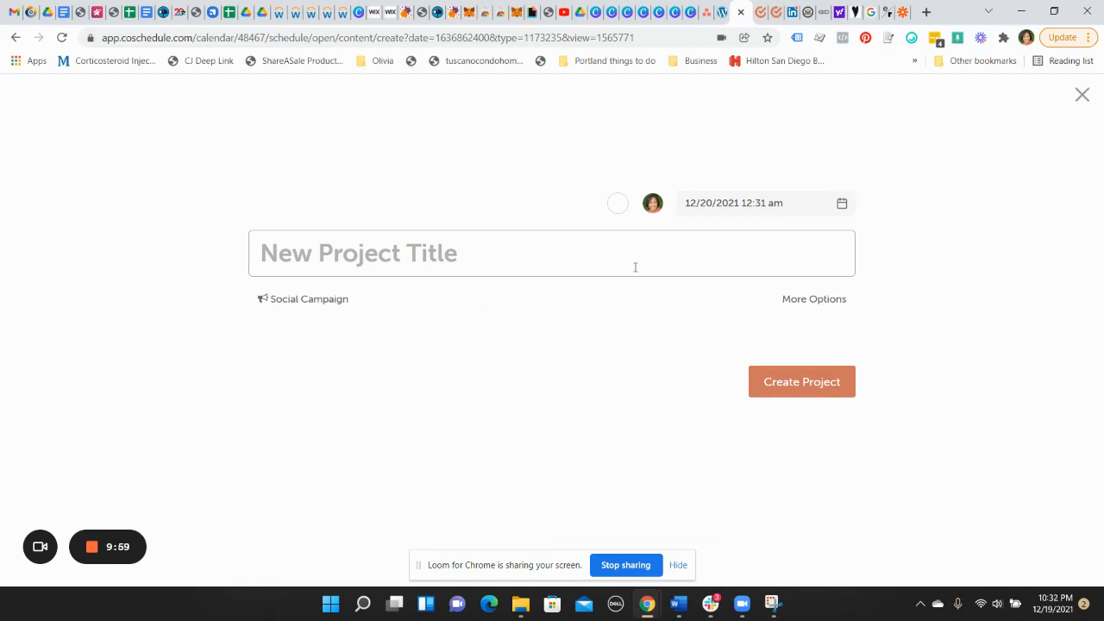
text(XYZ Affilia)
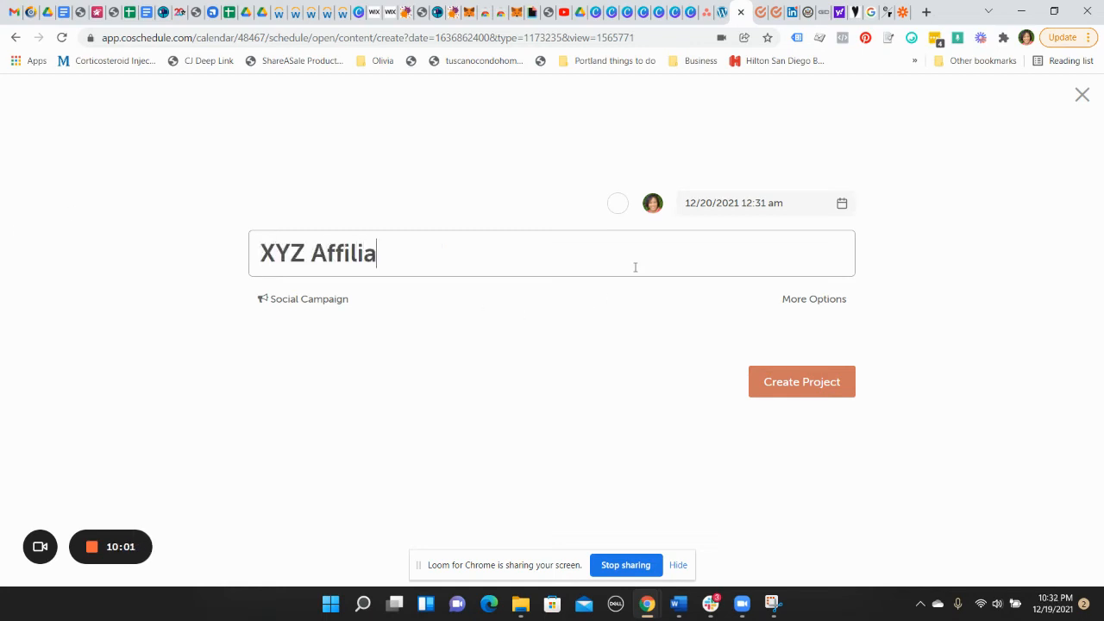
text(te Launc)
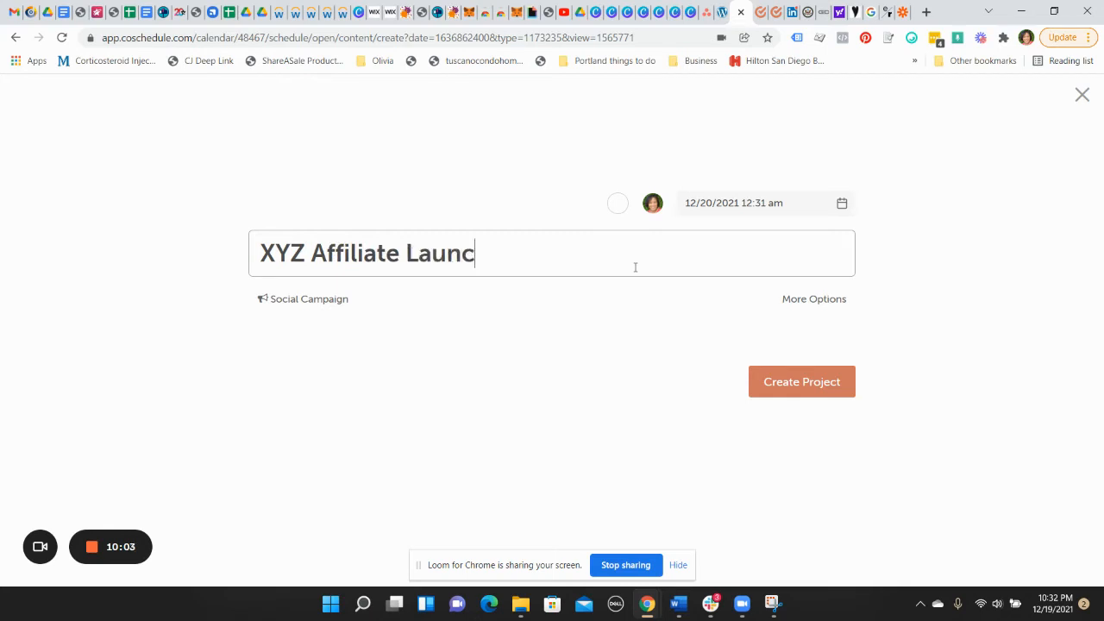
text(h)
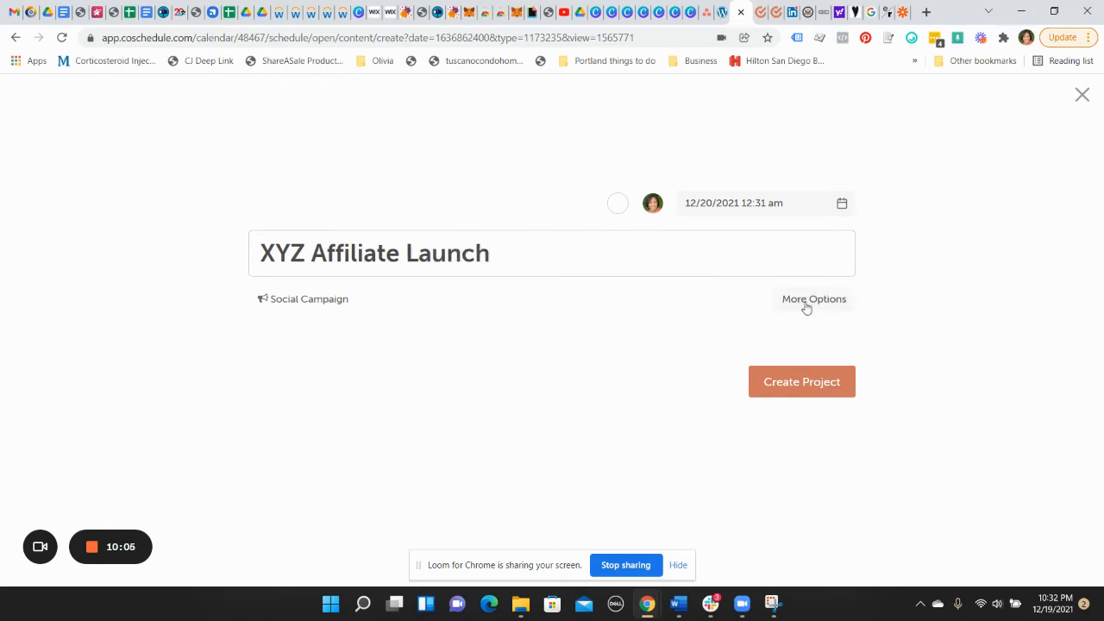
Review More Options and the project type list, then create the project
click(814, 299)
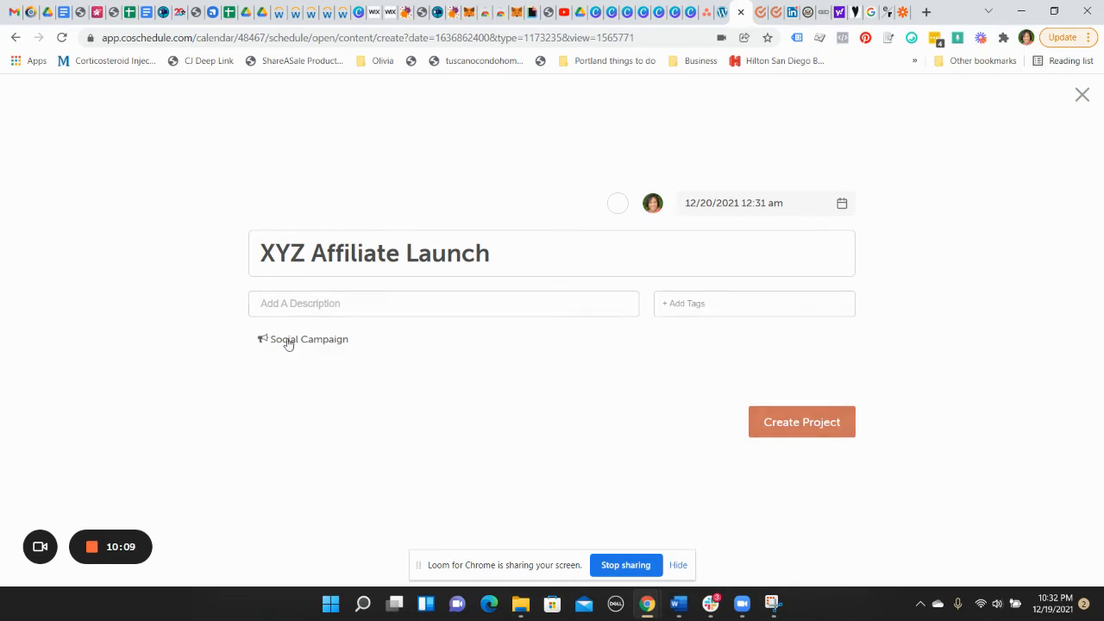
click(303, 338)
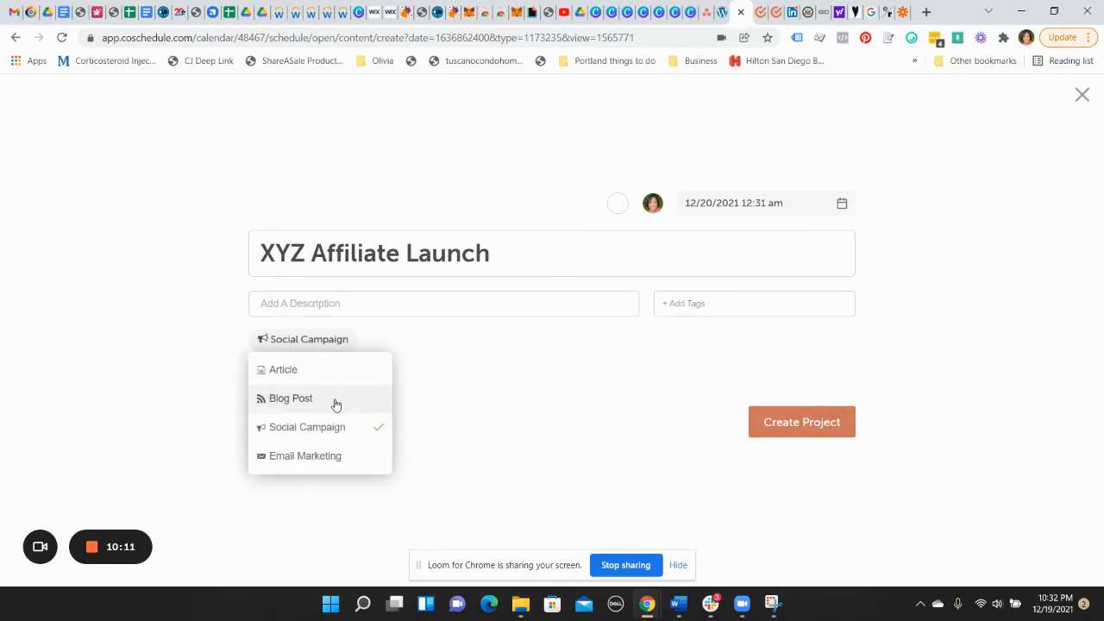
mouse_move(465, 424)
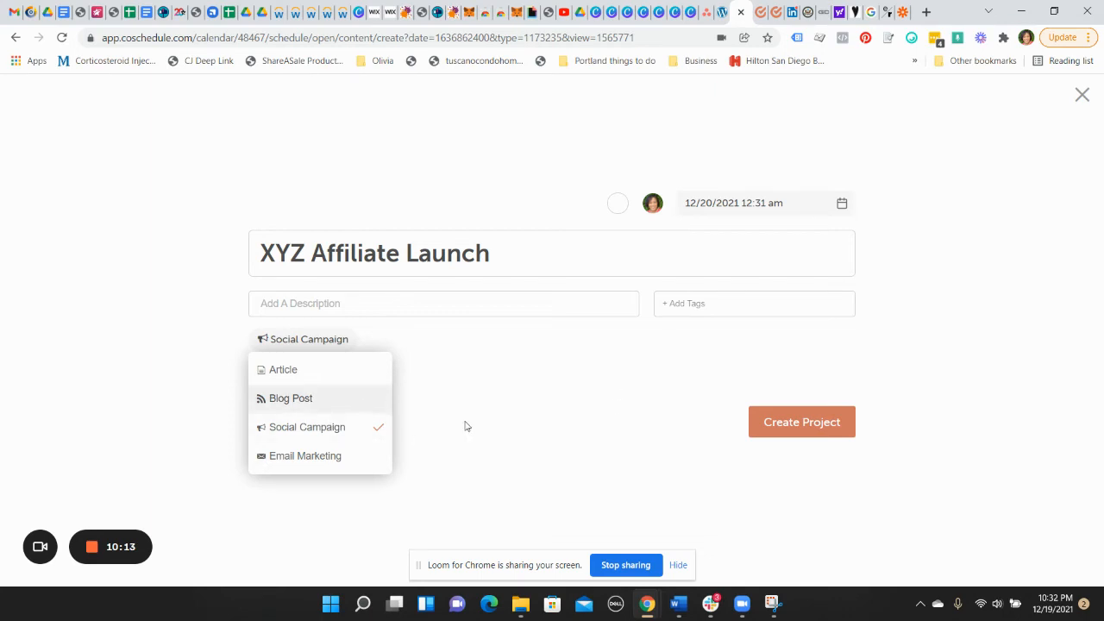
click(801, 421)
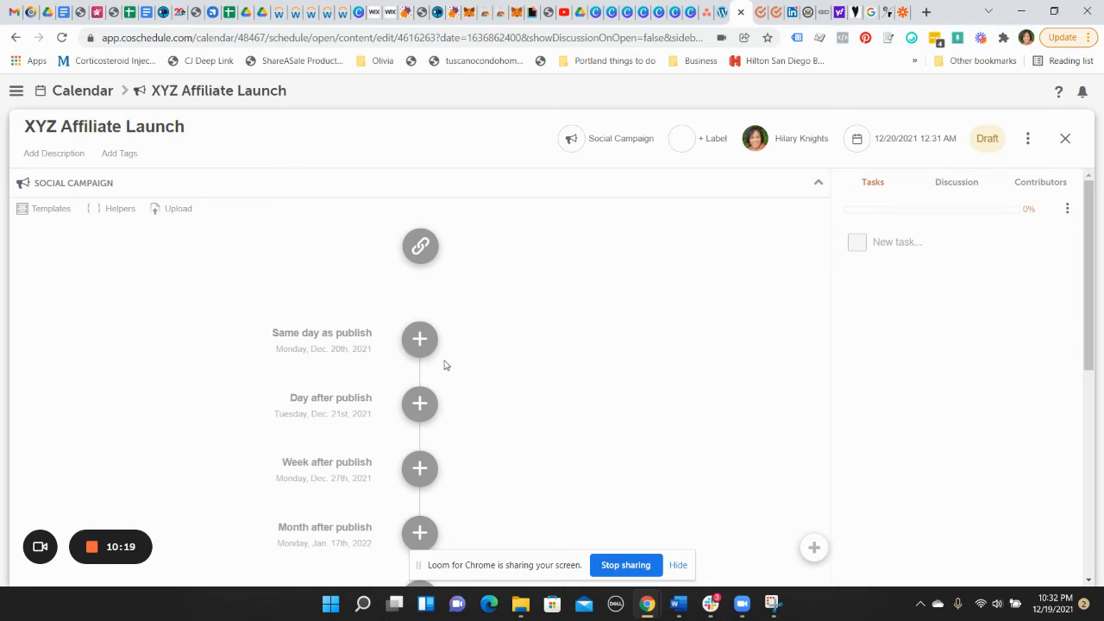
mouse_move(374, 421)
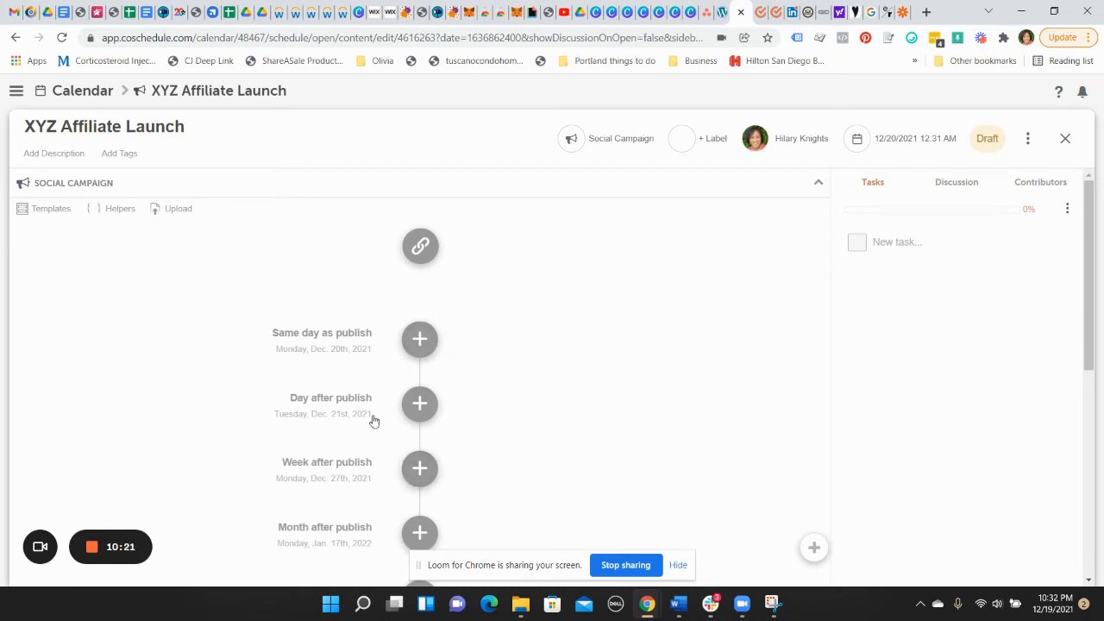
mouse_move(110, 241)
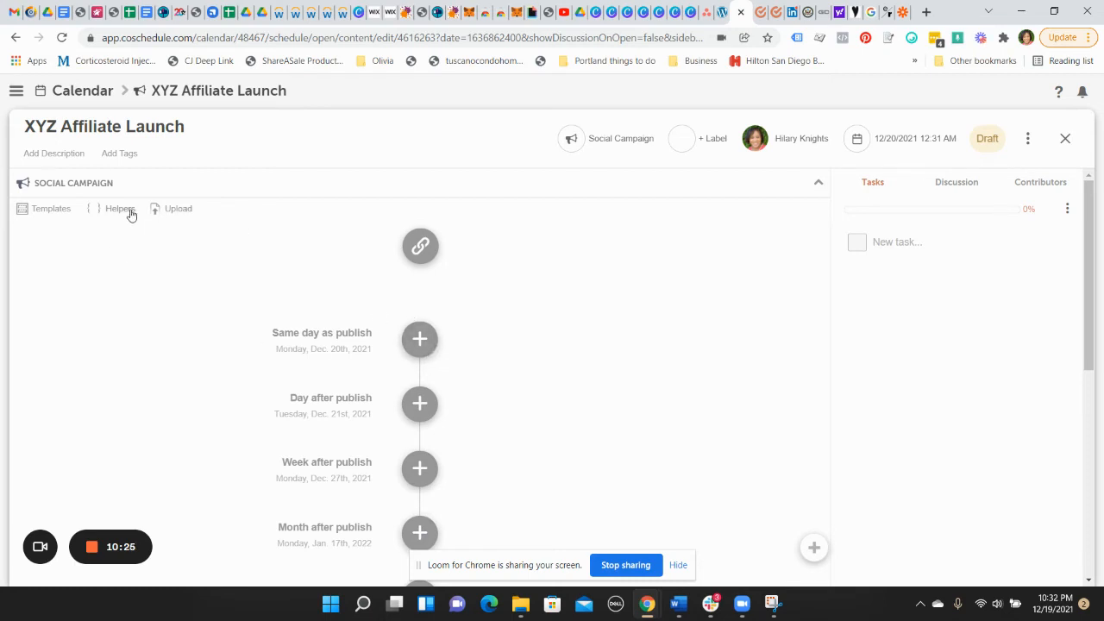
Choose the 'Are You a Good Fit…' work-from-home template from the campaign's saved Templates
click(121, 207)
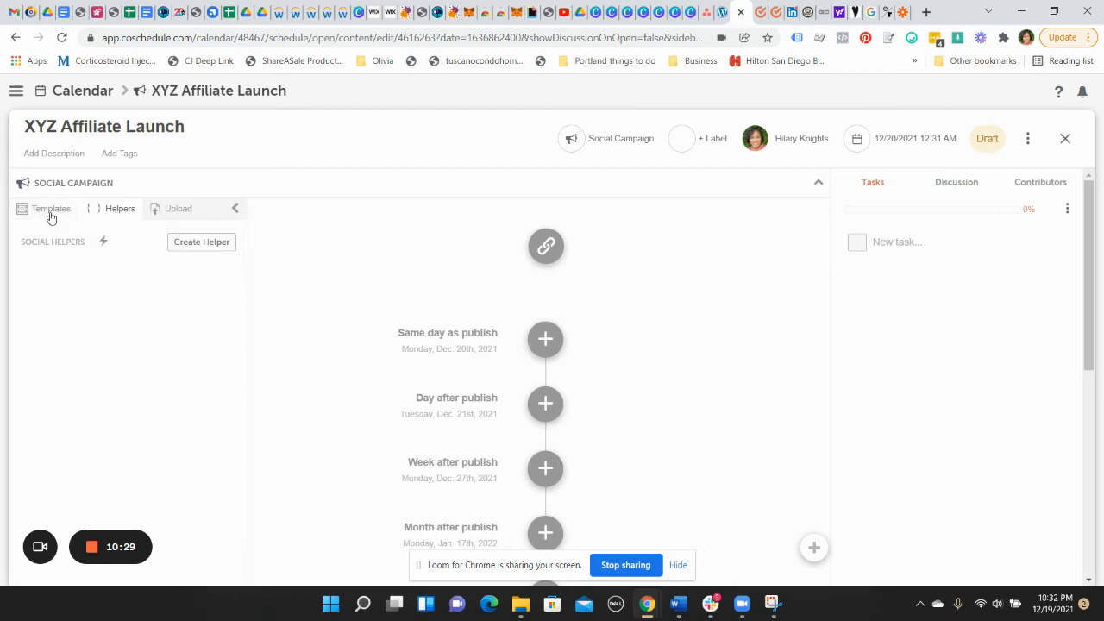
click(50, 209)
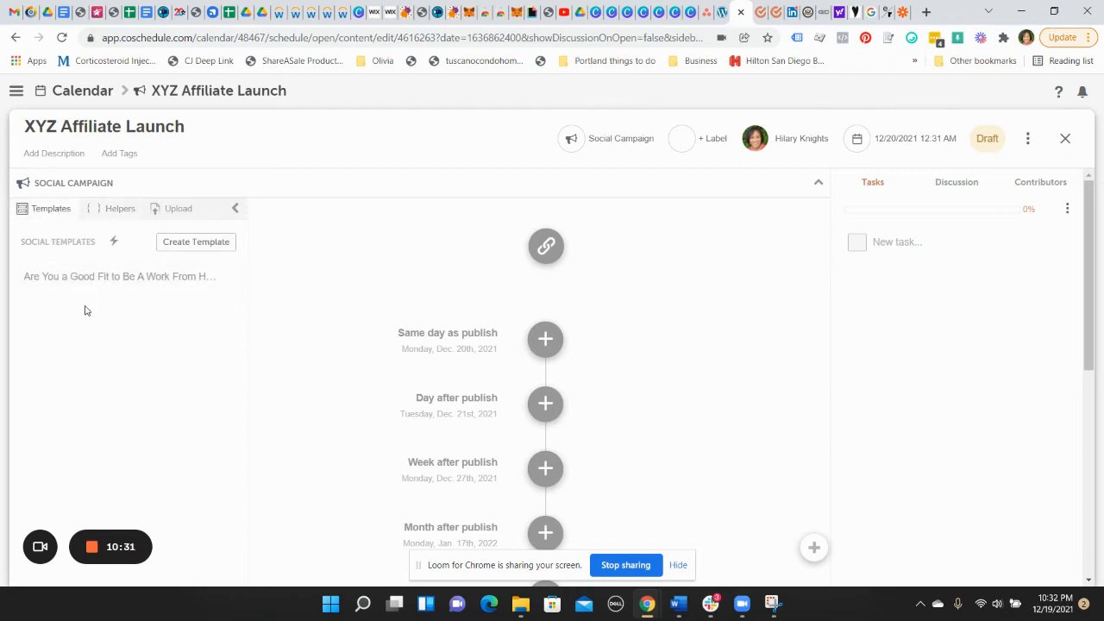
mouse_move(51, 276)
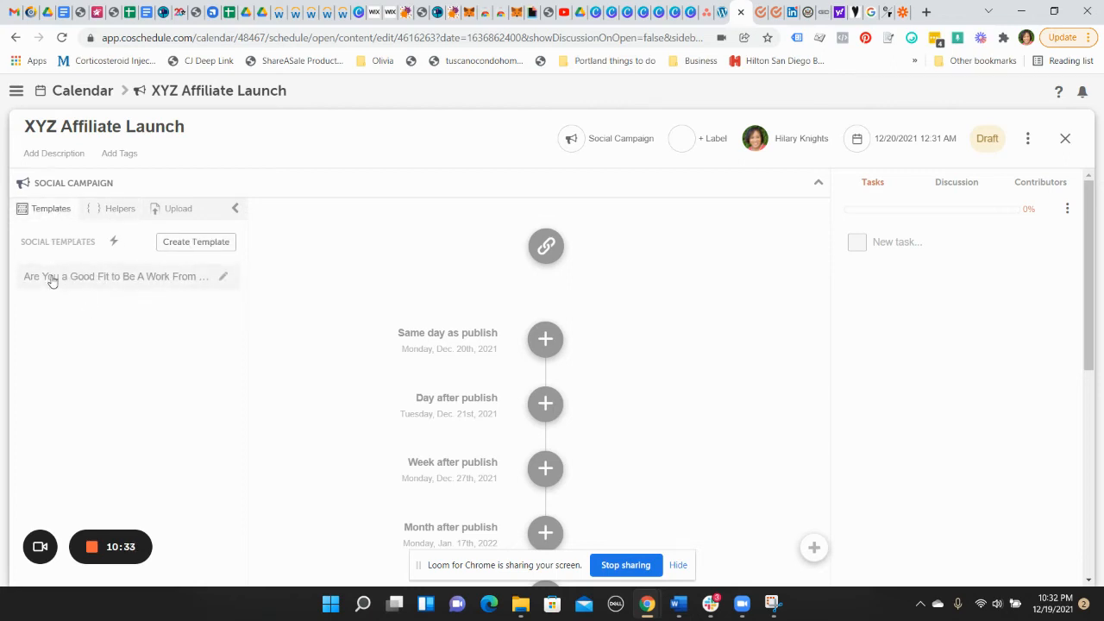
click(112, 276)
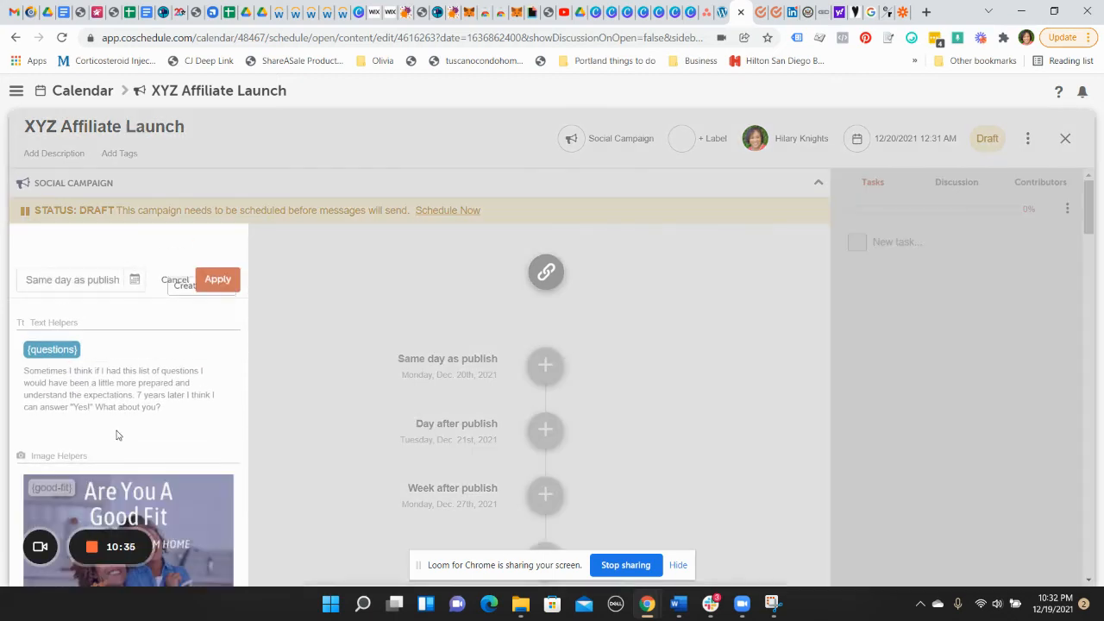
mouse_move(276, 407)
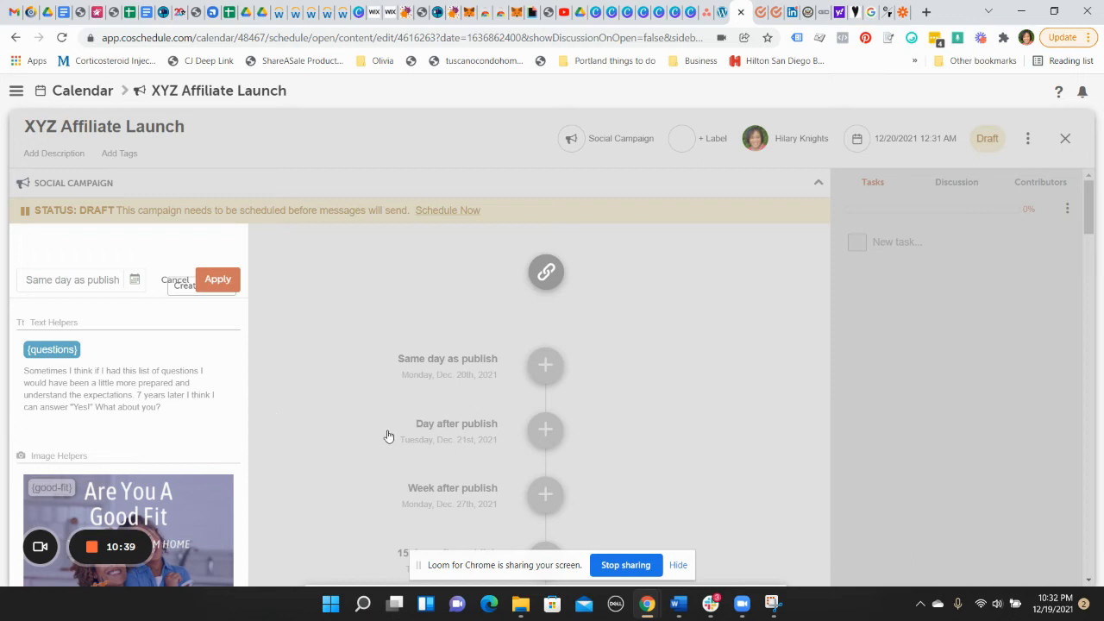
mouse_move(326, 304)
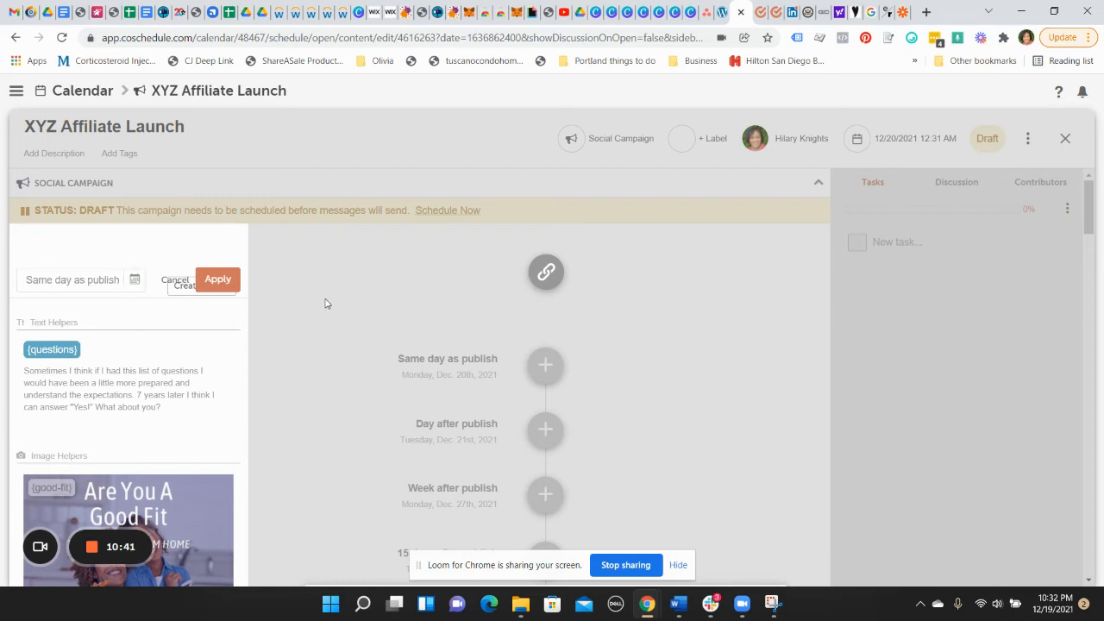
mouse_move(545, 273)
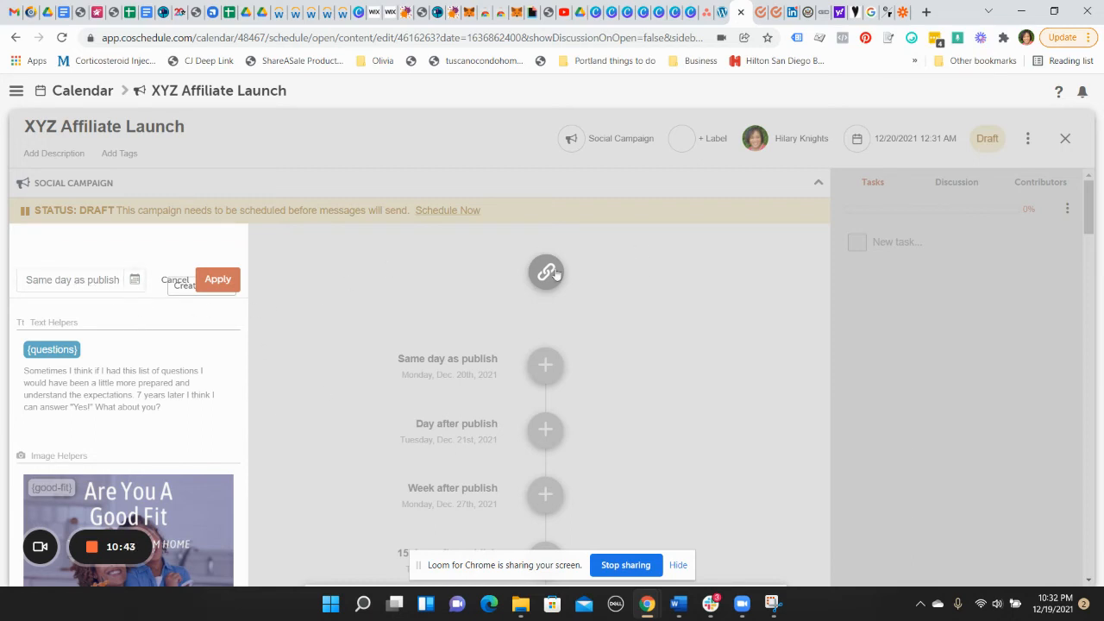
Show the empty 'Add a link' field at the top of the campaign timeline
click(545, 272)
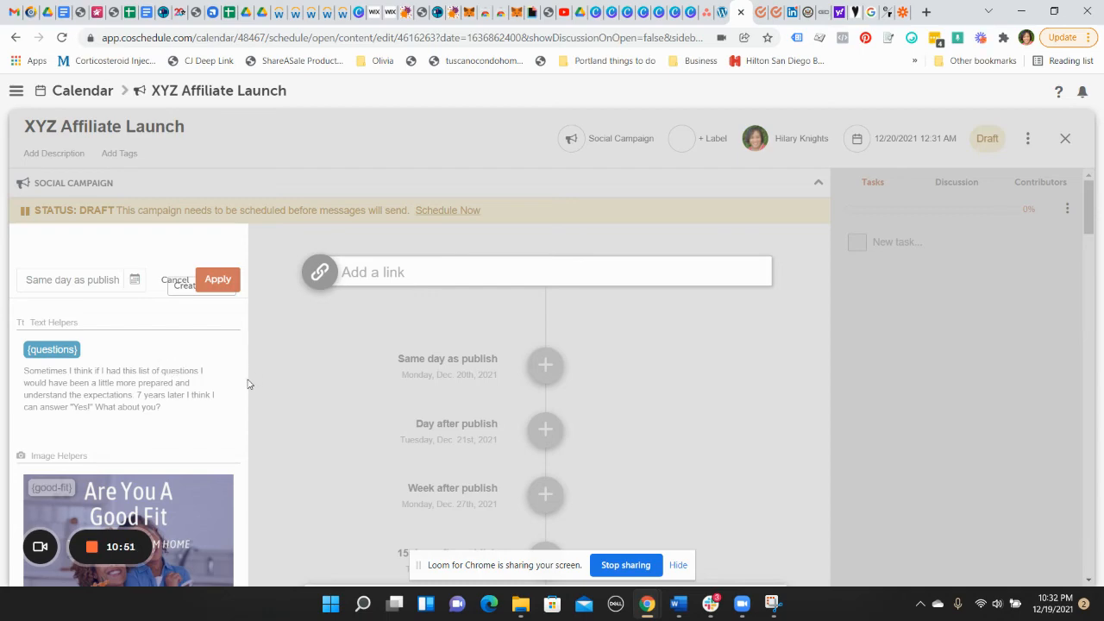
scroll(down, 3)
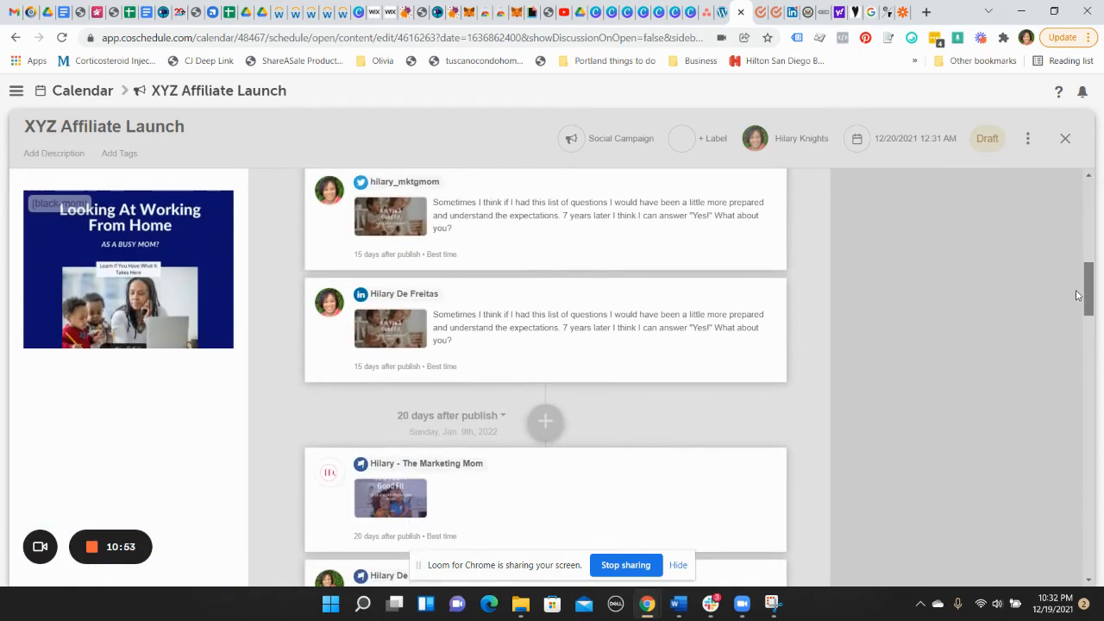
scroll(up, 3)
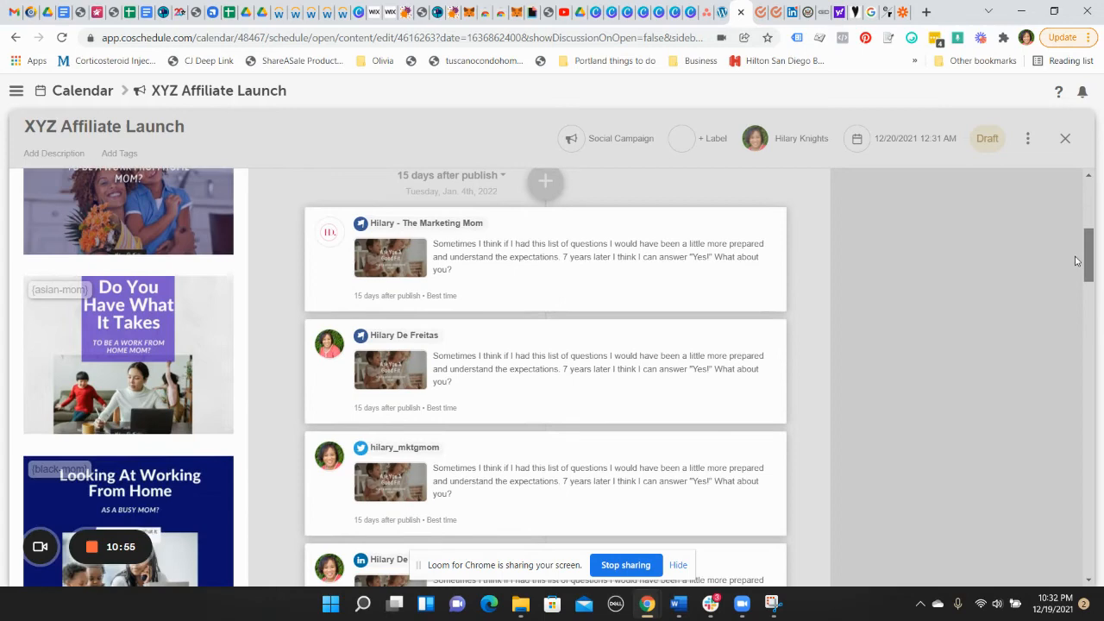
scroll(down, 3)
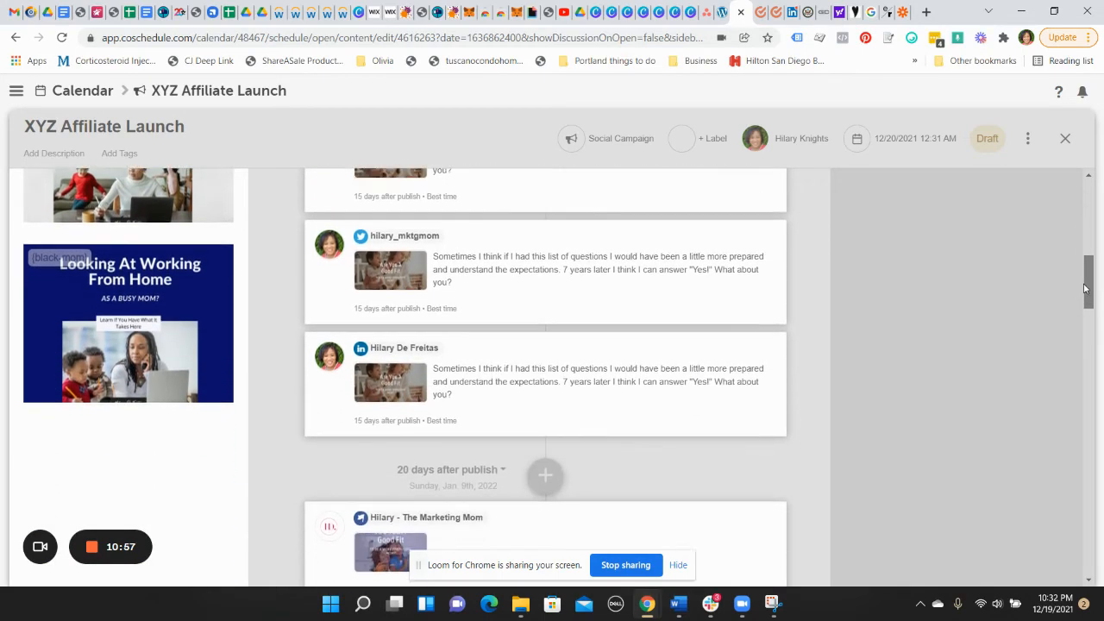
scroll(down, 3)
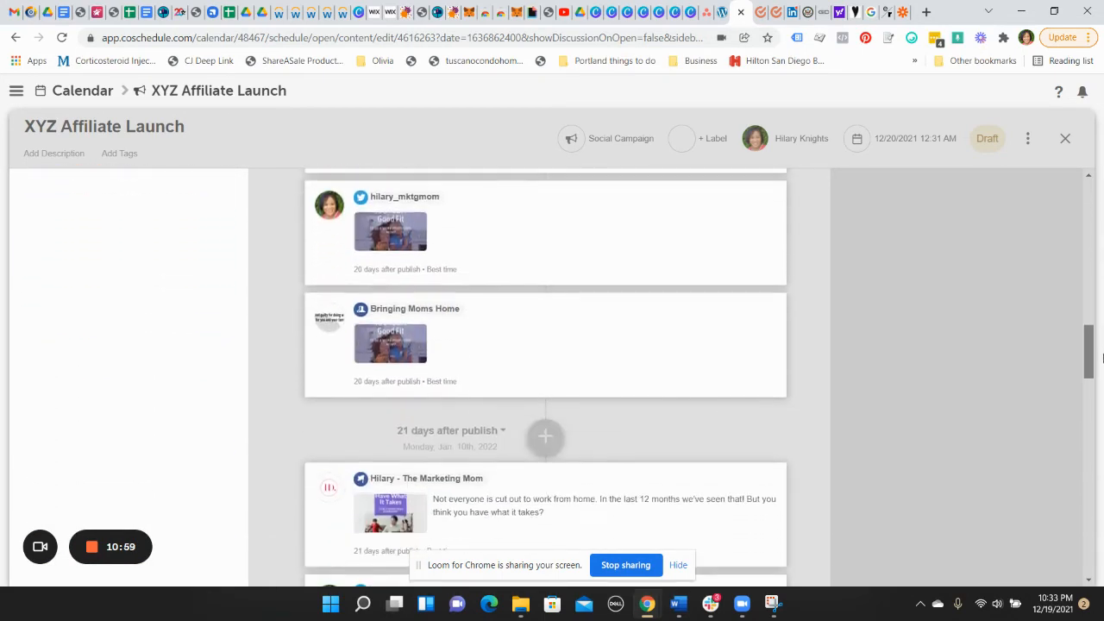
scroll(down, 3)
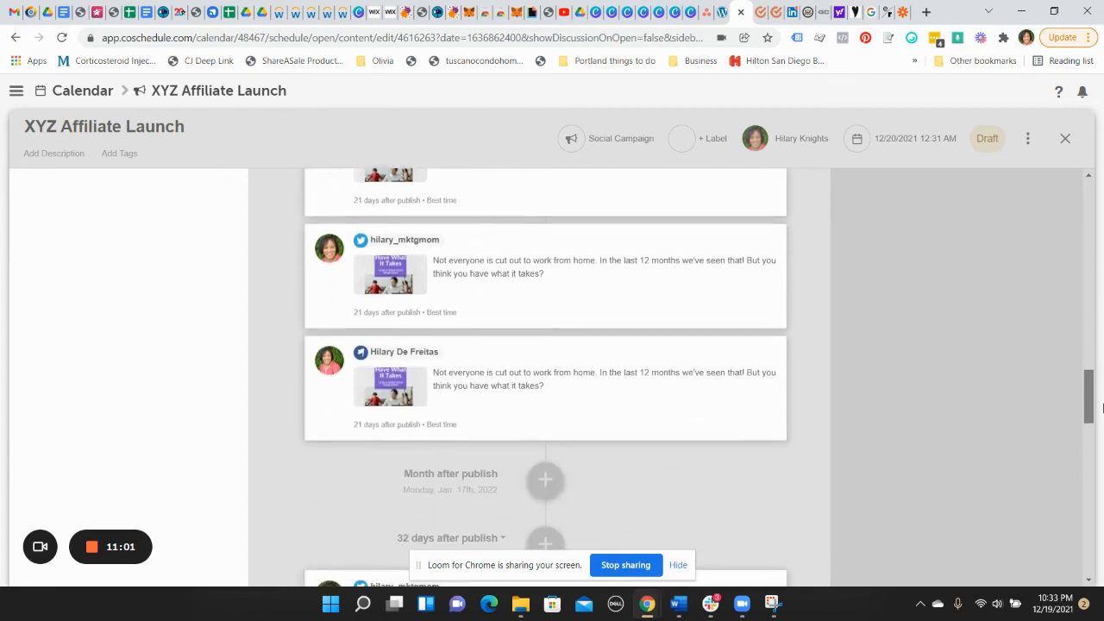
scroll(down, 3)
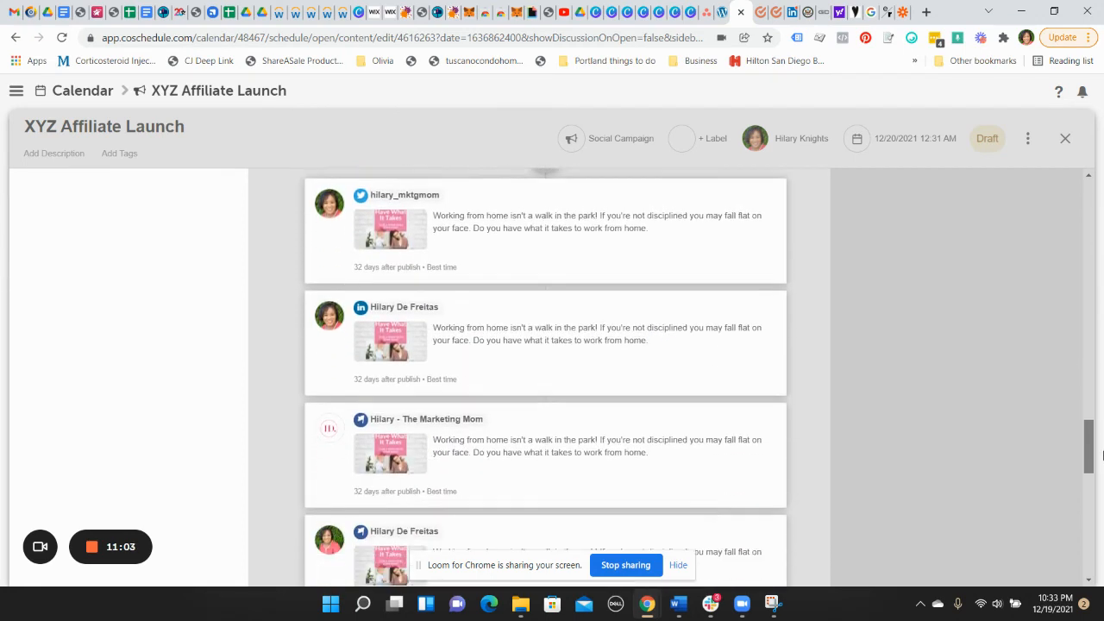
scroll(down, 3)
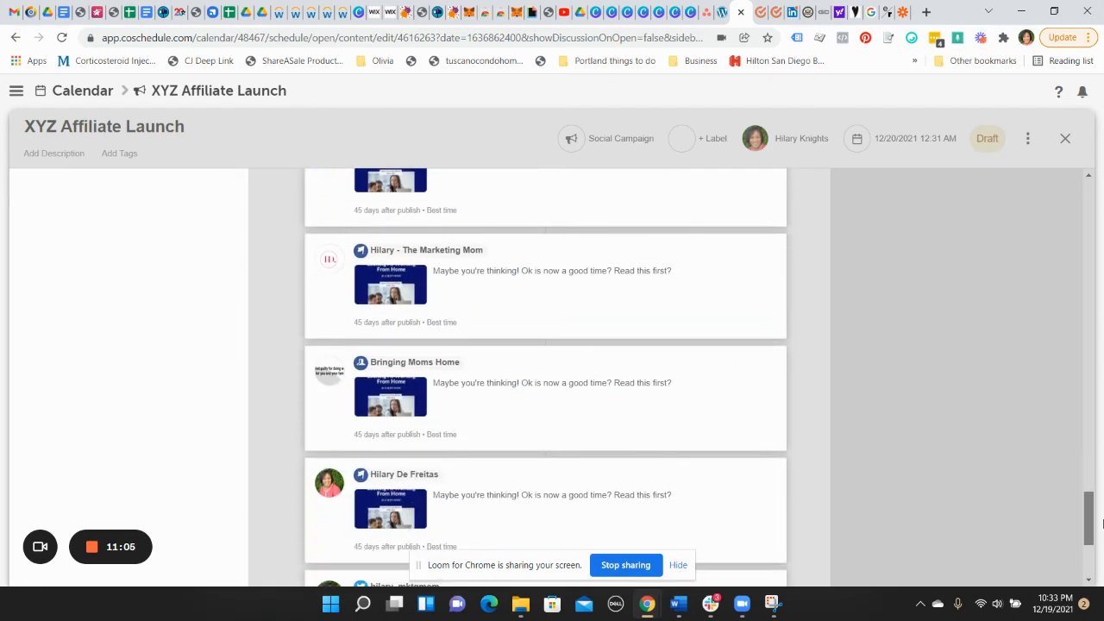
scroll(down, 3)
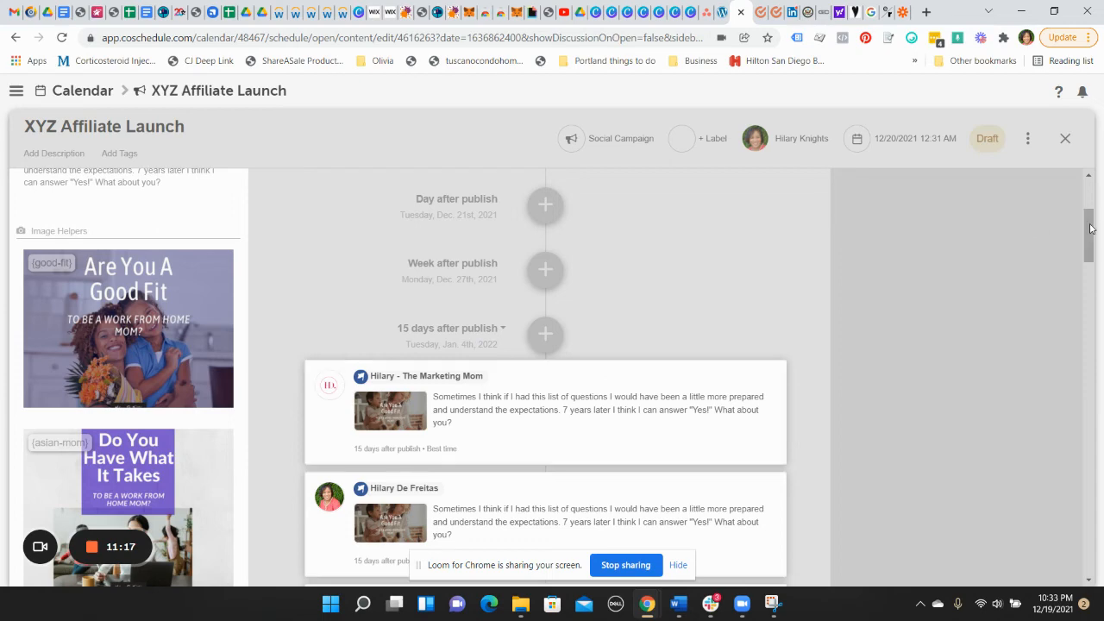
scroll(down, 3)
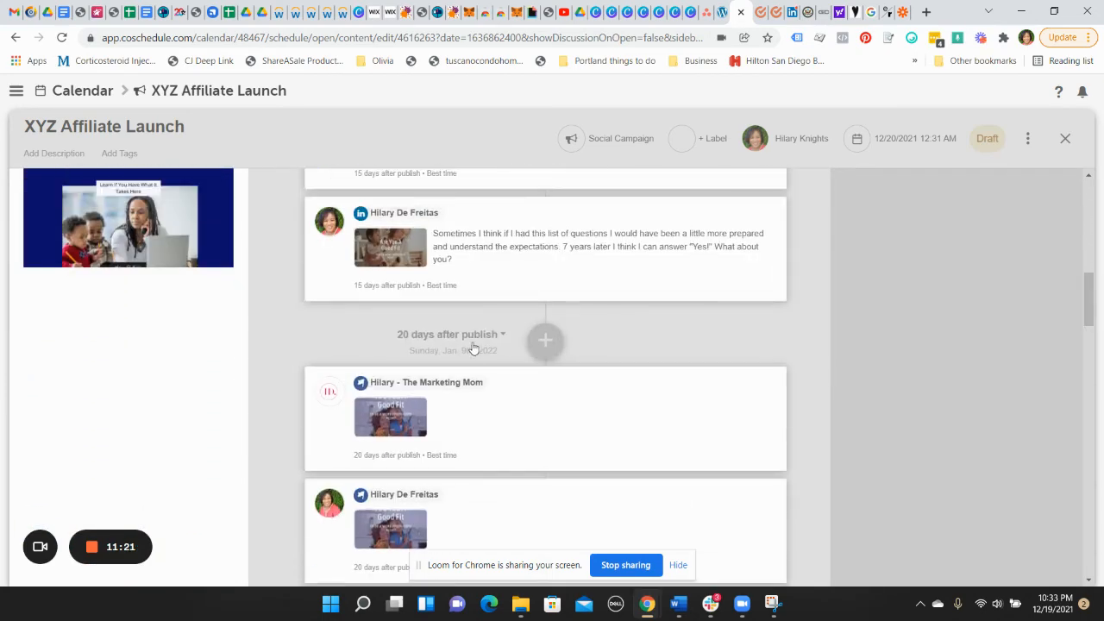
mouse_move(418, 334)
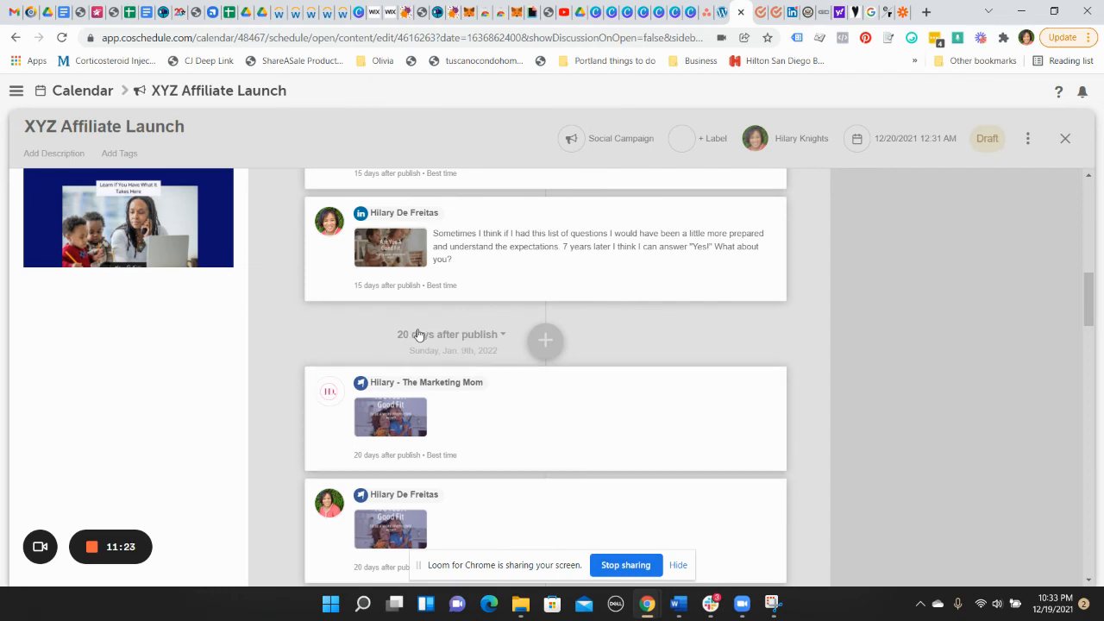
mouse_move(997, 309)
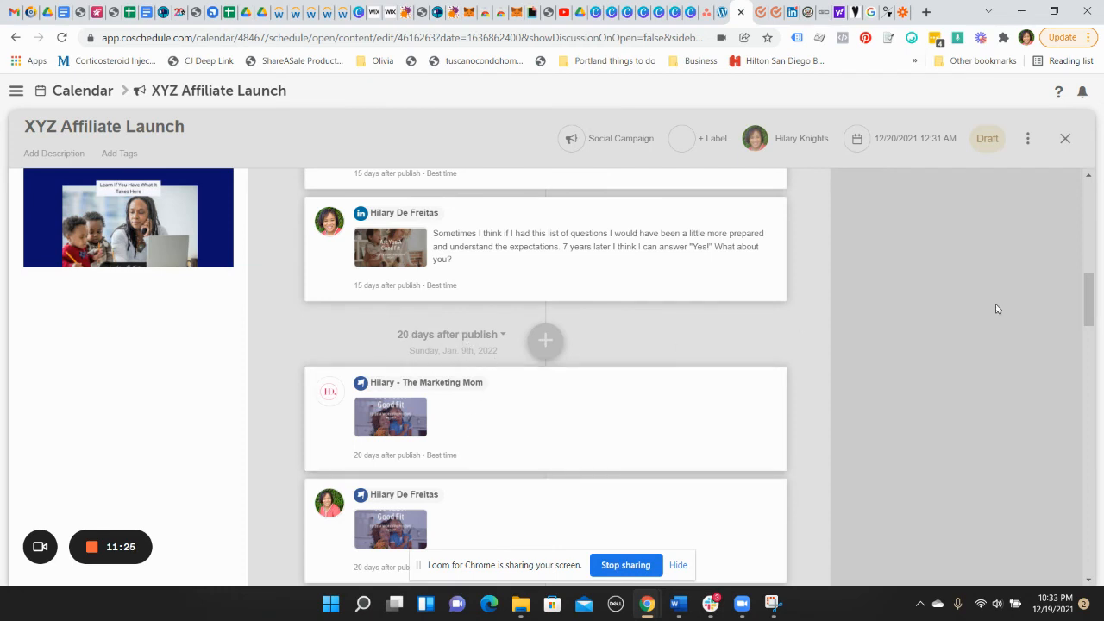
scroll(down, 3)
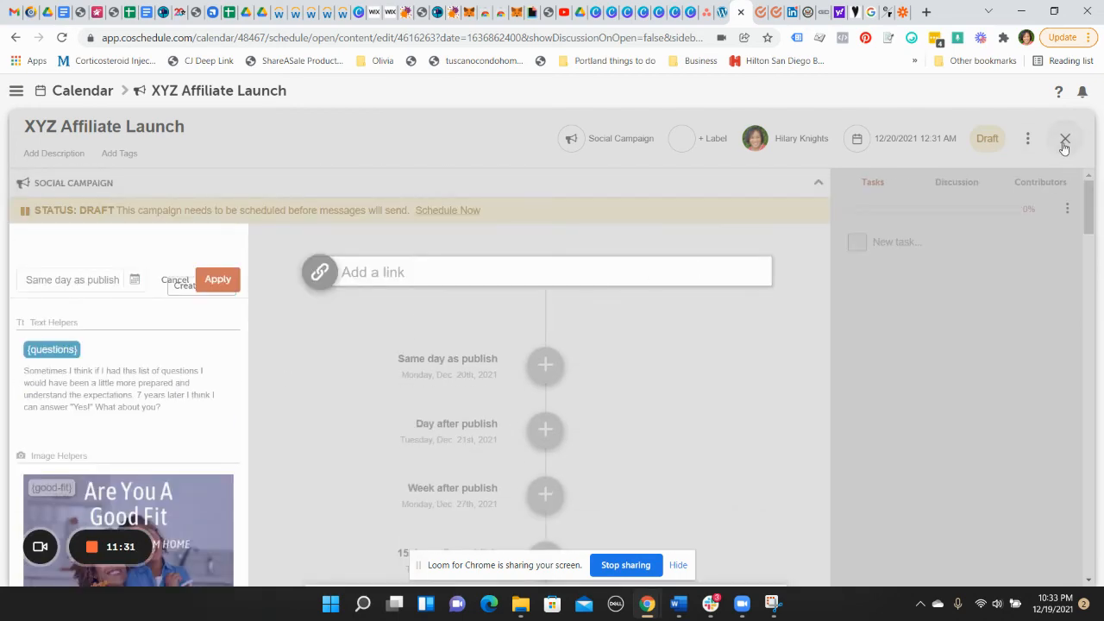
click(1065, 138)
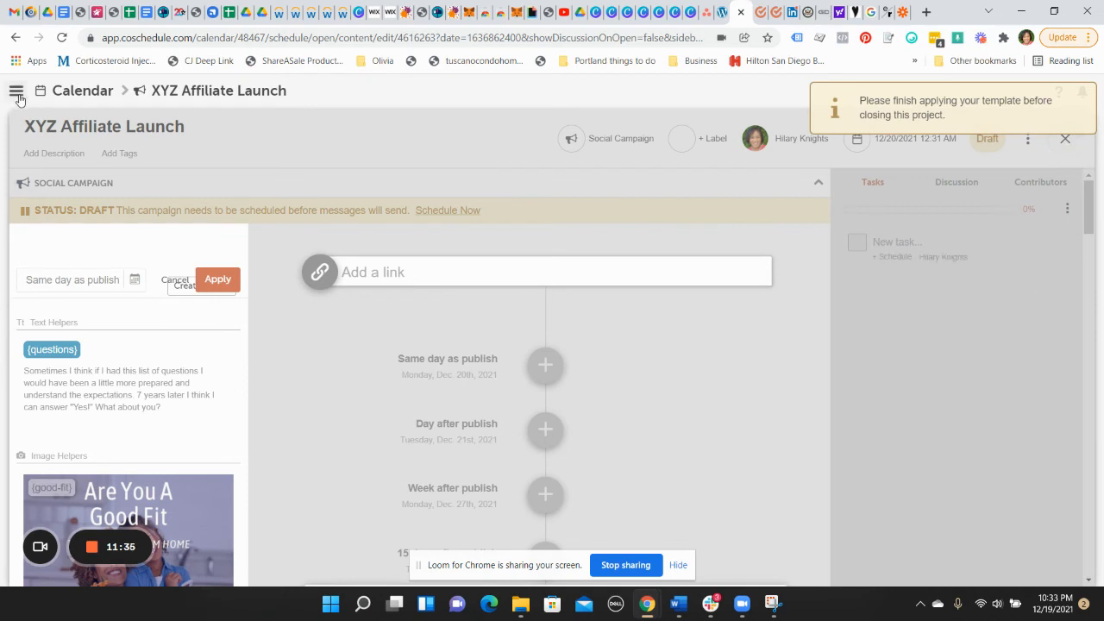
Close the project and return to Home, where XYZ Affiliate Launch shows under upcoming work
click(17, 90)
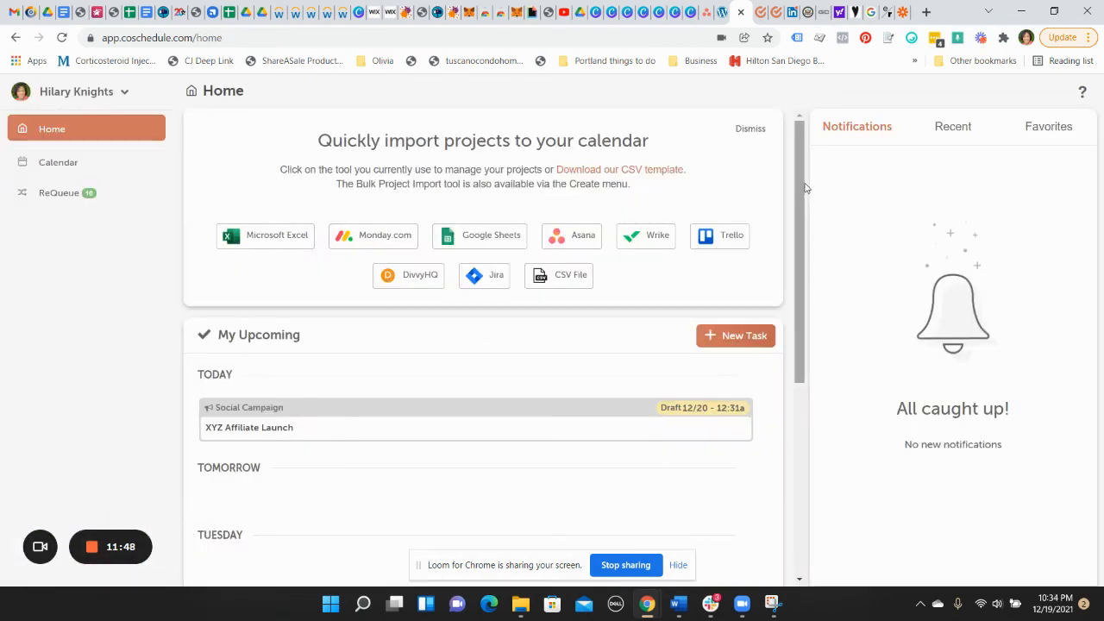
scroll(down, 3)
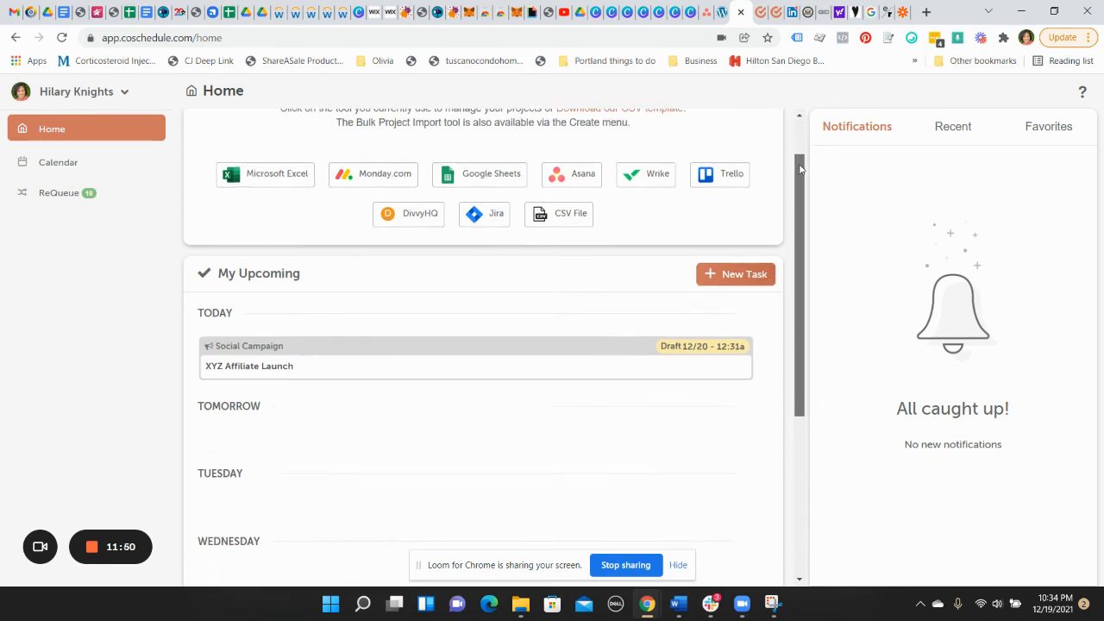
scroll(down, 3)
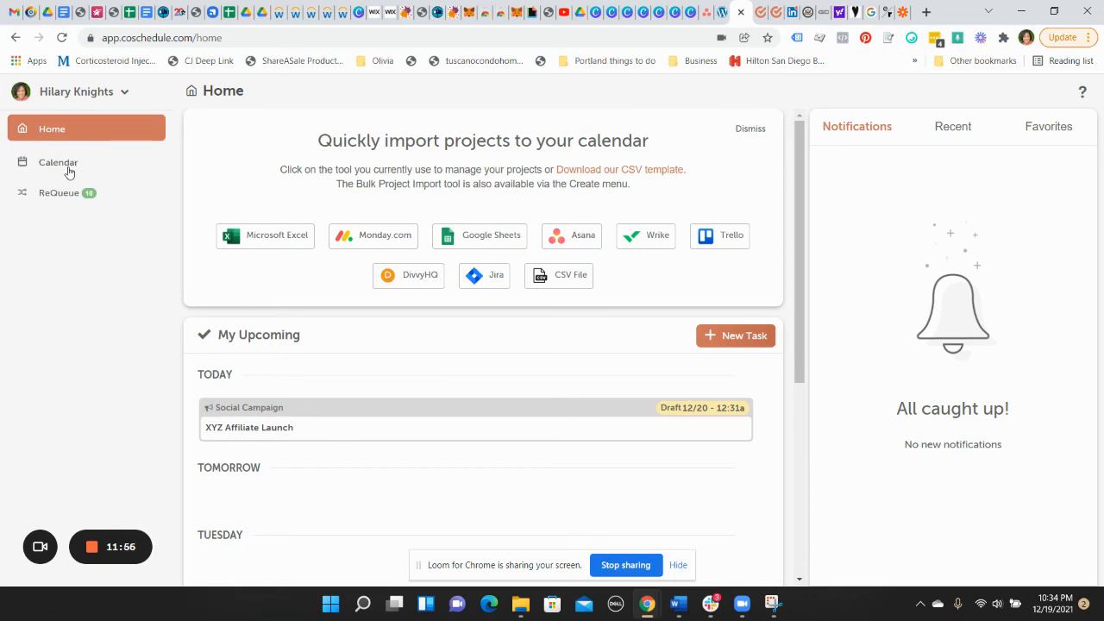
Return to the Nov 14 – Dec 11, 2021 calendar after browsing the Create menu's content options
click(59, 162)
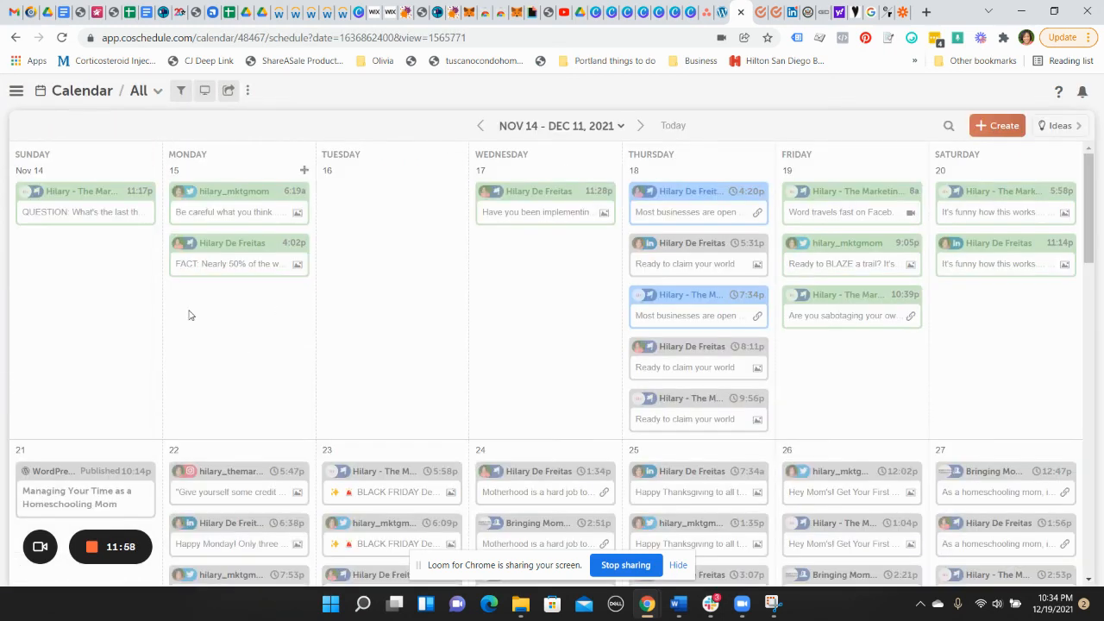
click(997, 124)
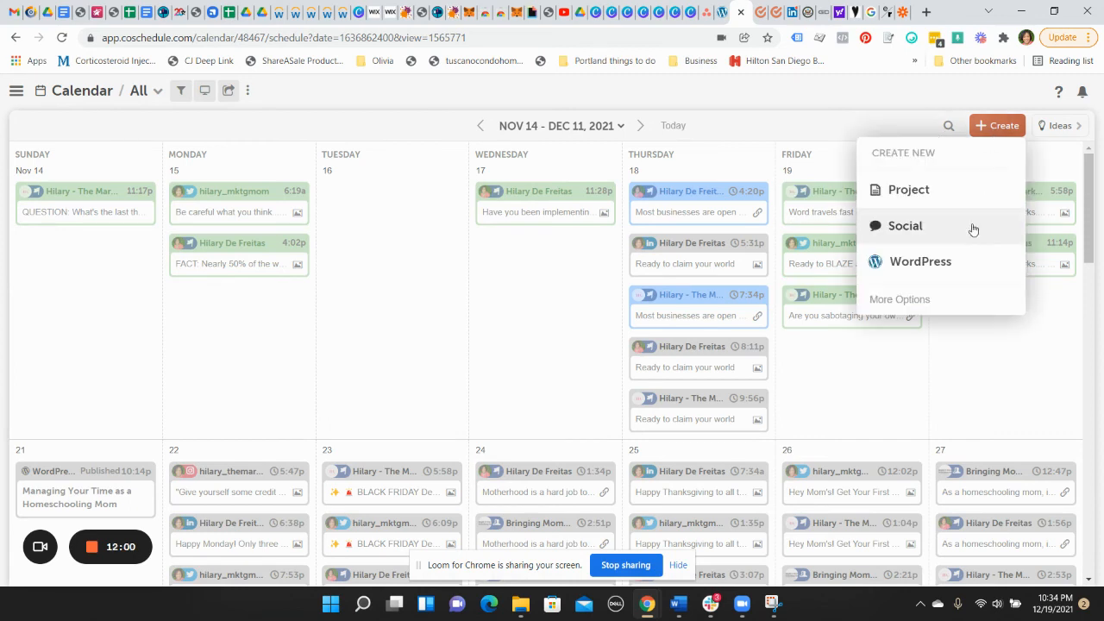
mouse_move(934, 268)
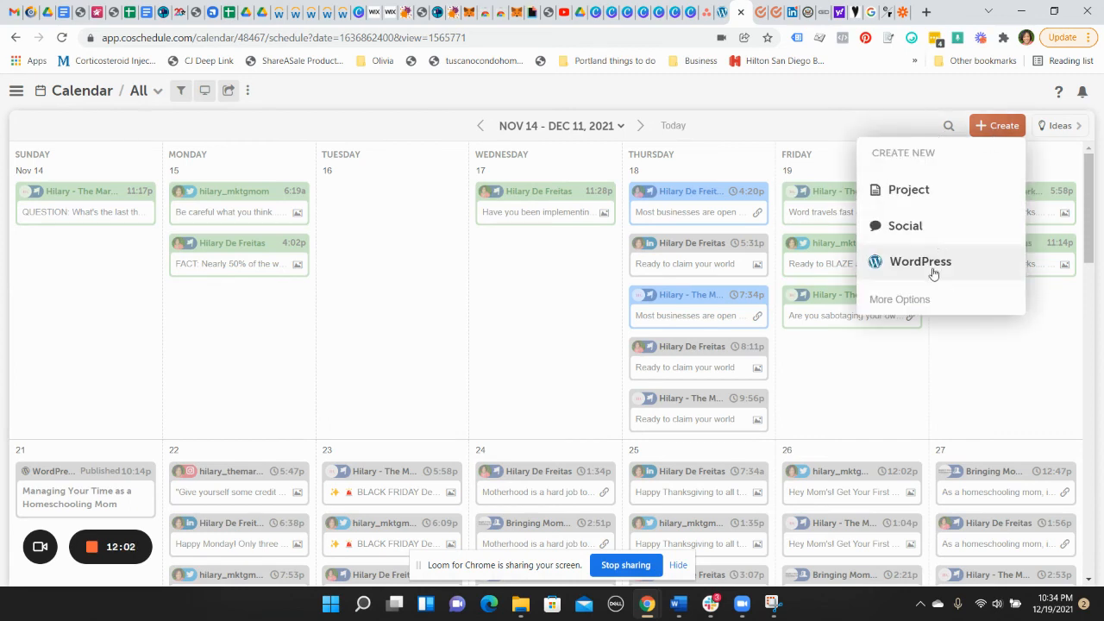
mouse_move(901, 301)
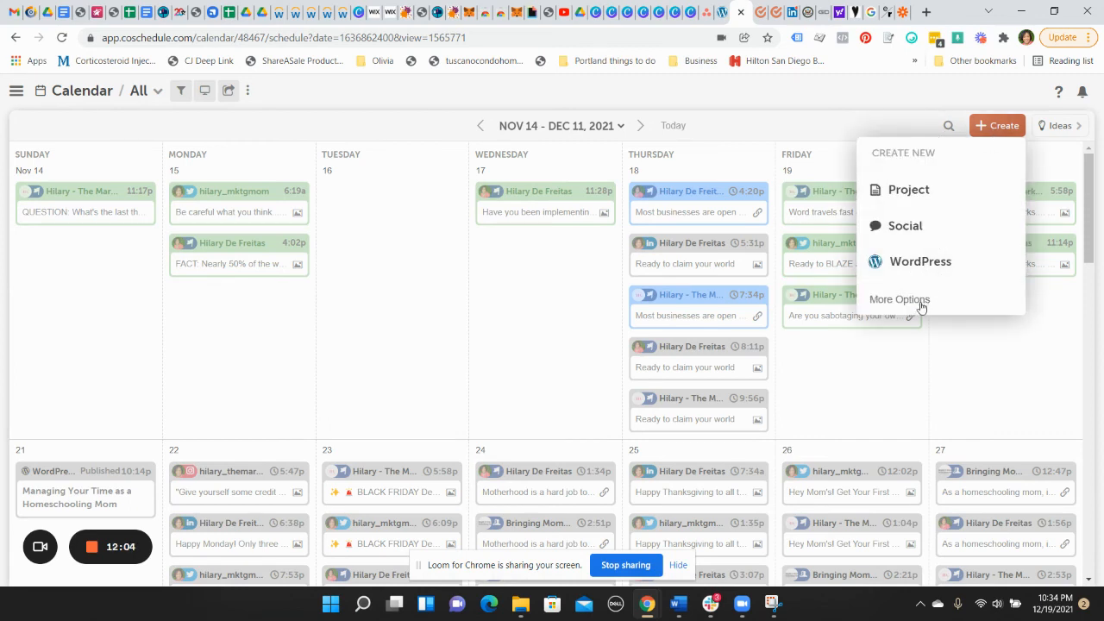
click(859, 124)
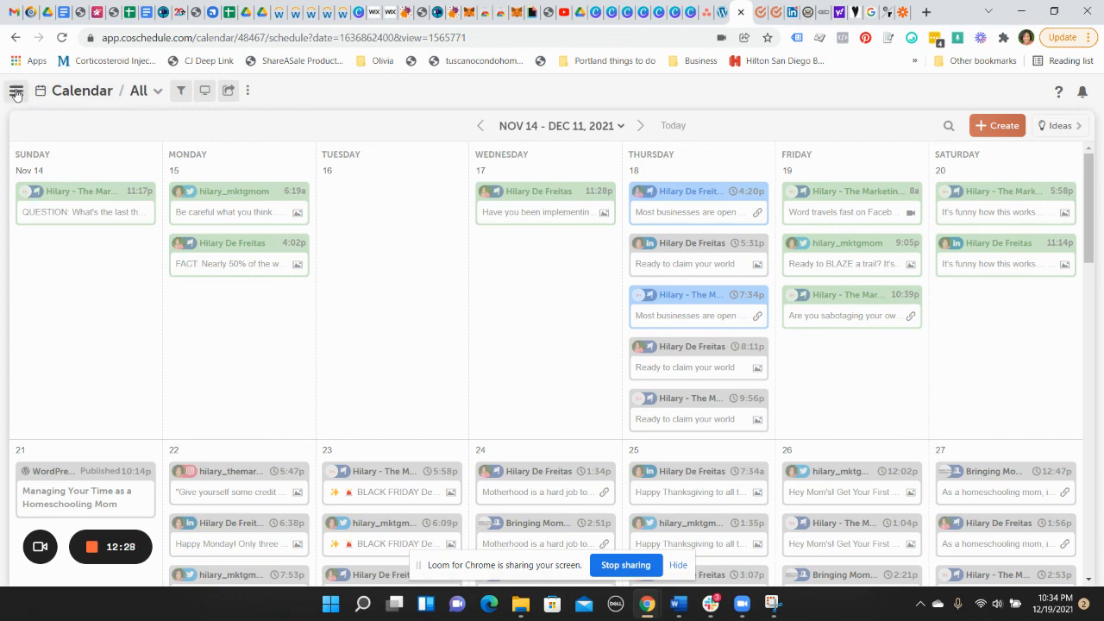
mouse_move(15, 90)
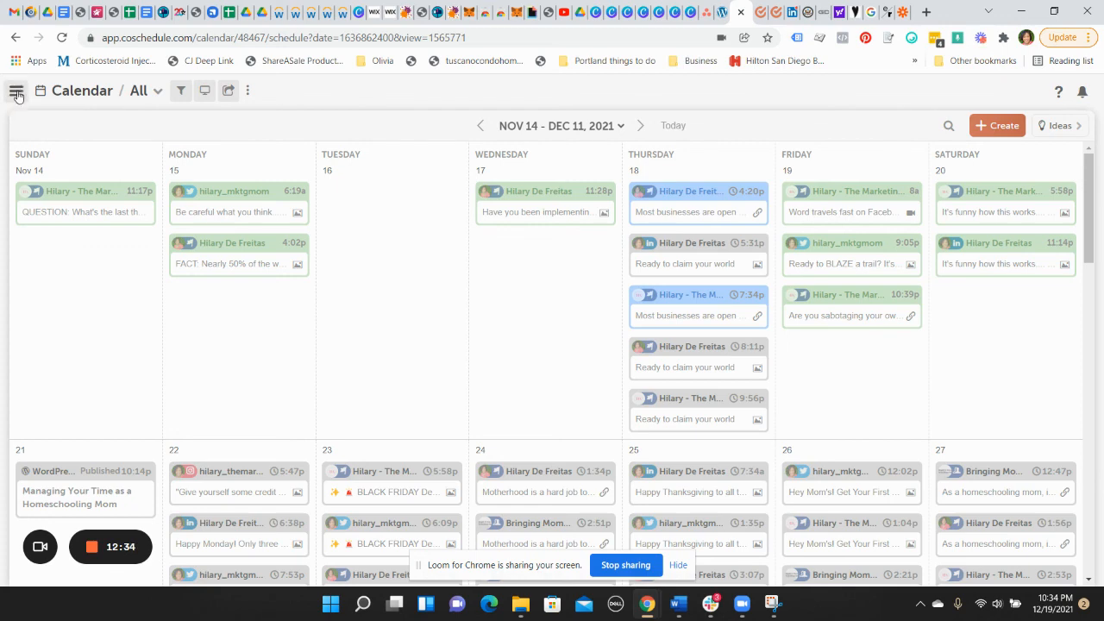
click(17, 90)
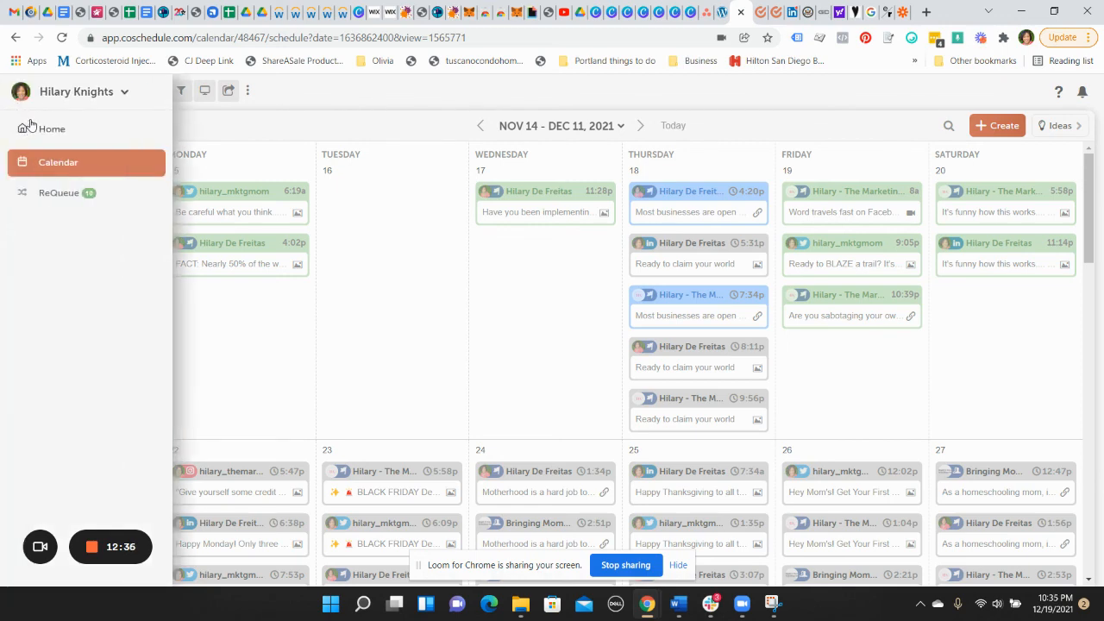
mouse_move(379, 98)
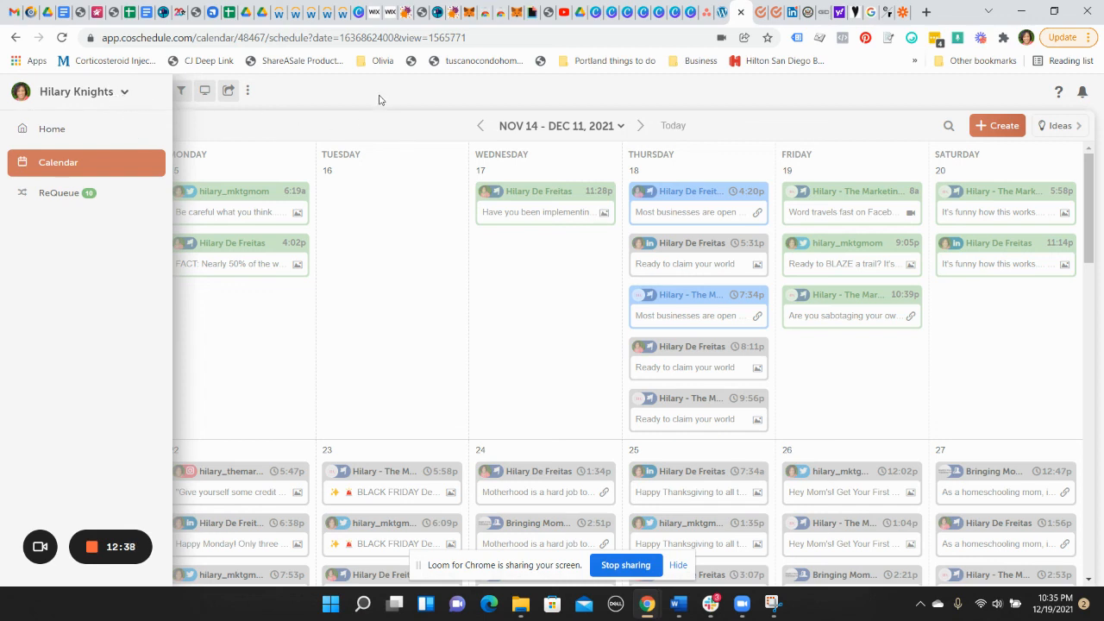
click(18, 90)
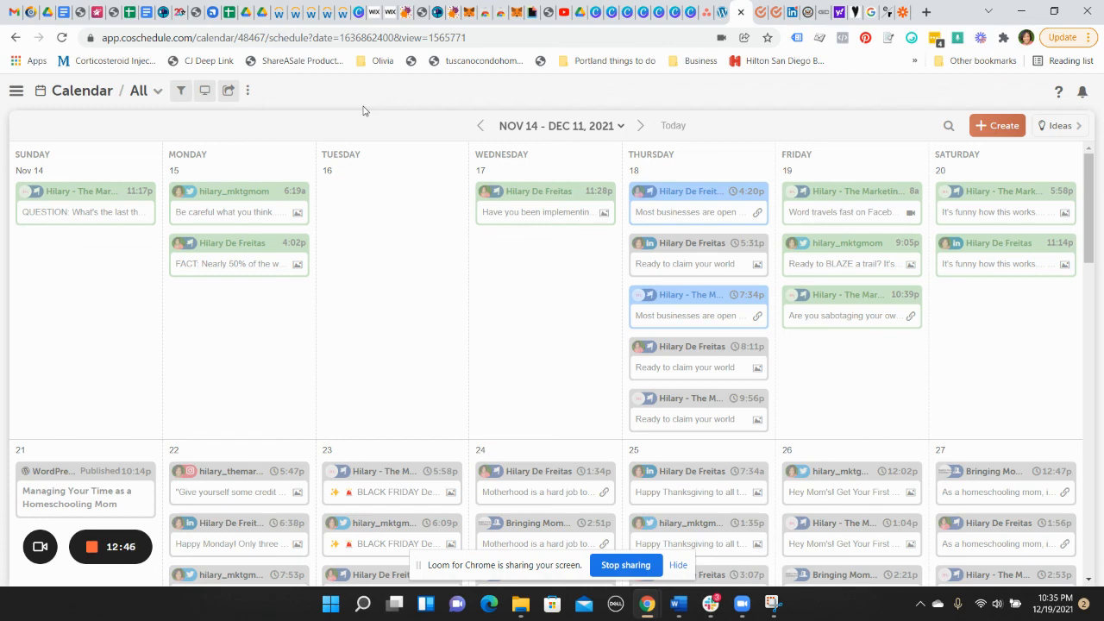
mouse_move(379, 159)
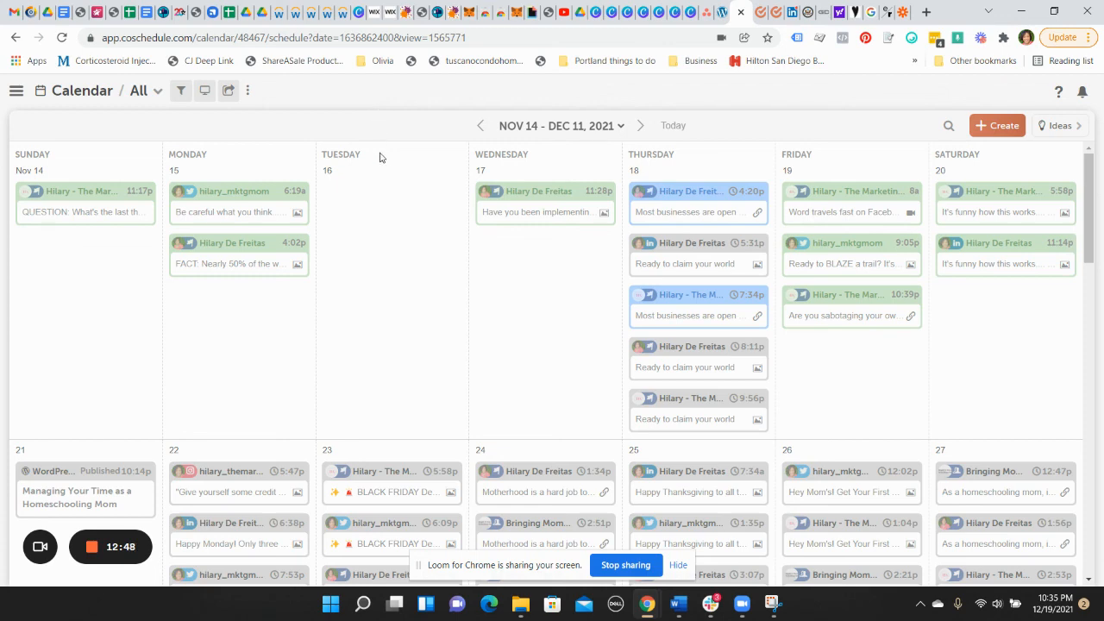
mouse_move(252, 451)
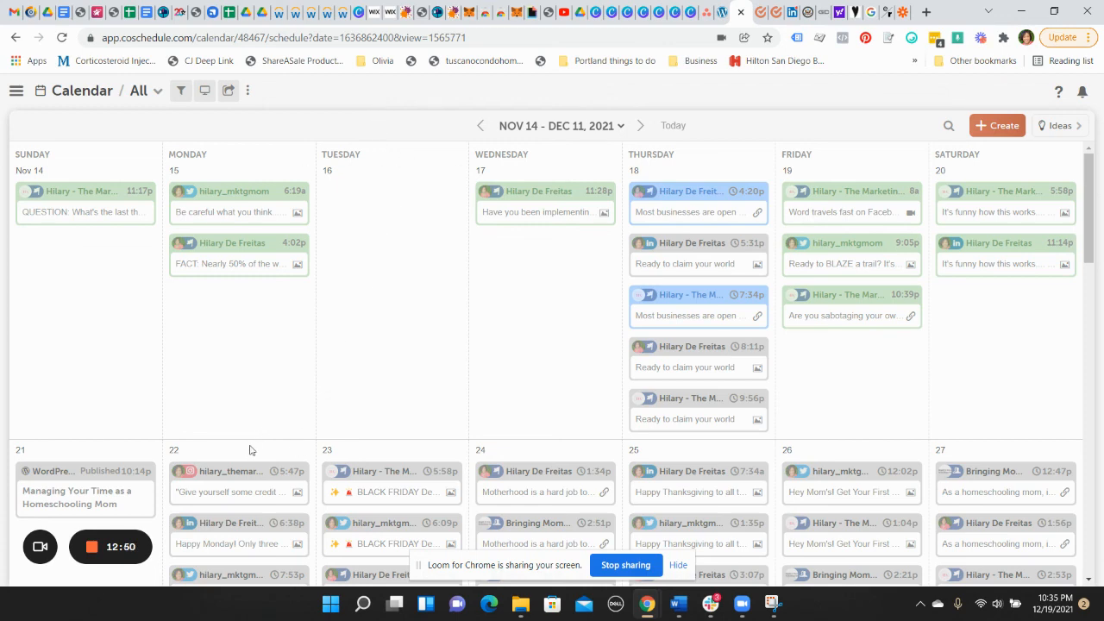
mouse_move(517, 404)
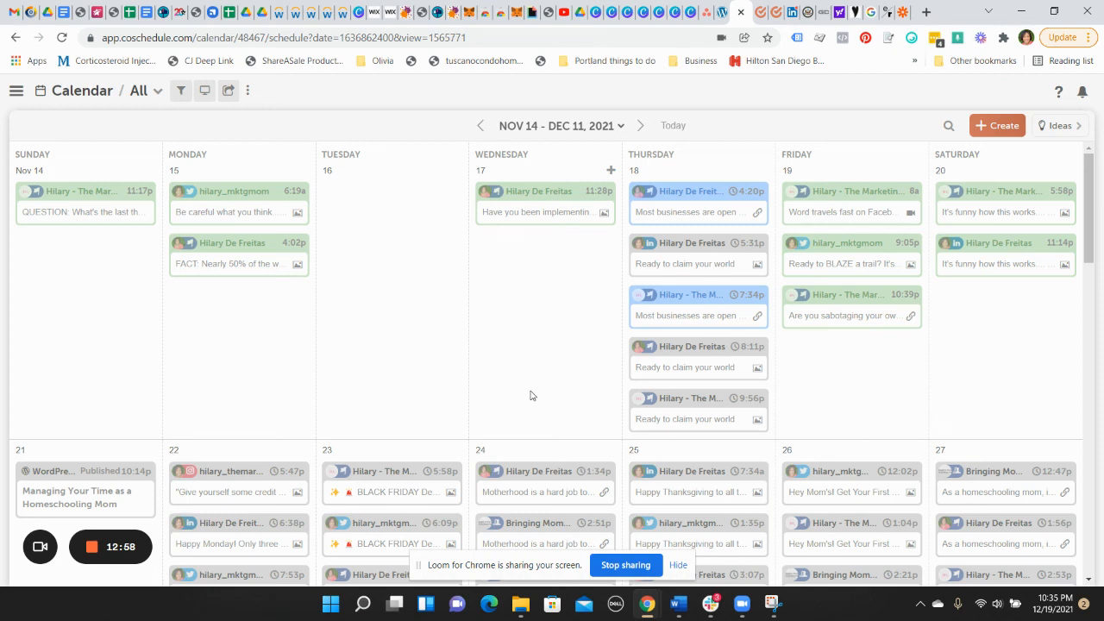
mouse_move(542, 383)
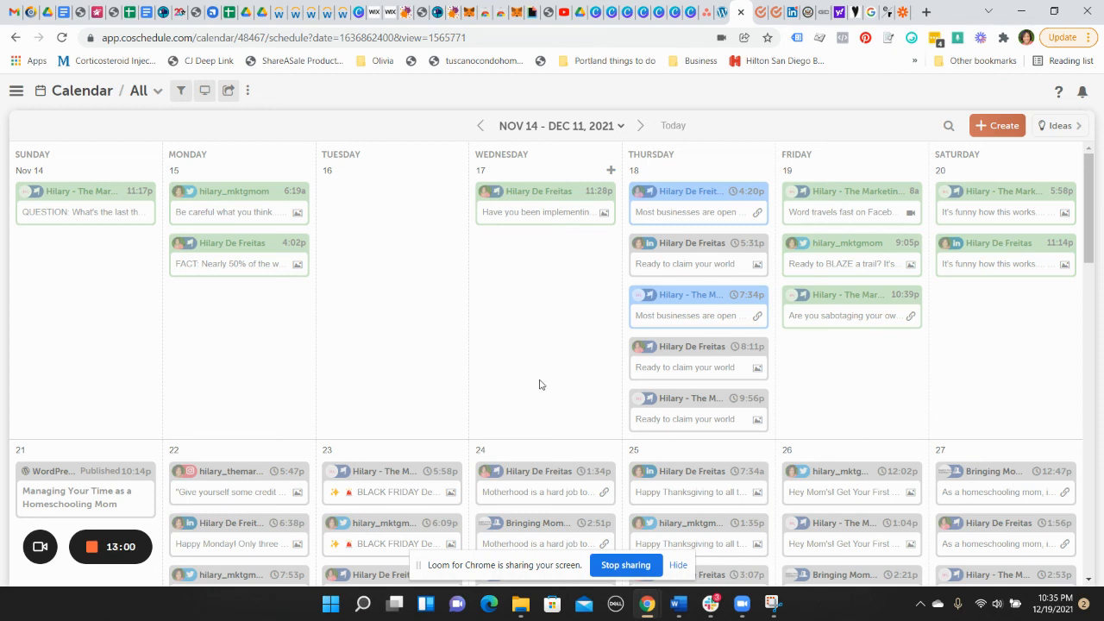